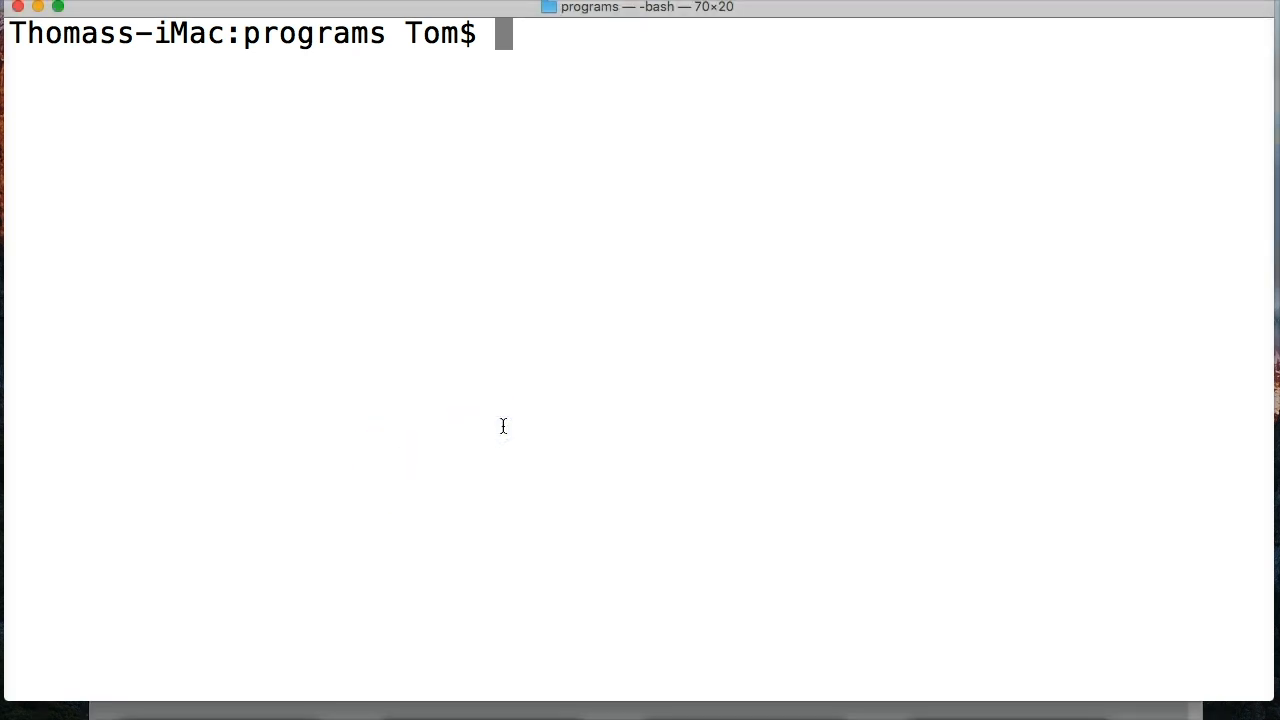
# Launch python3 and write str = 'Python' at the interpreter prompt
pyautogui.write('python3')
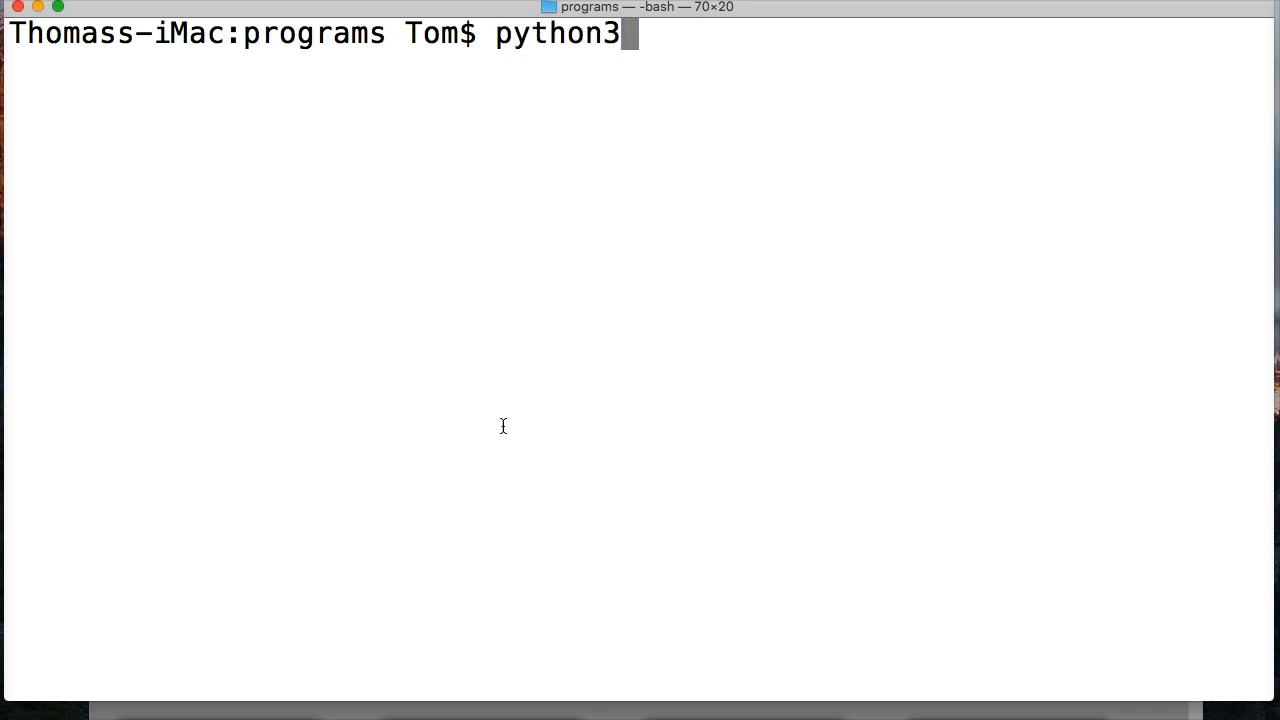
pyautogui.press('Return')
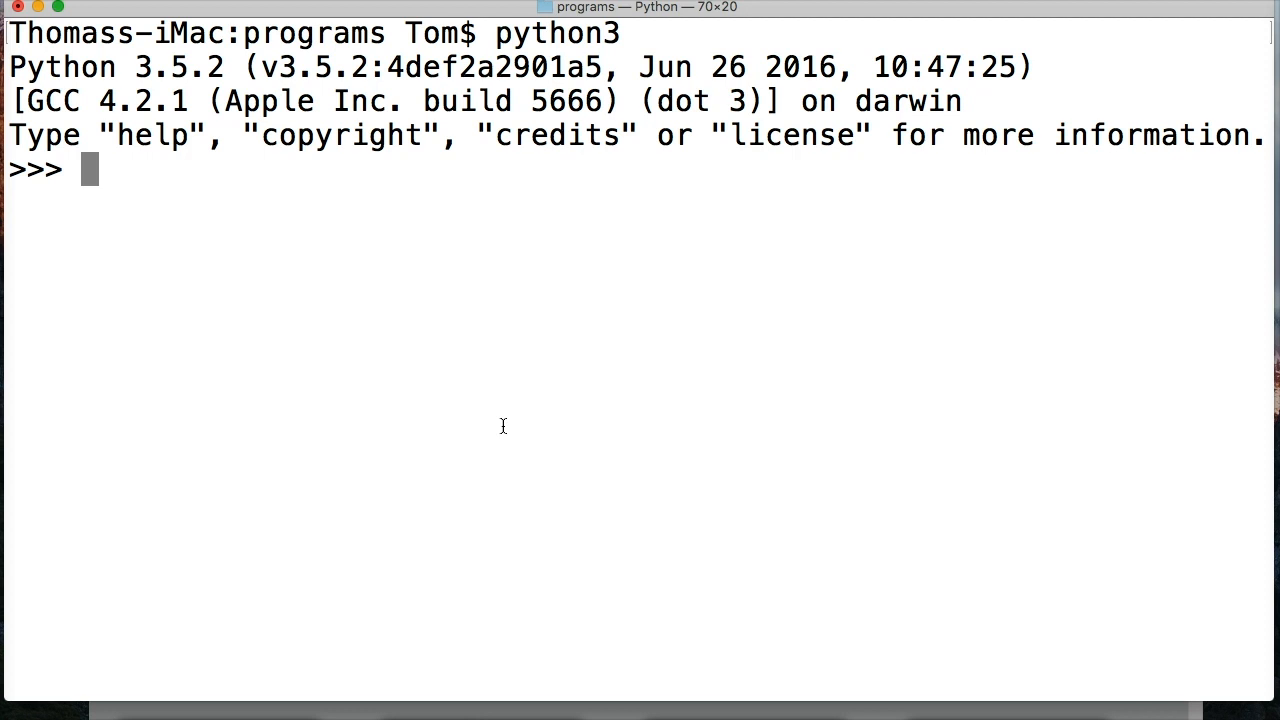
pyautogui.write('str =')
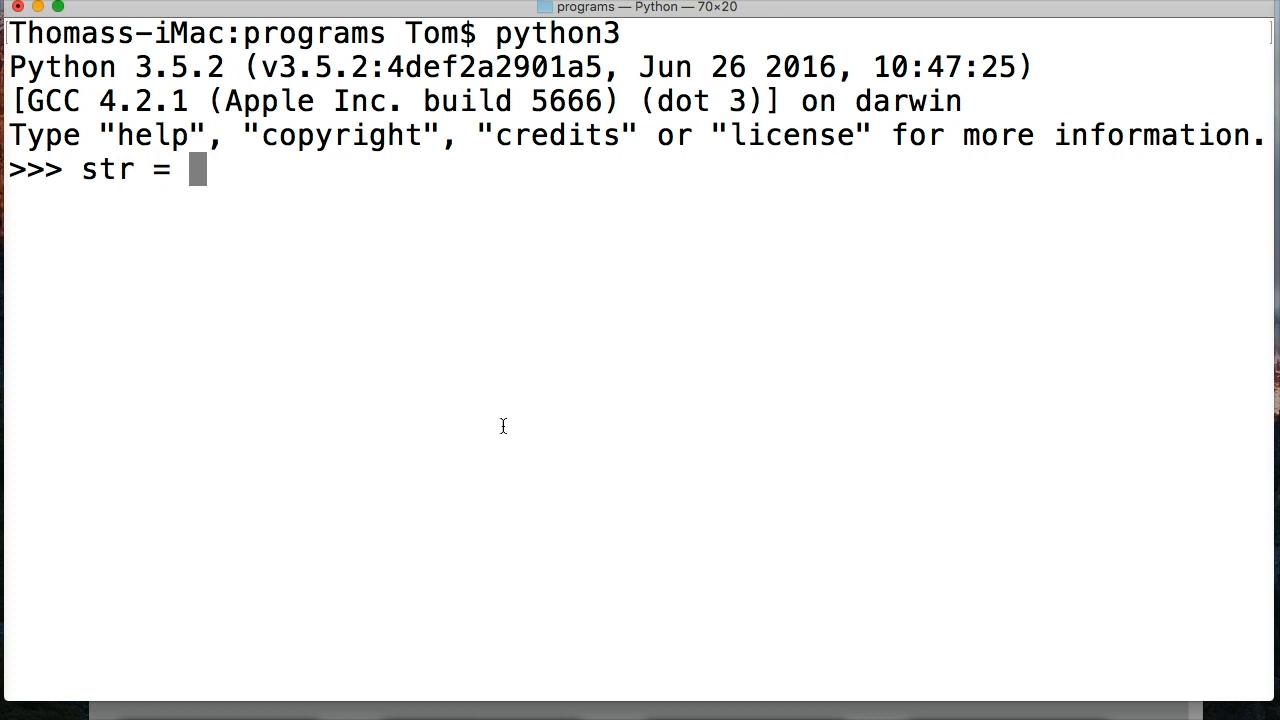
pyautogui.write("'Python'")
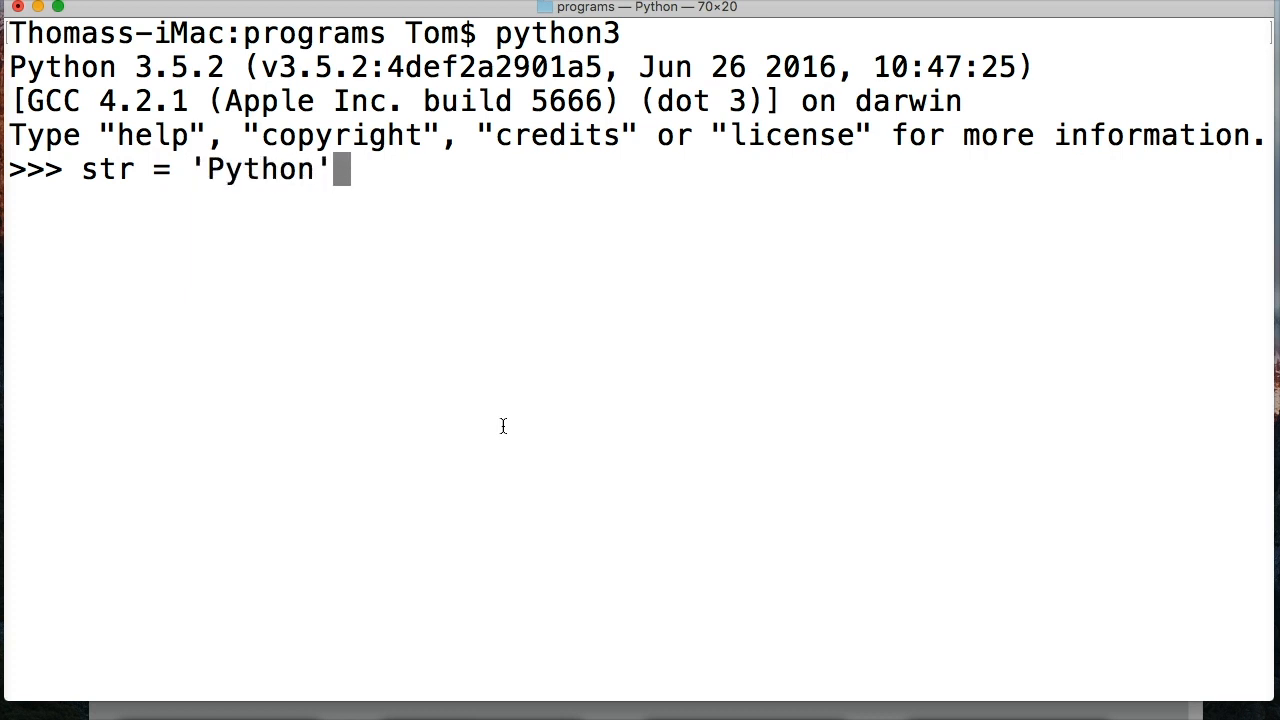
# Store the string, then write for x in str: with an indented print(x) body
pyautogui.press('Return')
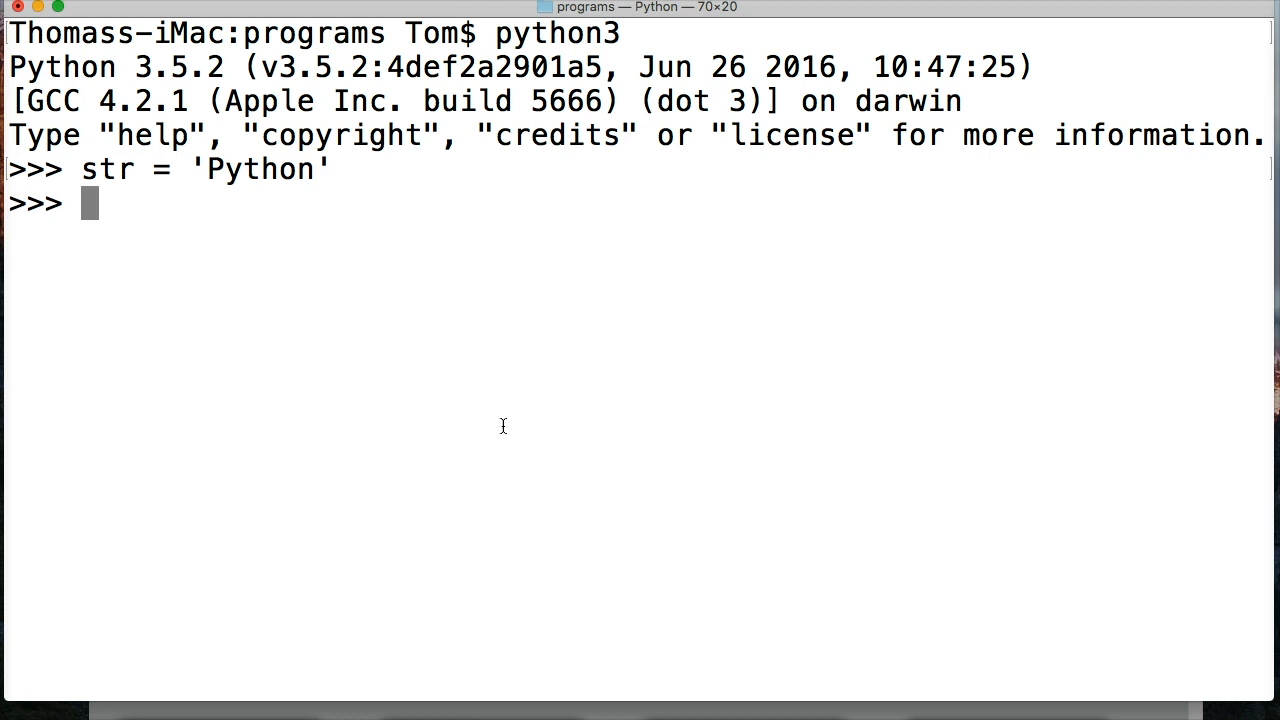
pyautogui.write('for')
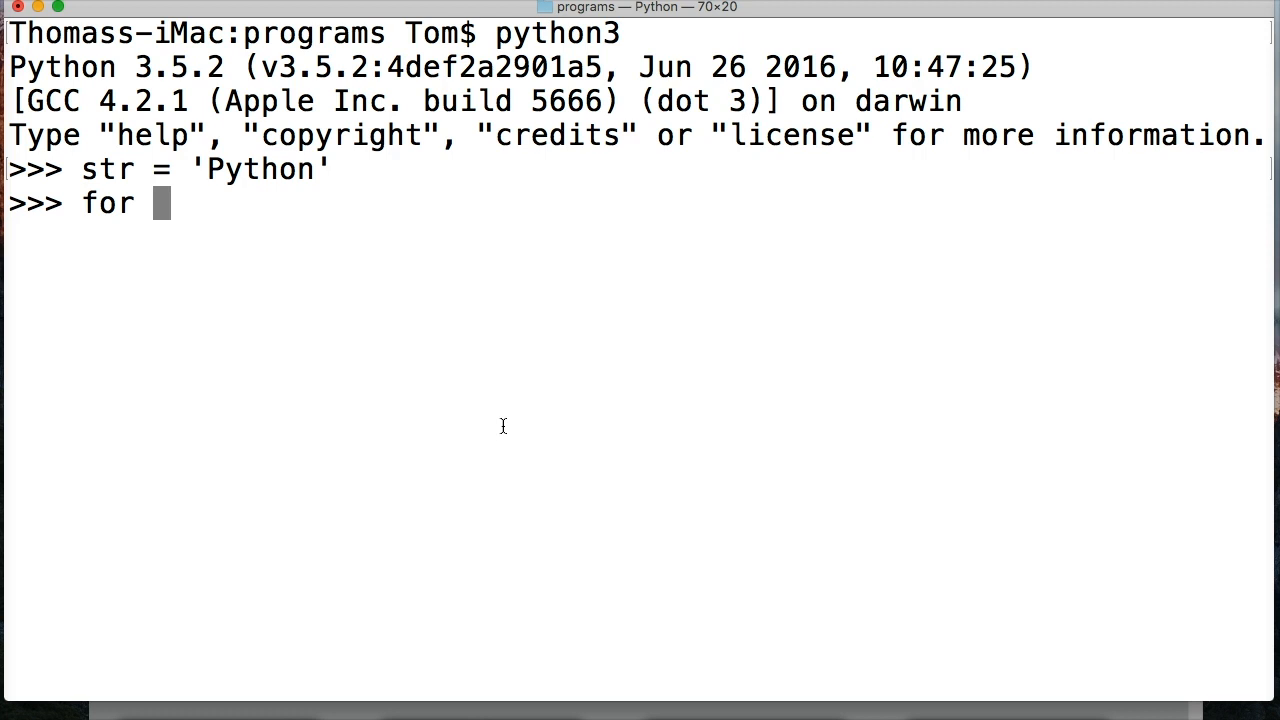
pyautogui.write('x')
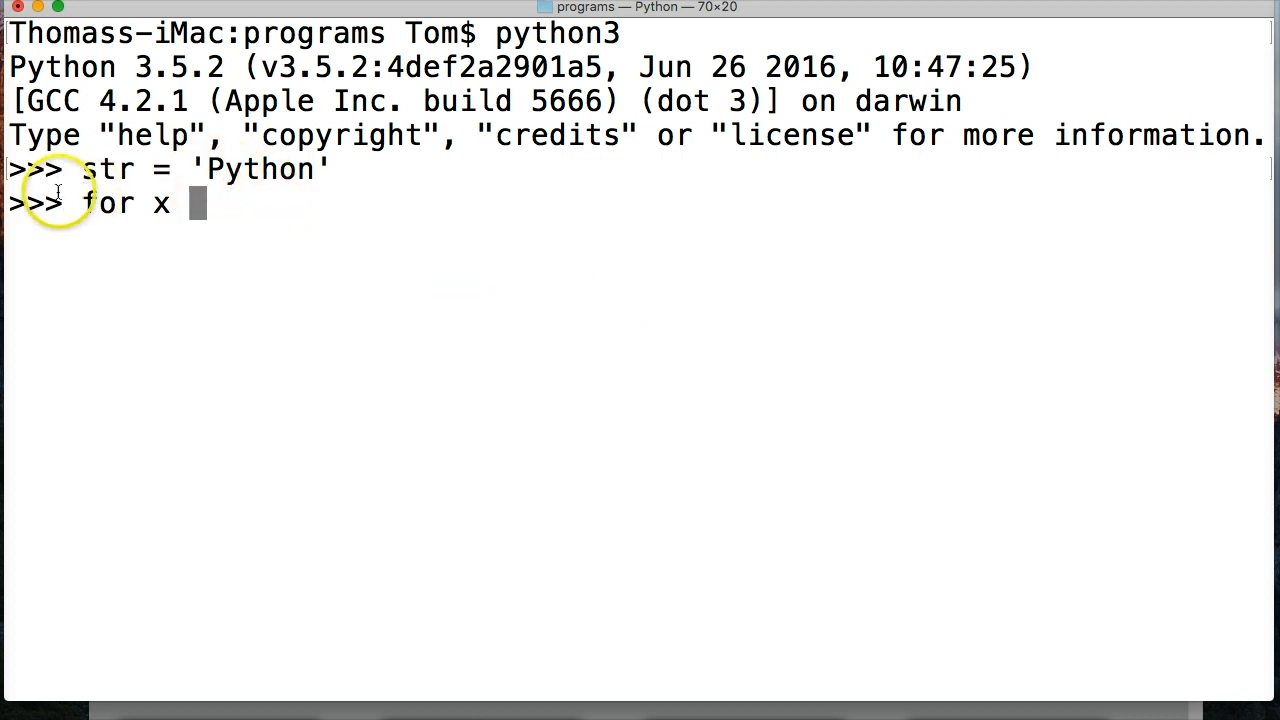
pyautogui.moveTo(44, 176)
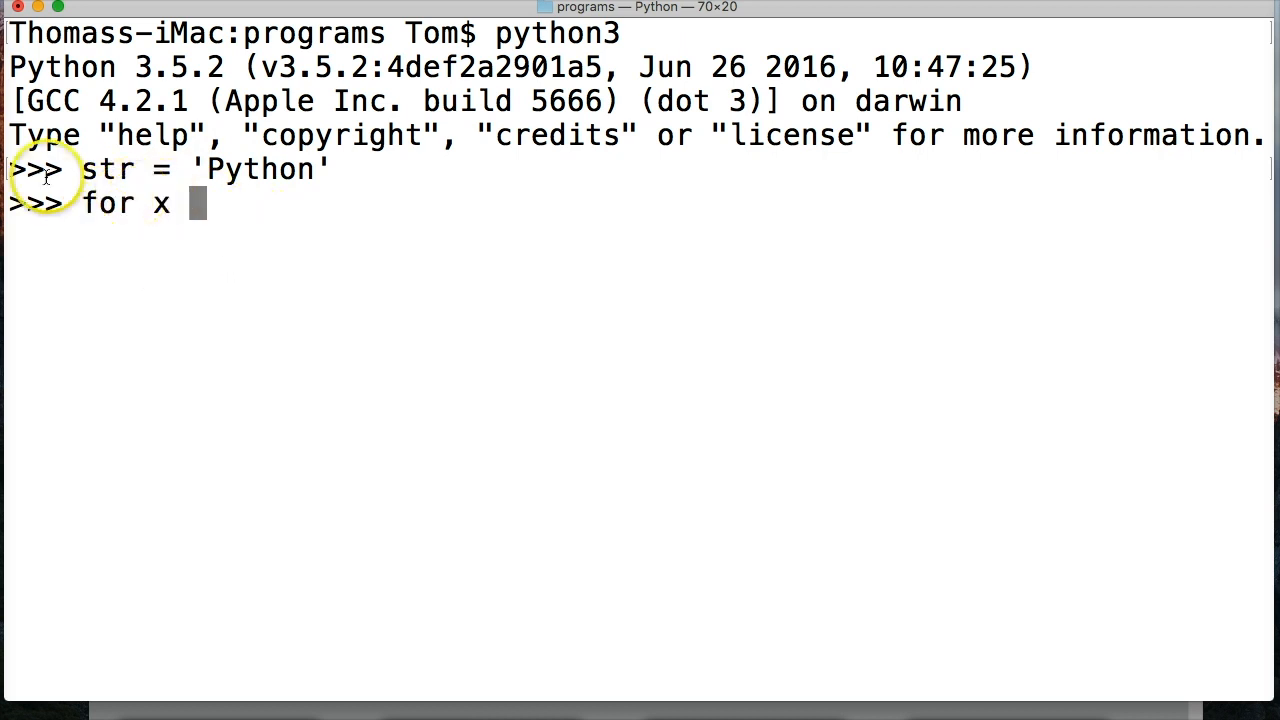
pyautogui.moveTo(196, 224)
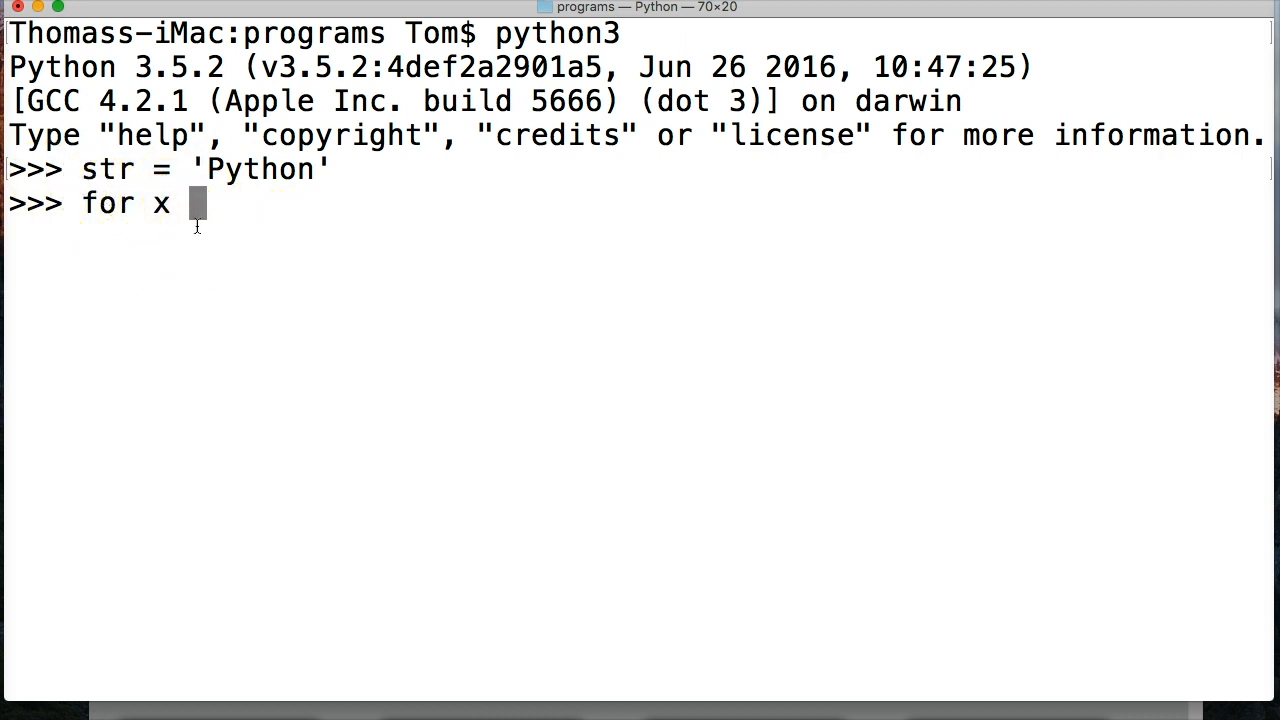
pyautogui.write('in')
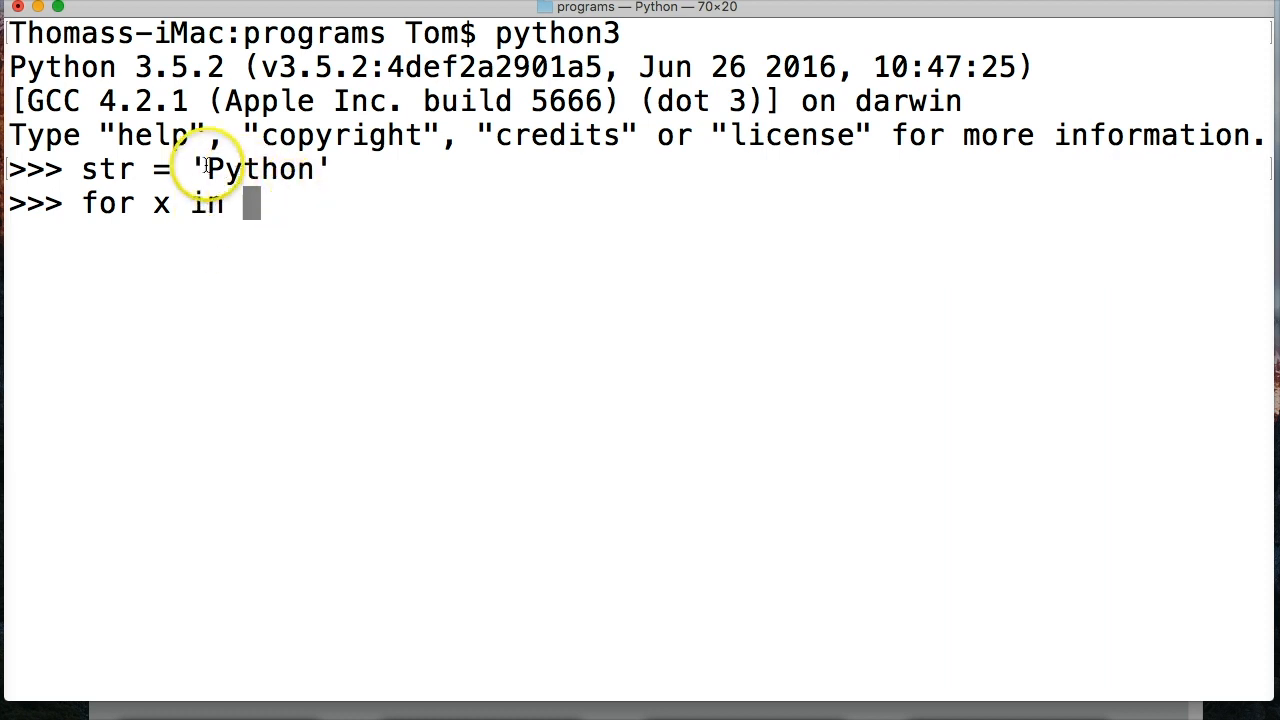
pyautogui.moveTo(360, 214)
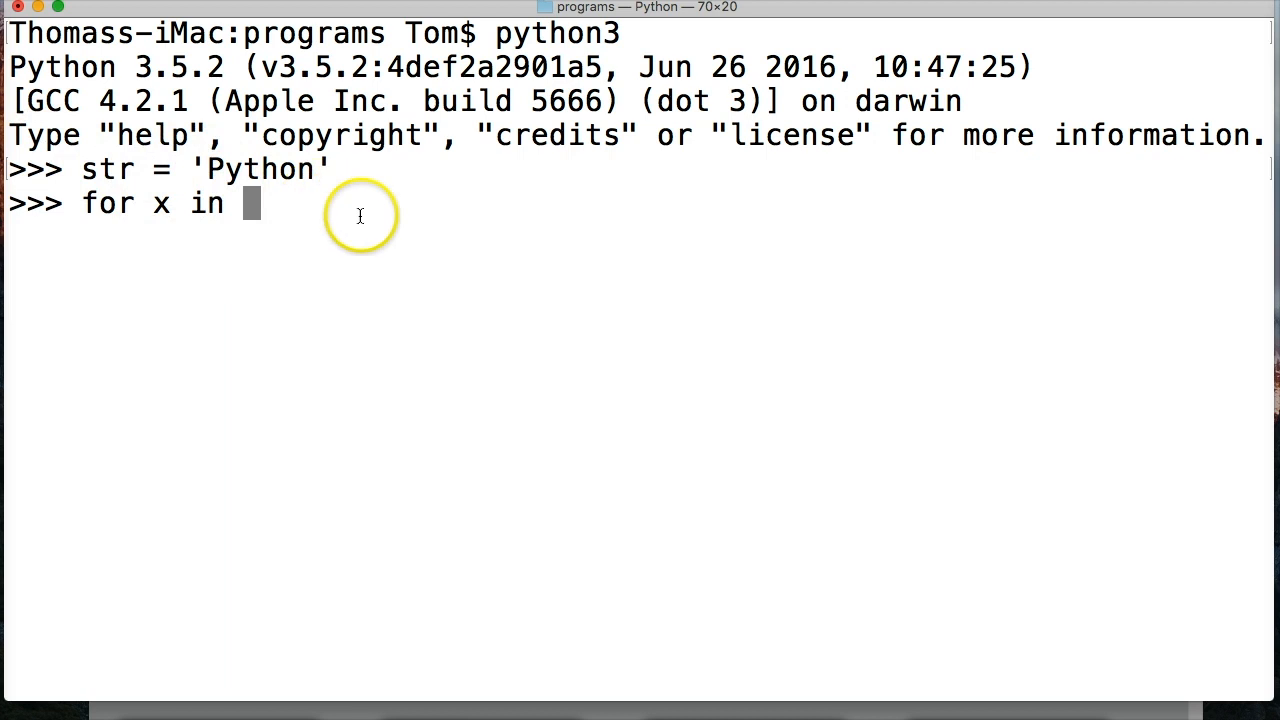
pyautogui.write('str:')
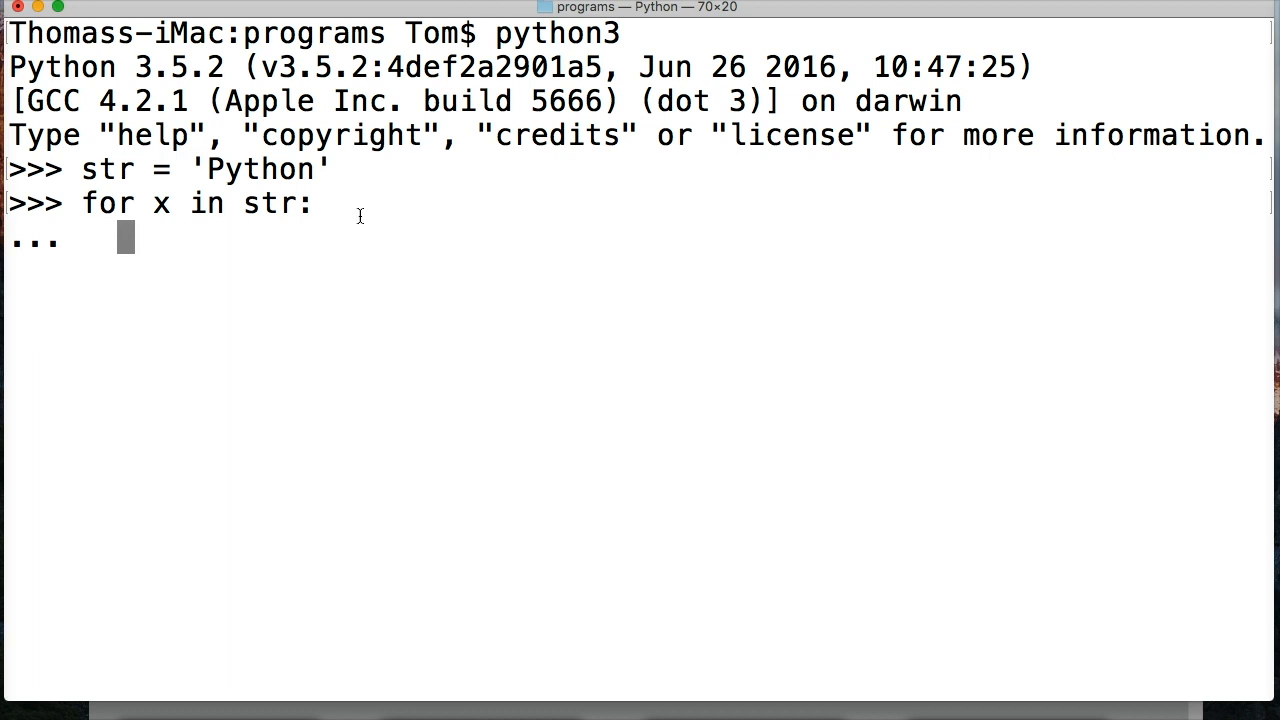
pyautogui.write('print')
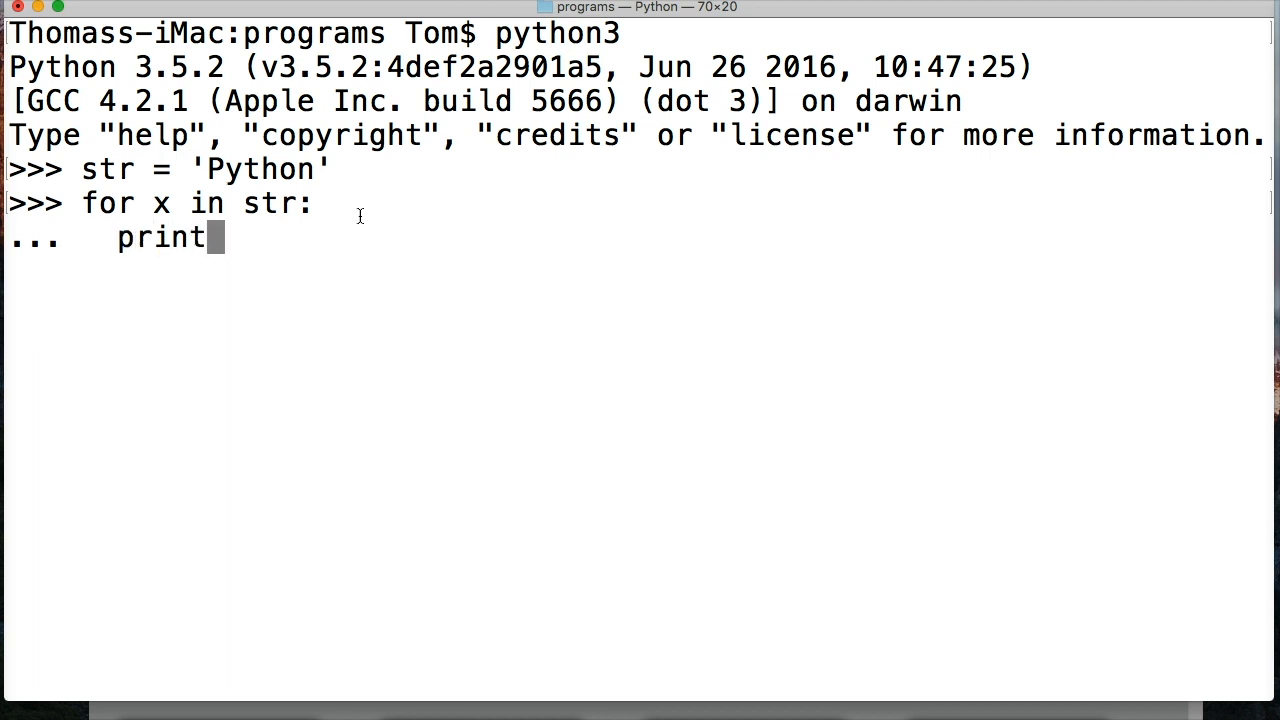
pyautogui.write('(x)')
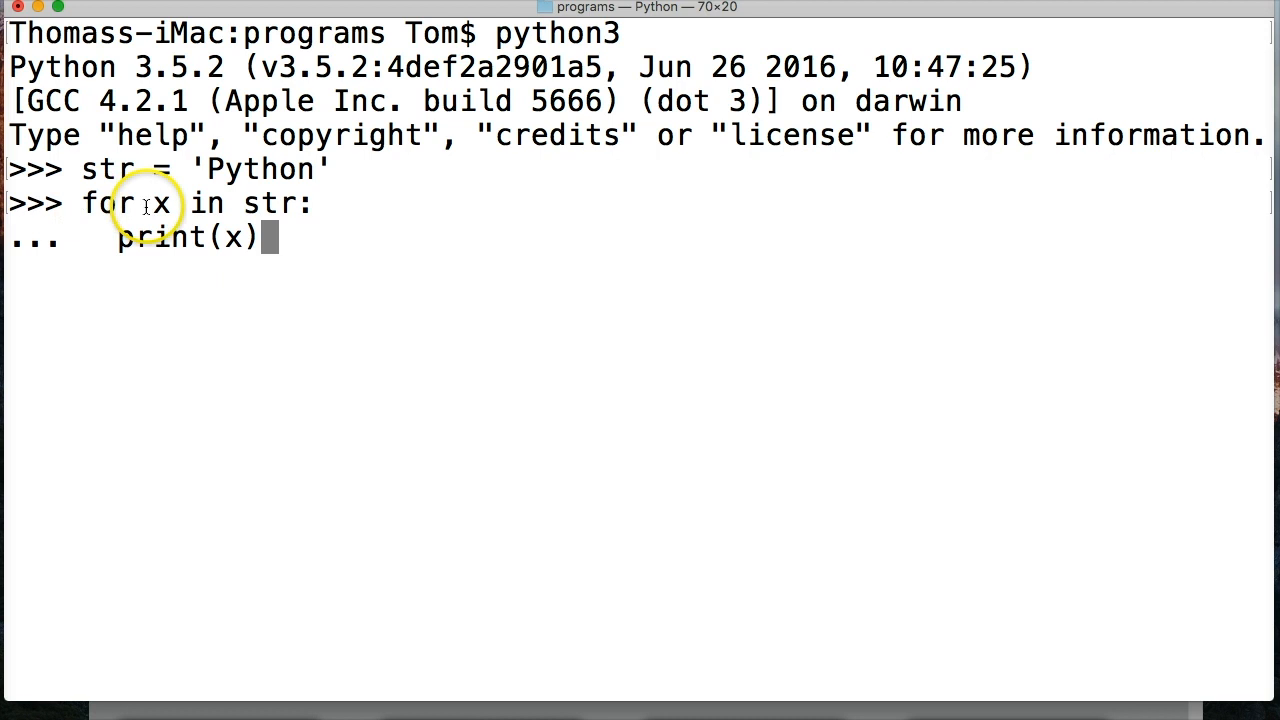
pyautogui.moveTo(156, 176)
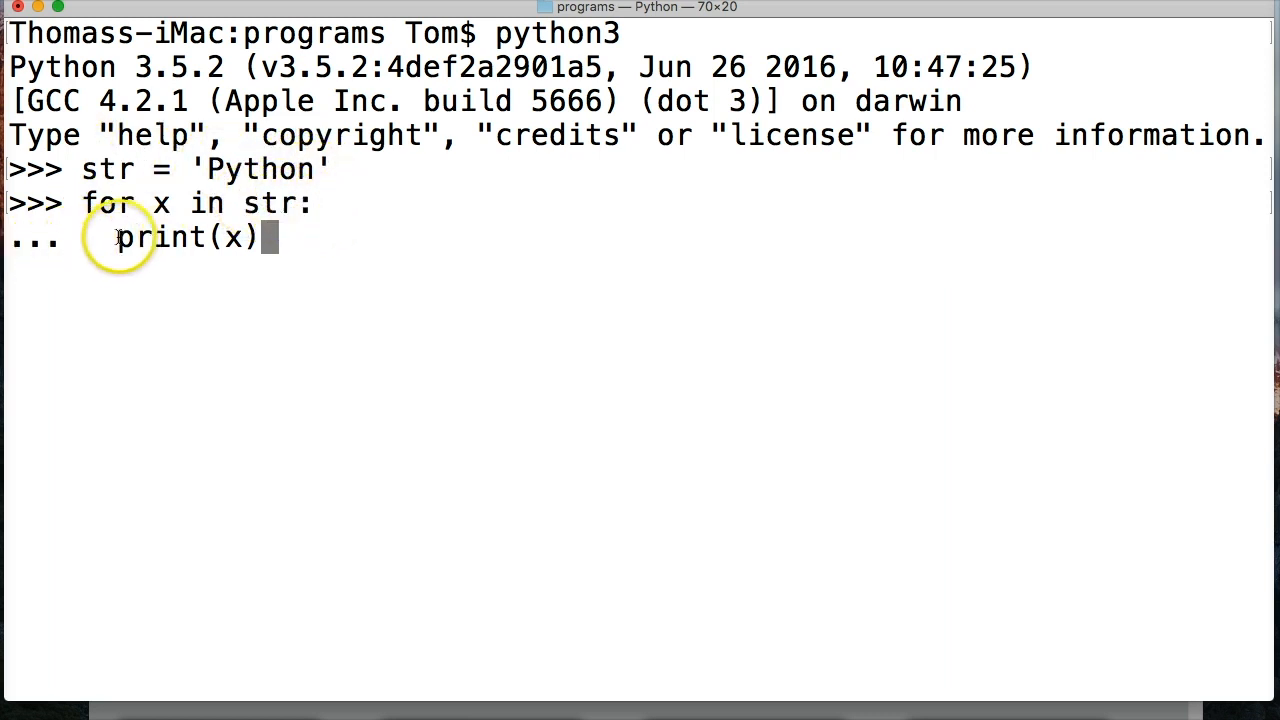
pyautogui.moveTo(162, 204)
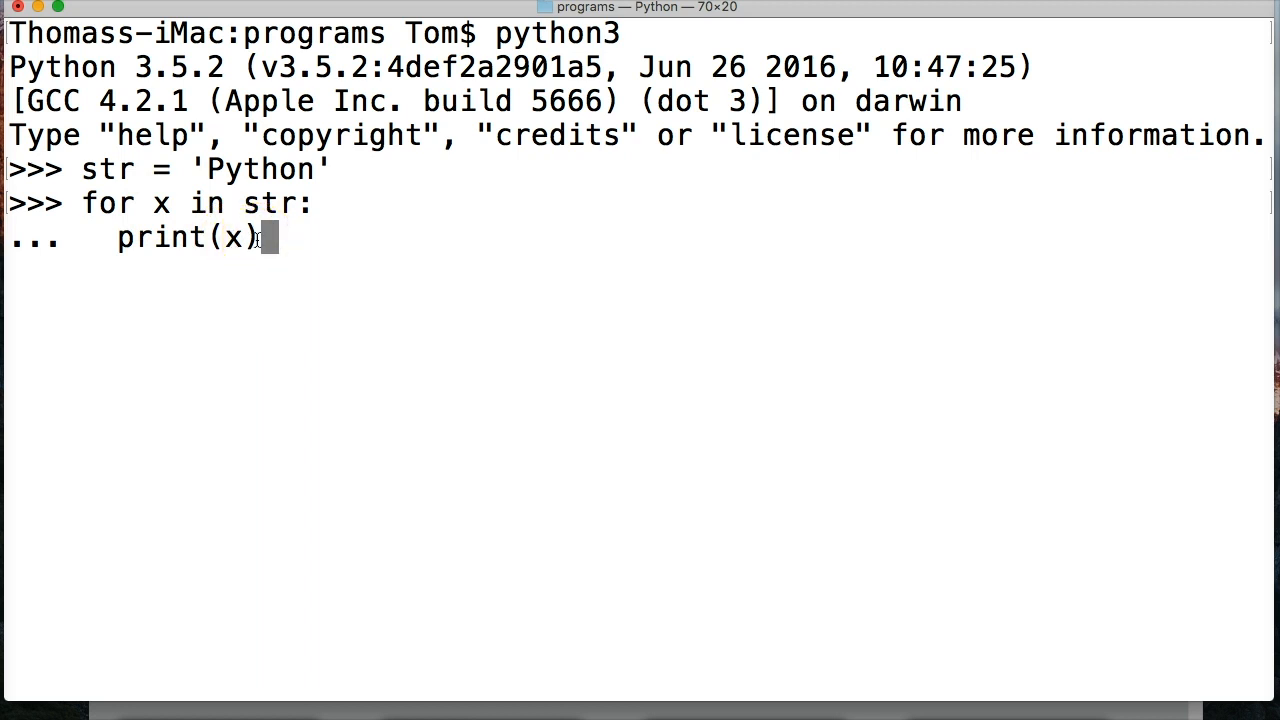
# Execute the loop so P, y, t, h, o, n print one per line
pyautogui.press('return')
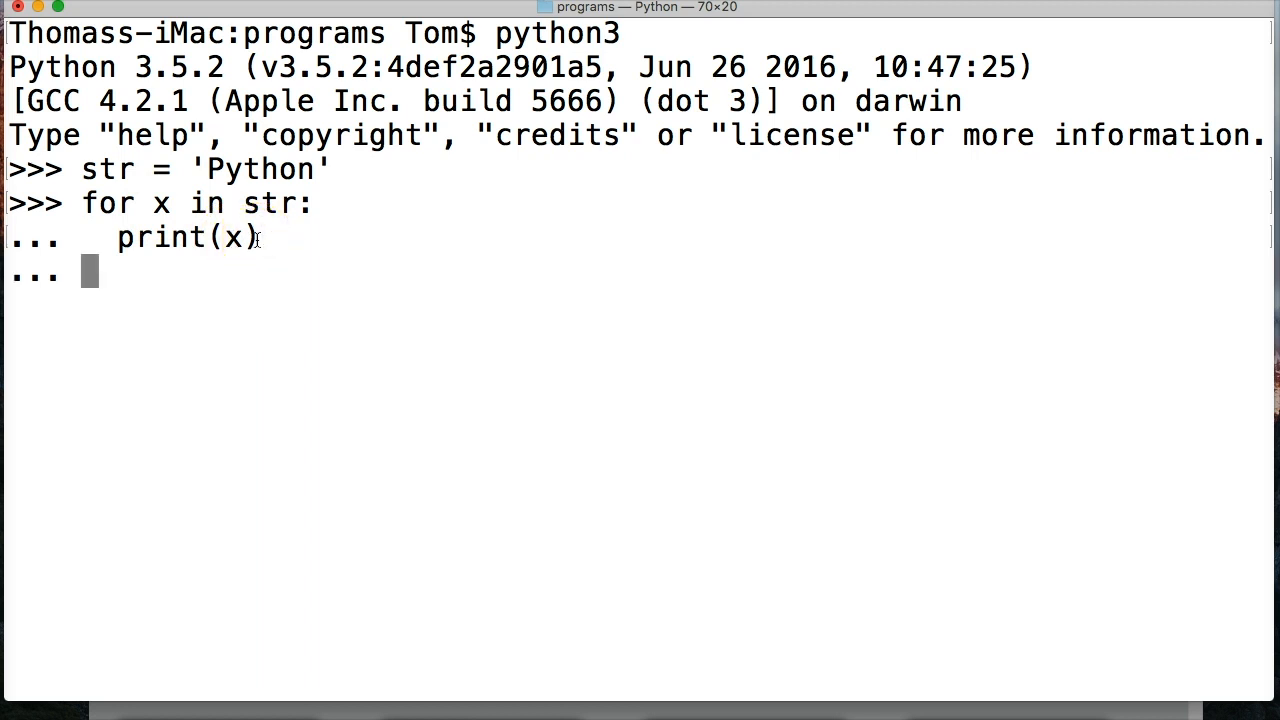
pyautogui.press('Return')
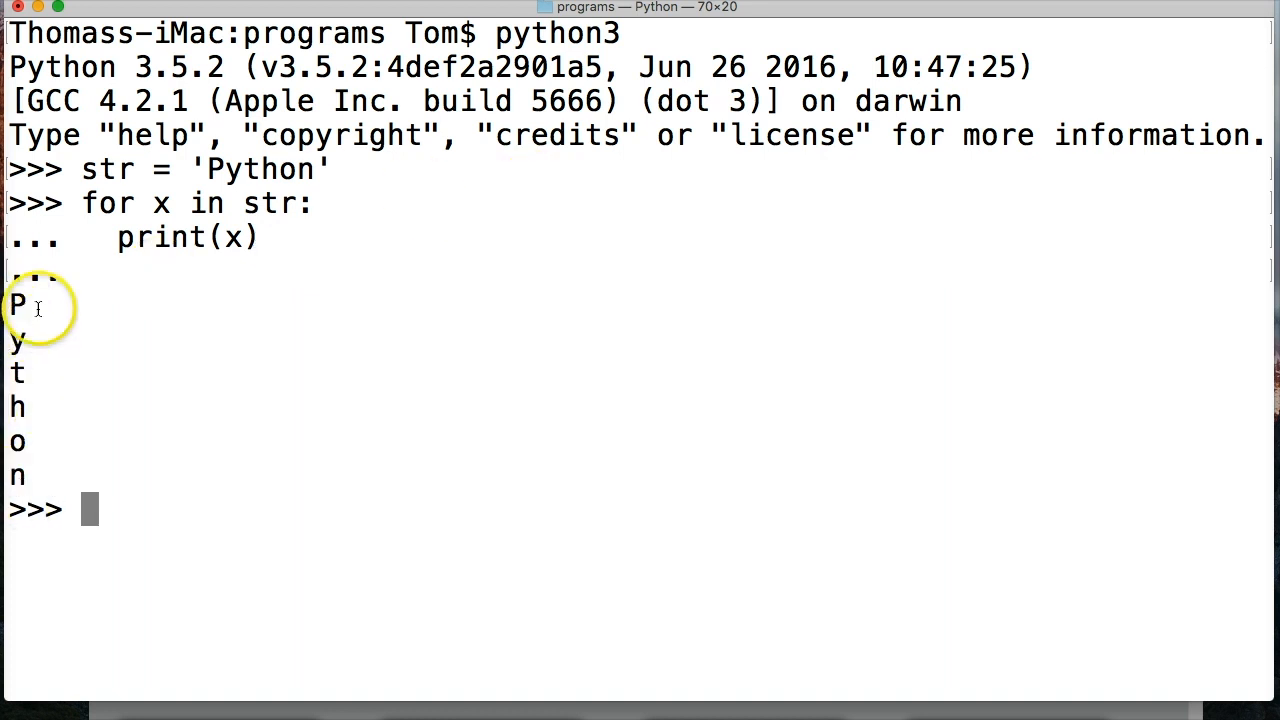
pyautogui.moveTo(348, 336)
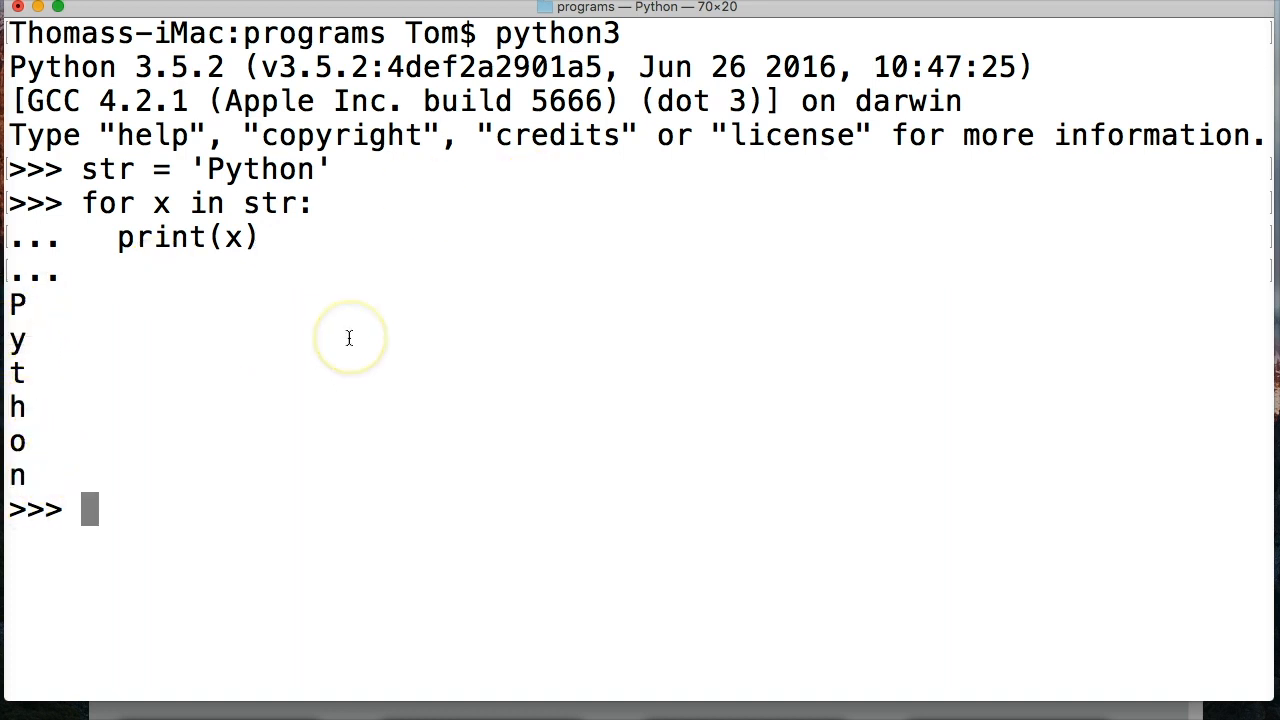
pyautogui.moveTo(348, 338)
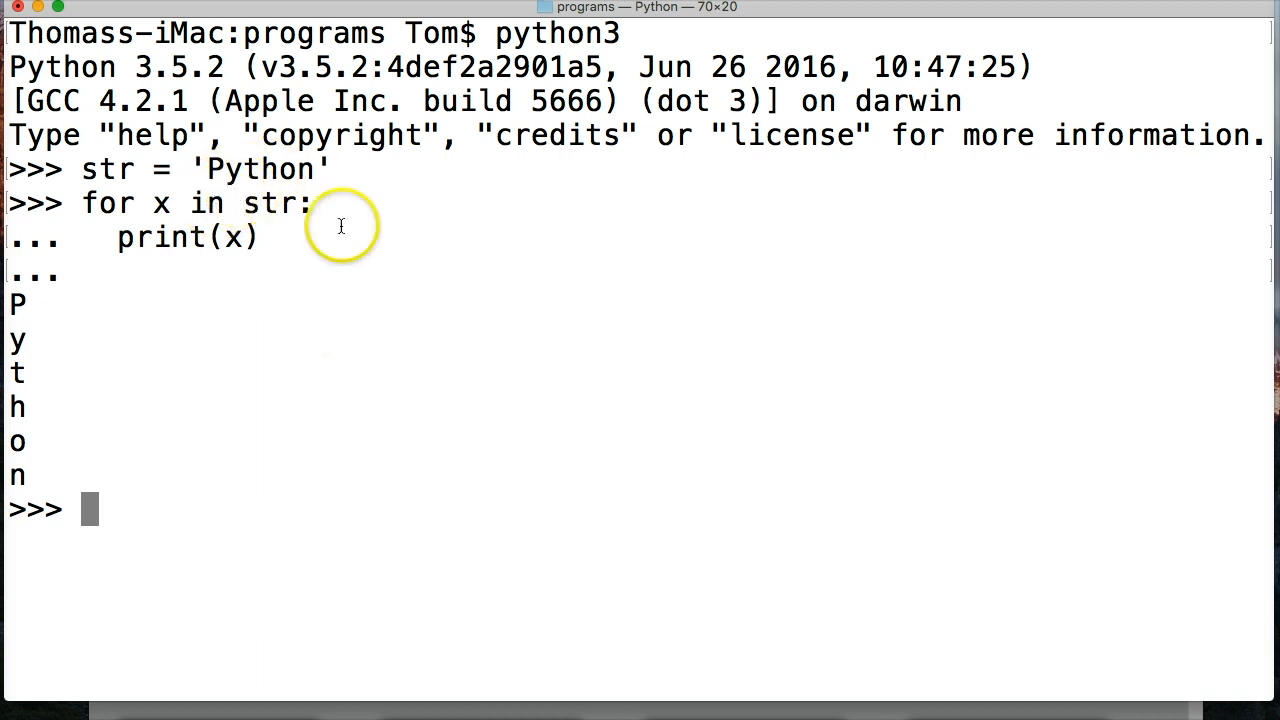
# Write and run for x in 'Python': print(x), printing the letters line by line again
pyautogui.write('for x')
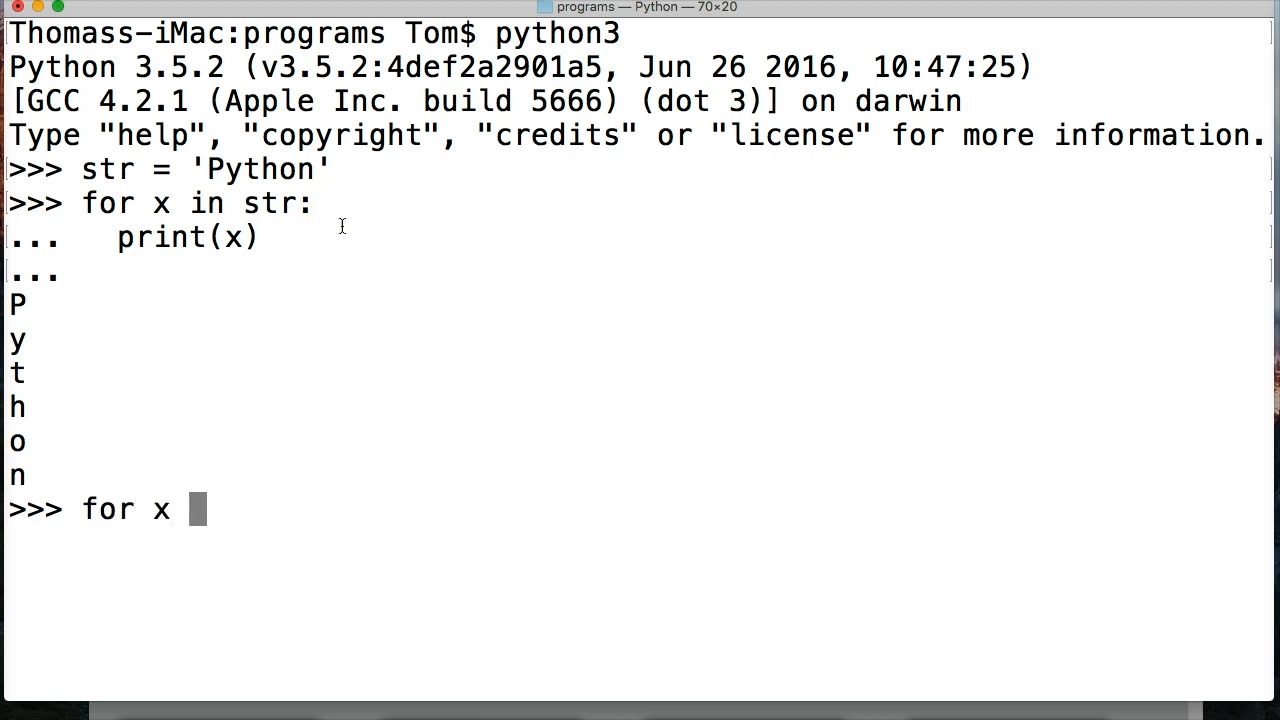
pyautogui.write("in 'P")
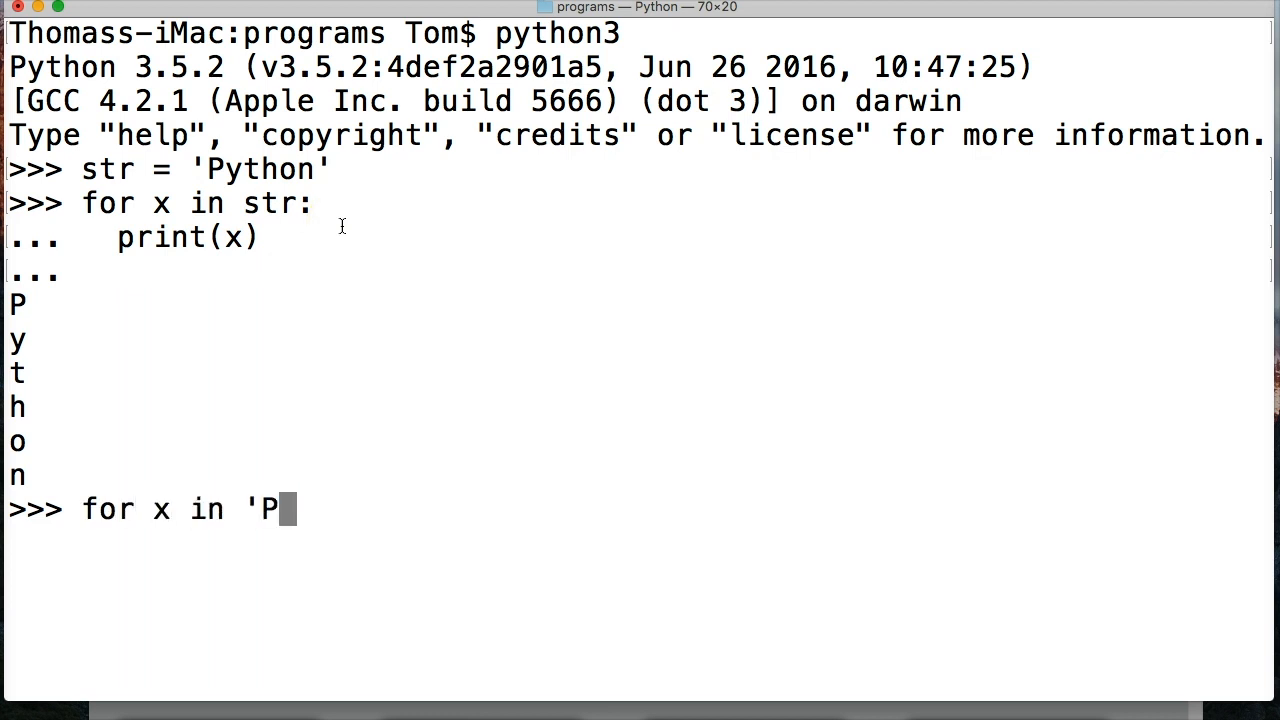
pyautogui.write("ython':")
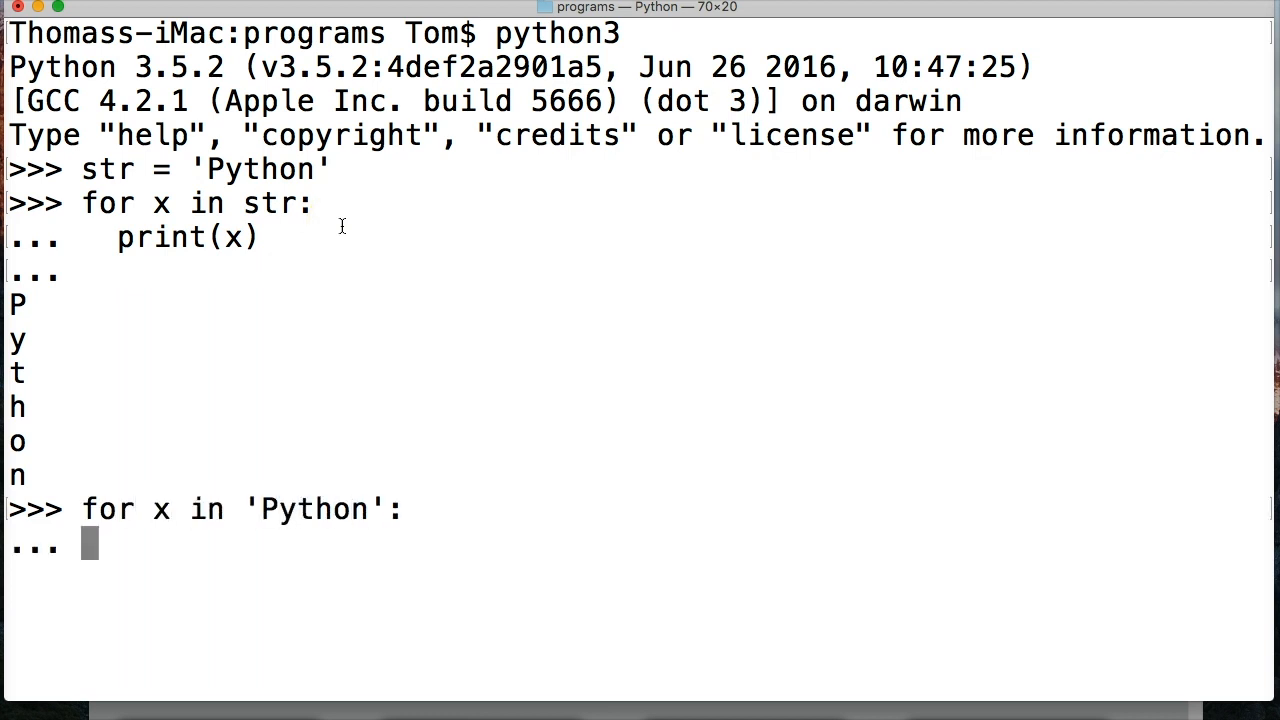
pyautogui.write('print(x')
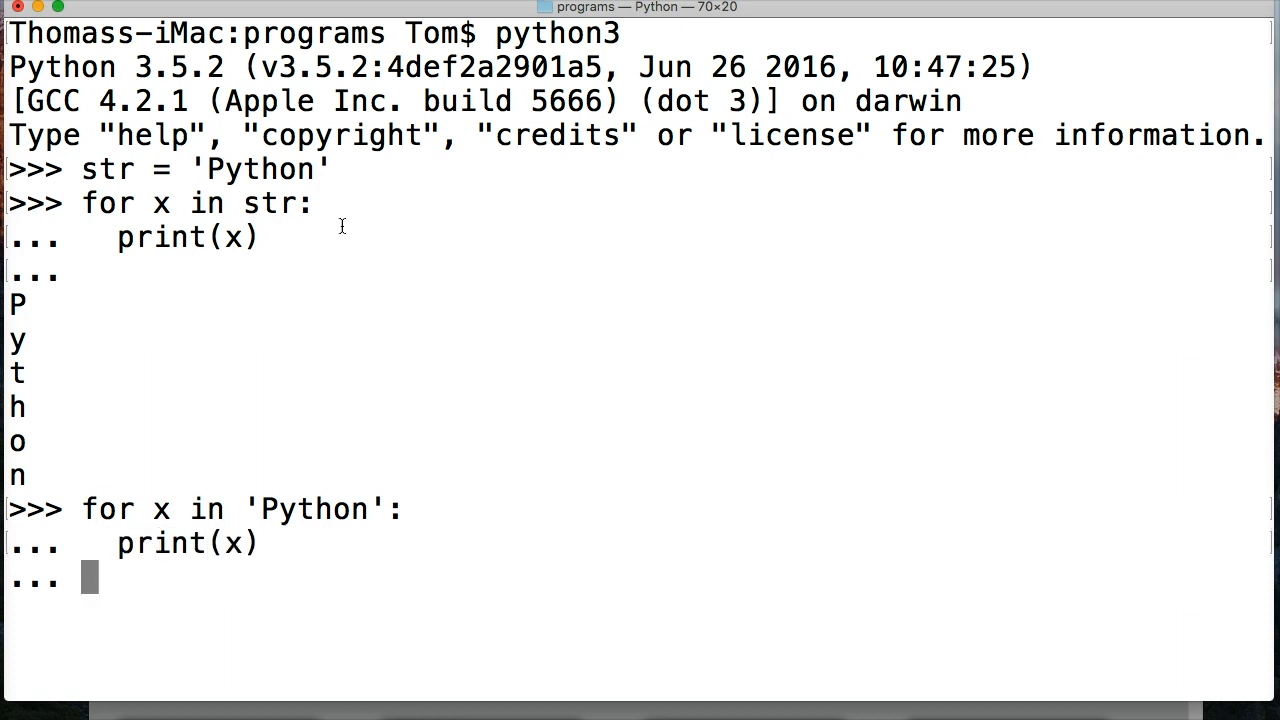
pyautogui.press('Return')
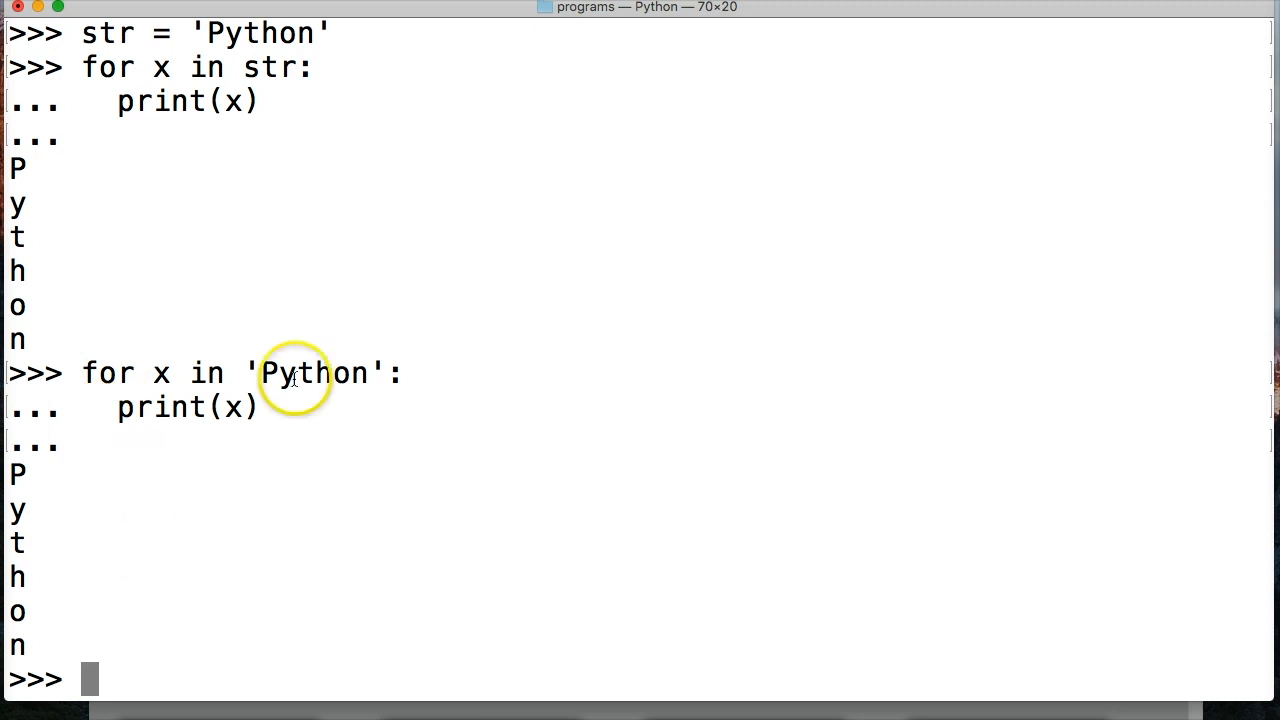
pyautogui.moveTo(396, 412)
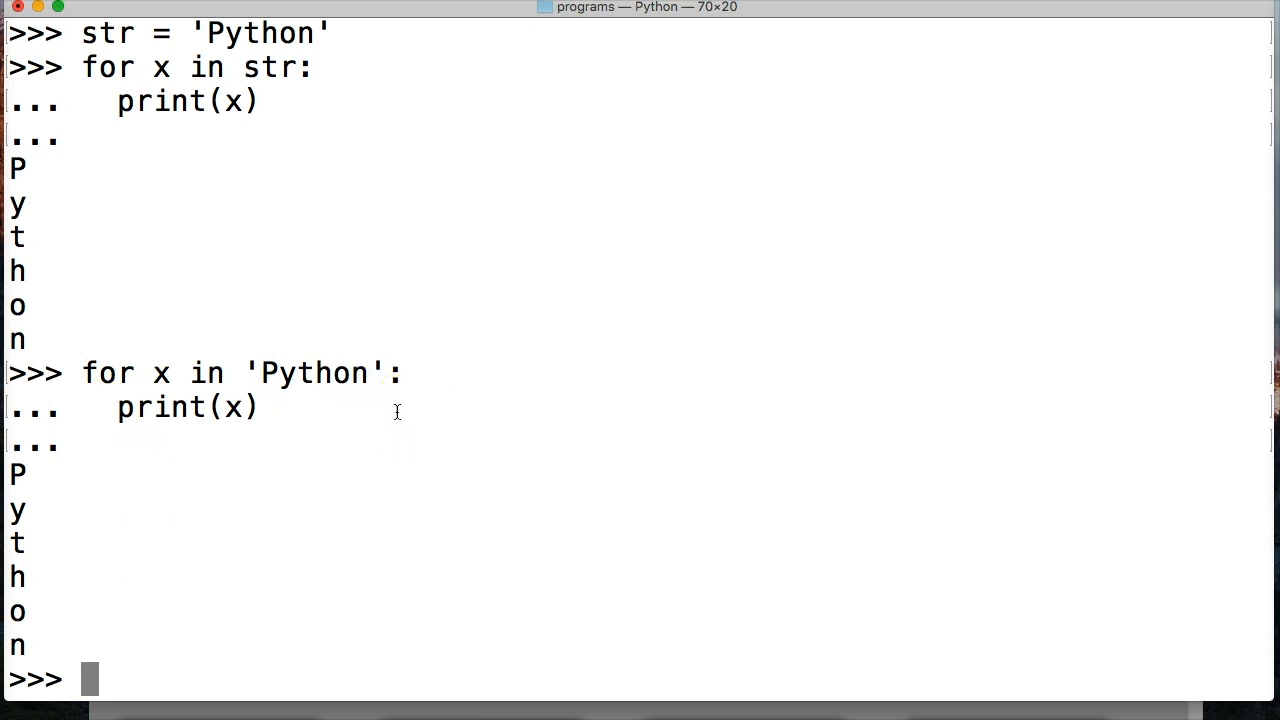
# Define animals = ['dog', 'cat', 'bear', 'monkey'] at the Python prompt
pyautogui.write('animals =')
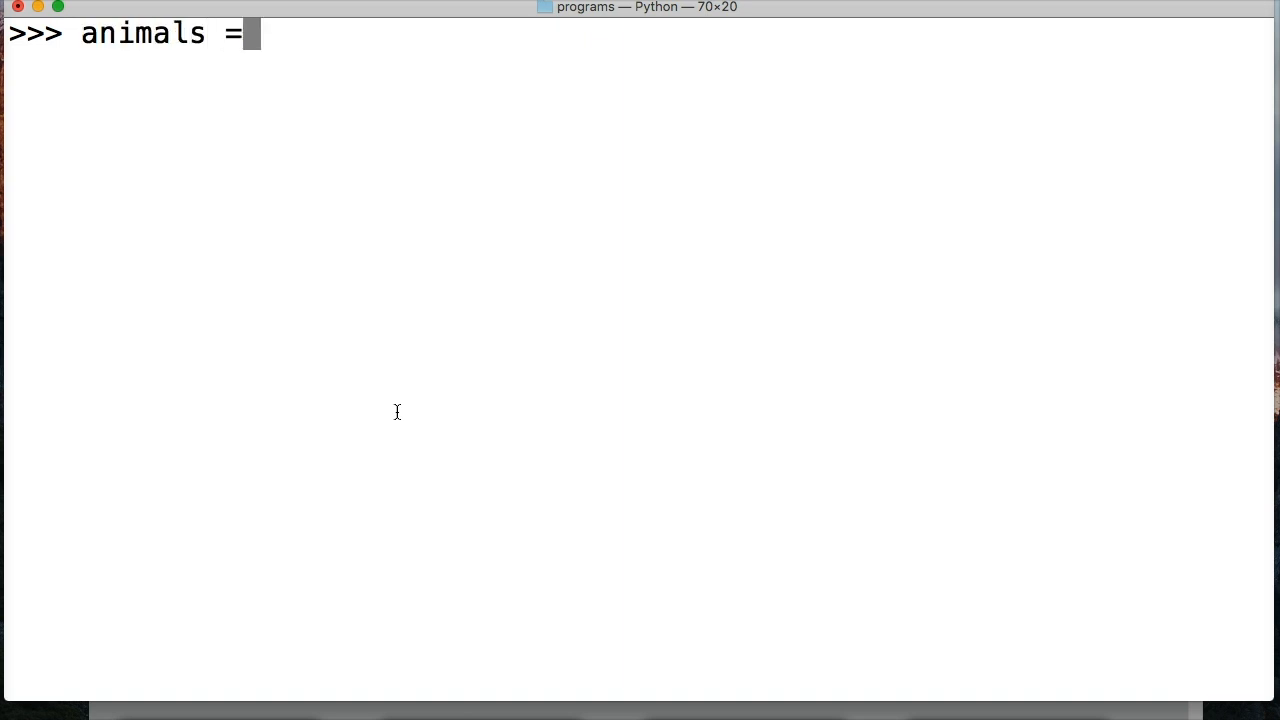
pyautogui.write("['")
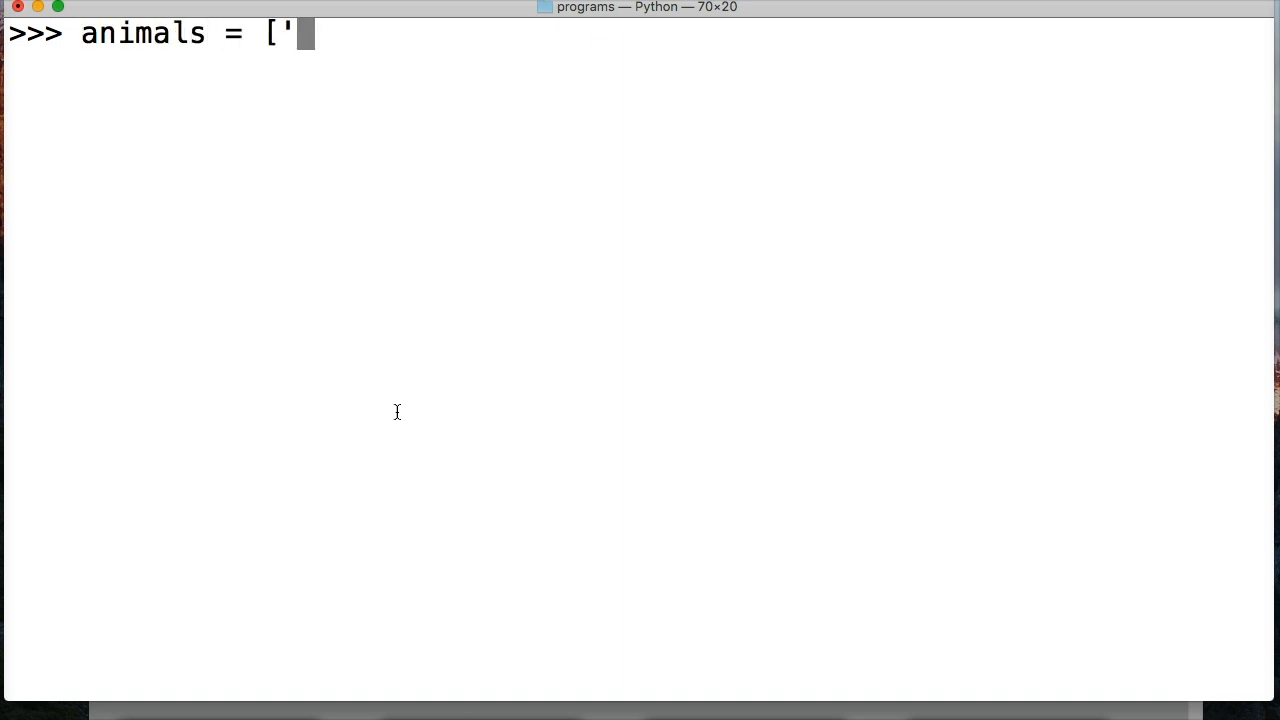
pyautogui.write('dog')
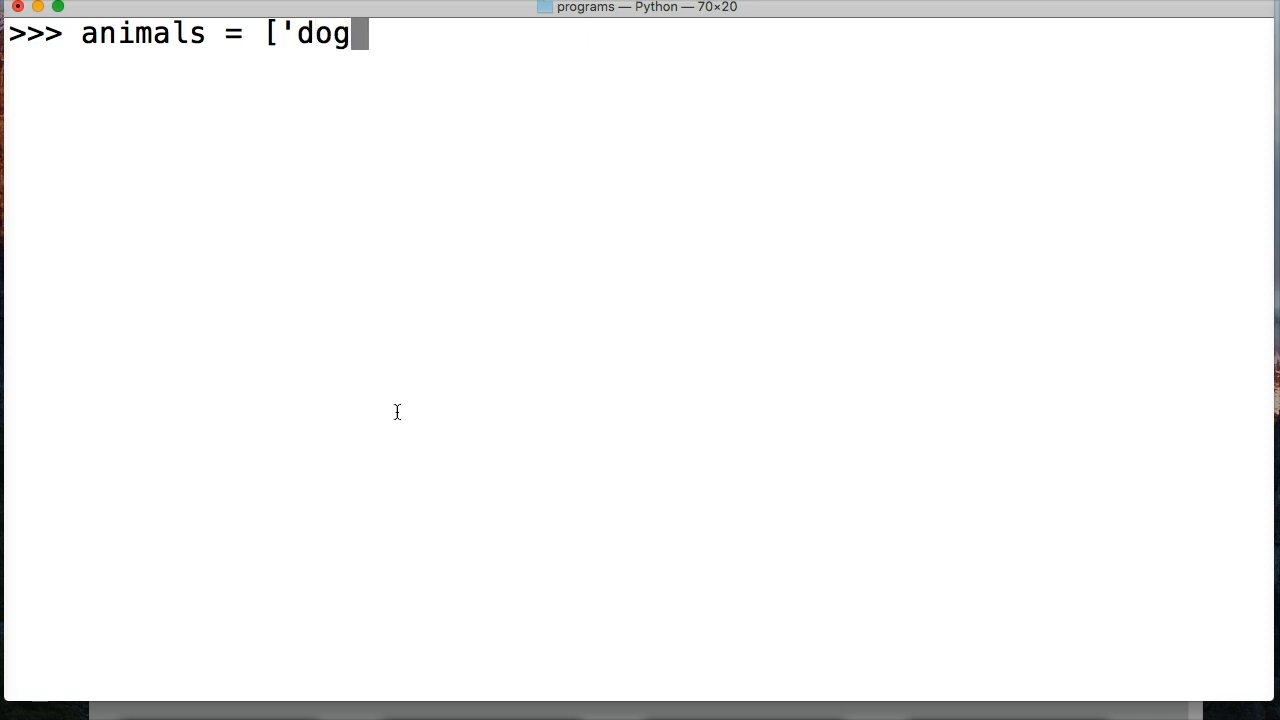
pyautogui.write("', 'ca")
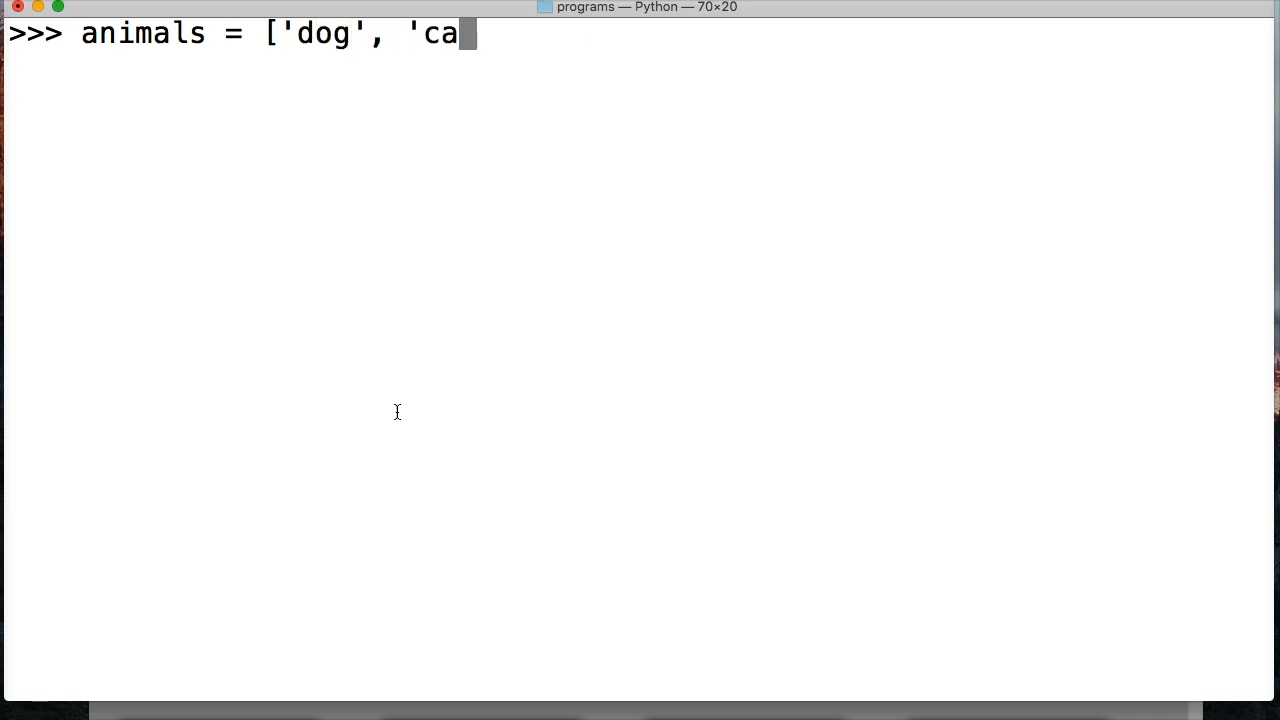
pyautogui.write("t', be")
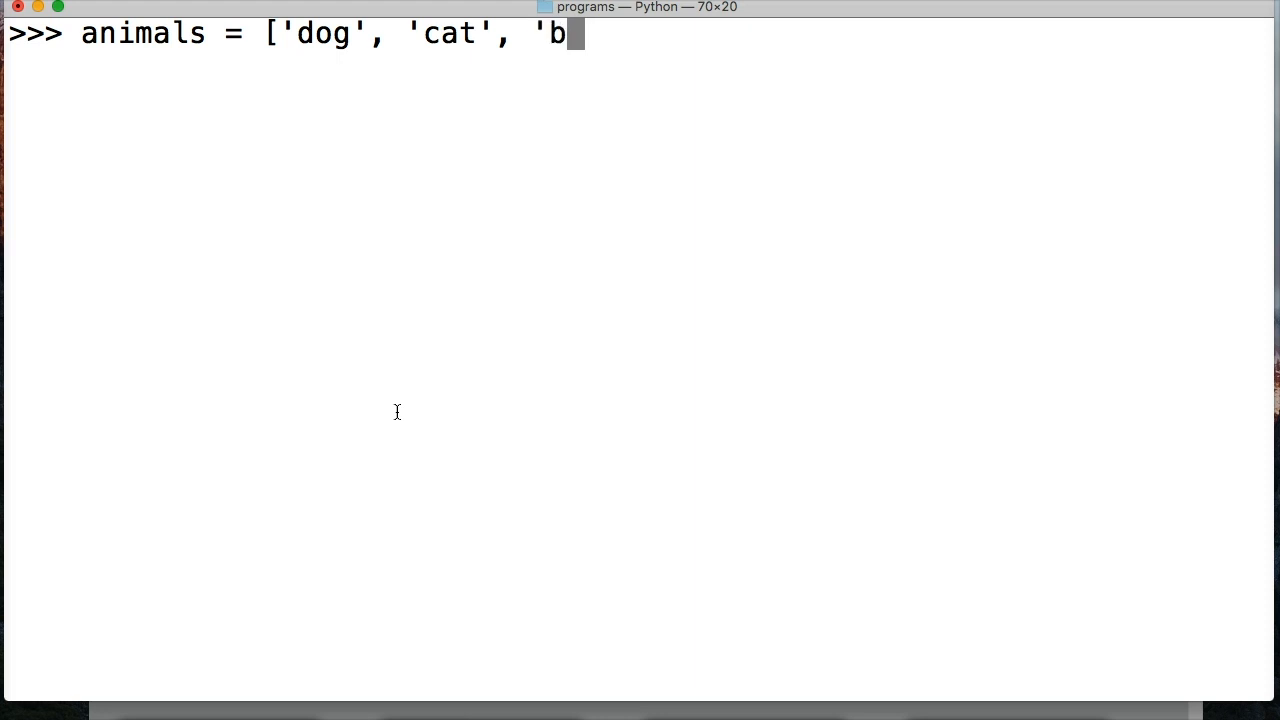
pyautogui.write("ear',")
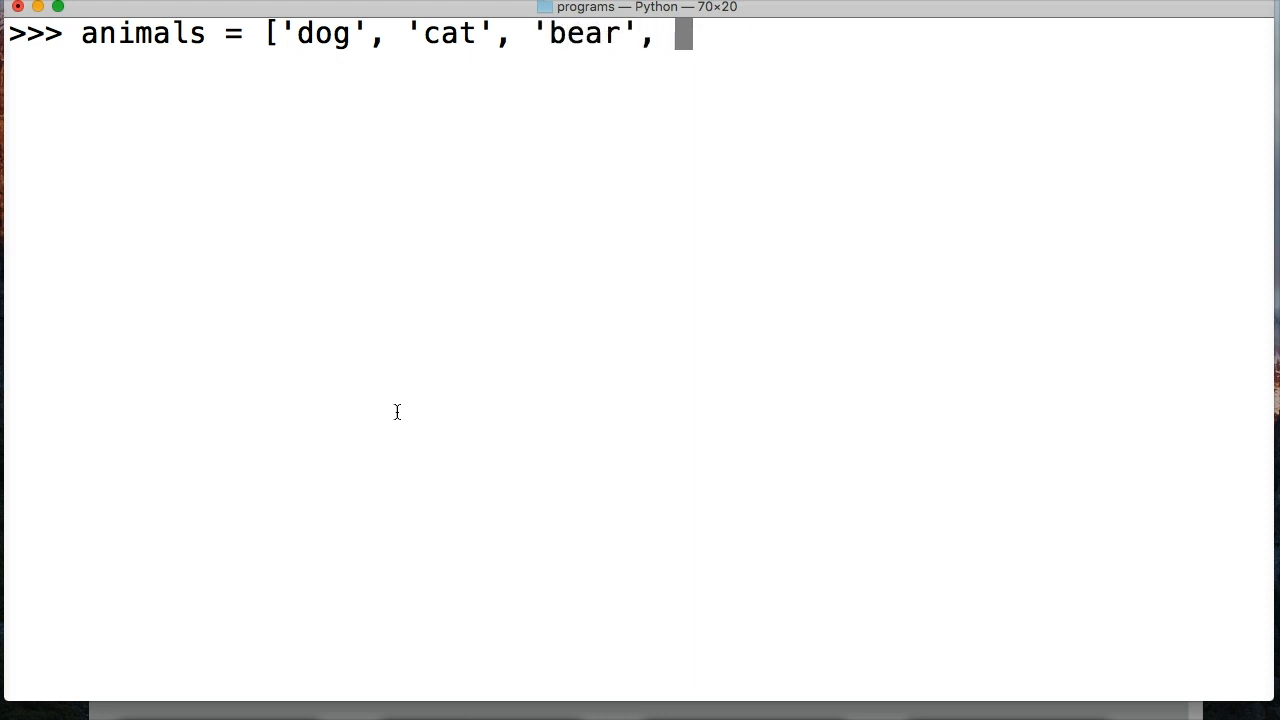
pyautogui.write("'")
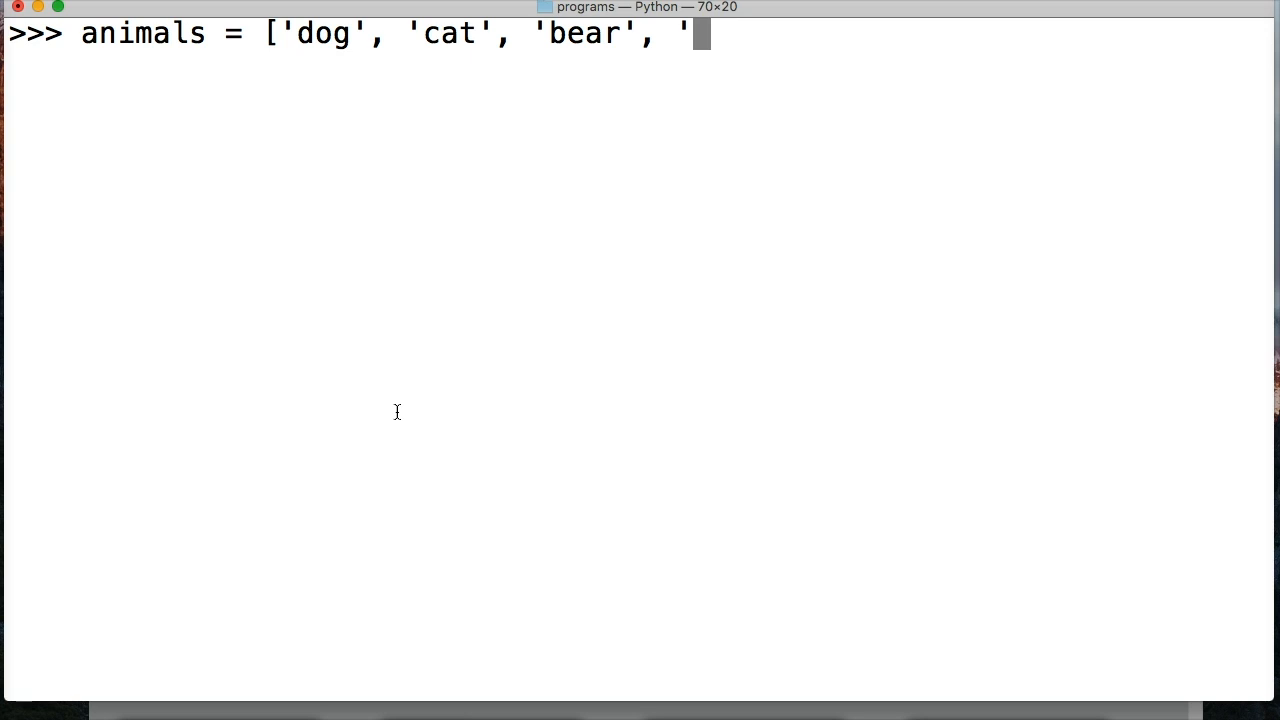
pyautogui.write('monke')
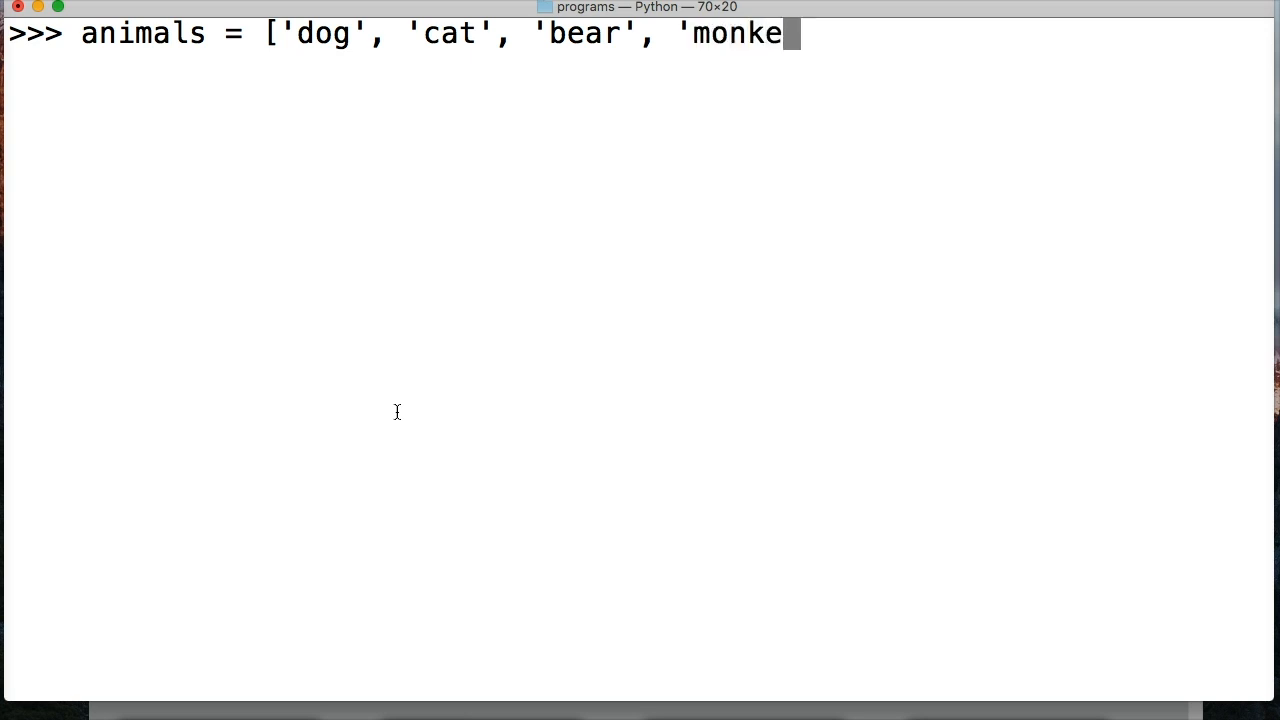
pyautogui.write("y']")
pyautogui.write('for')
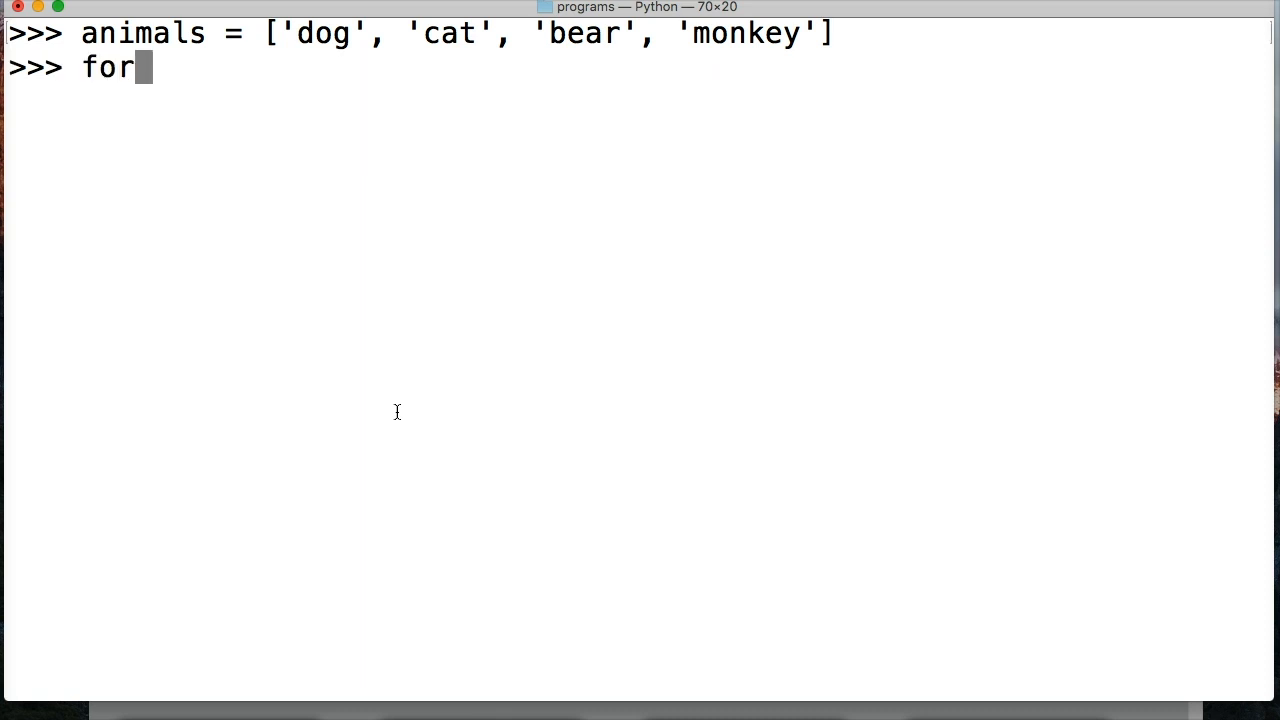
# Begin a loop for animal in animals: with a print(animal body
pyautogui.write('a')
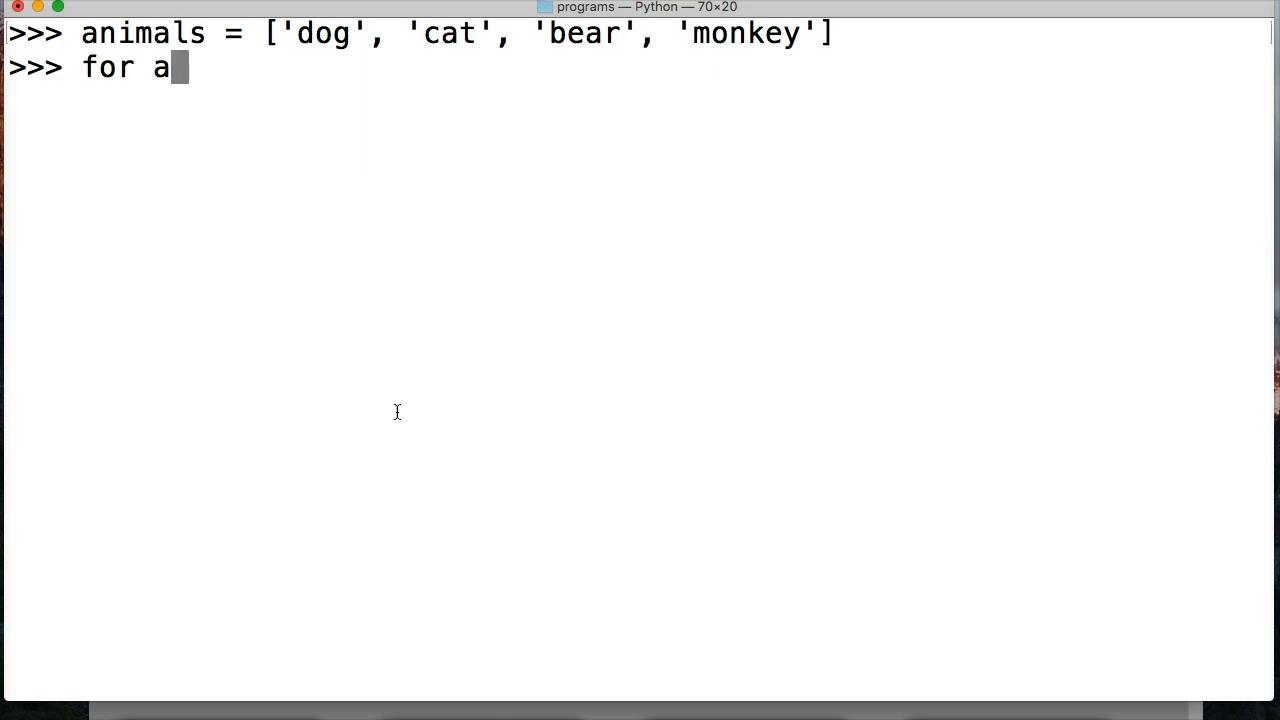
pyautogui.write('nimal')
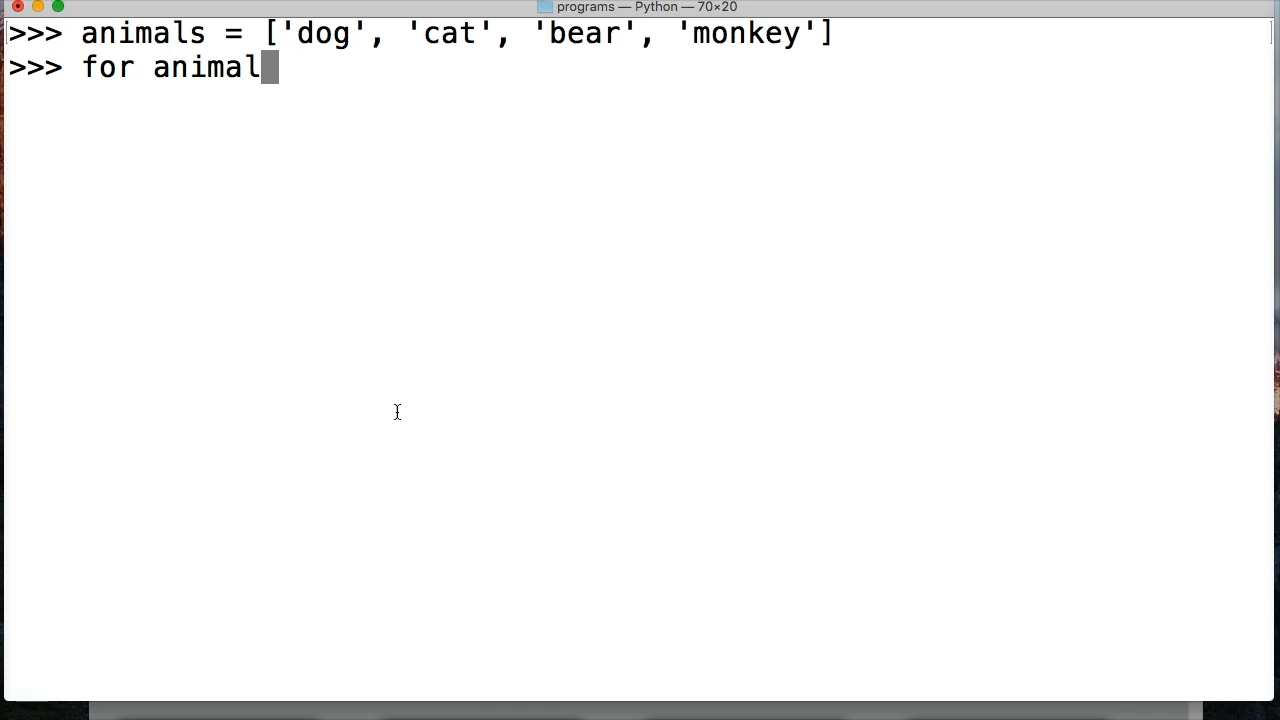
pyautogui.write('in animals:')
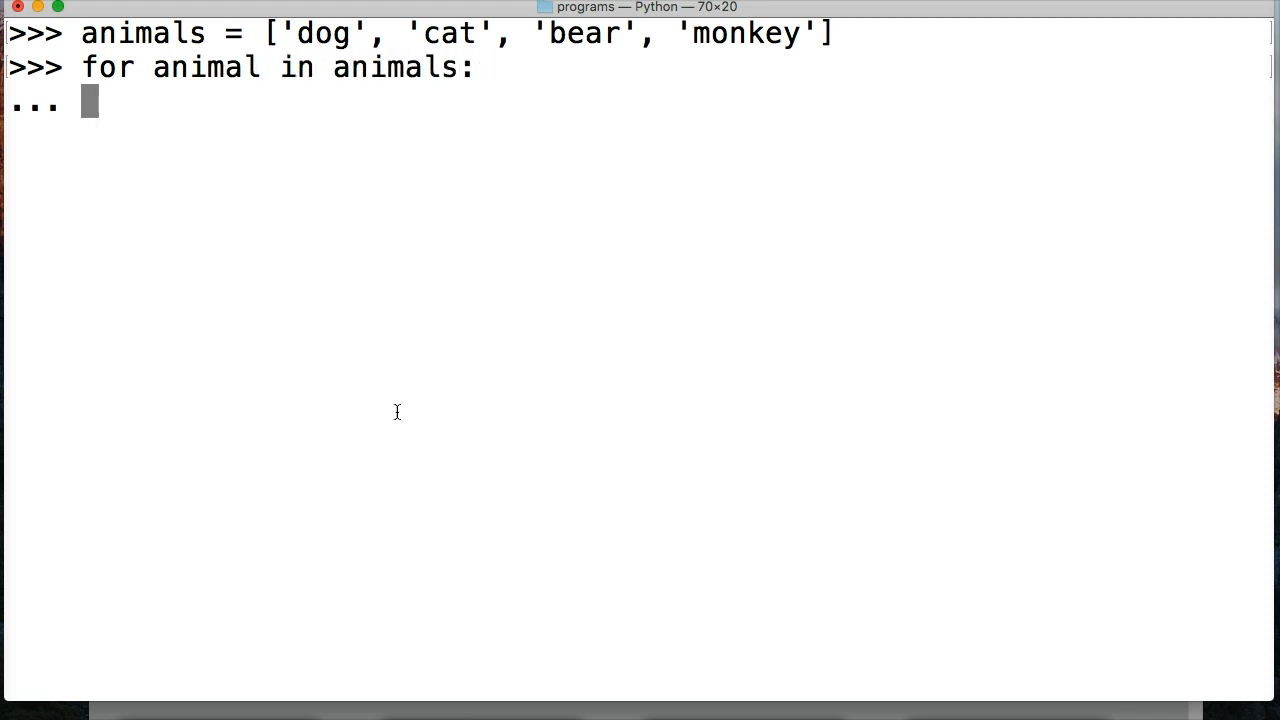
pyautogui.write('print')
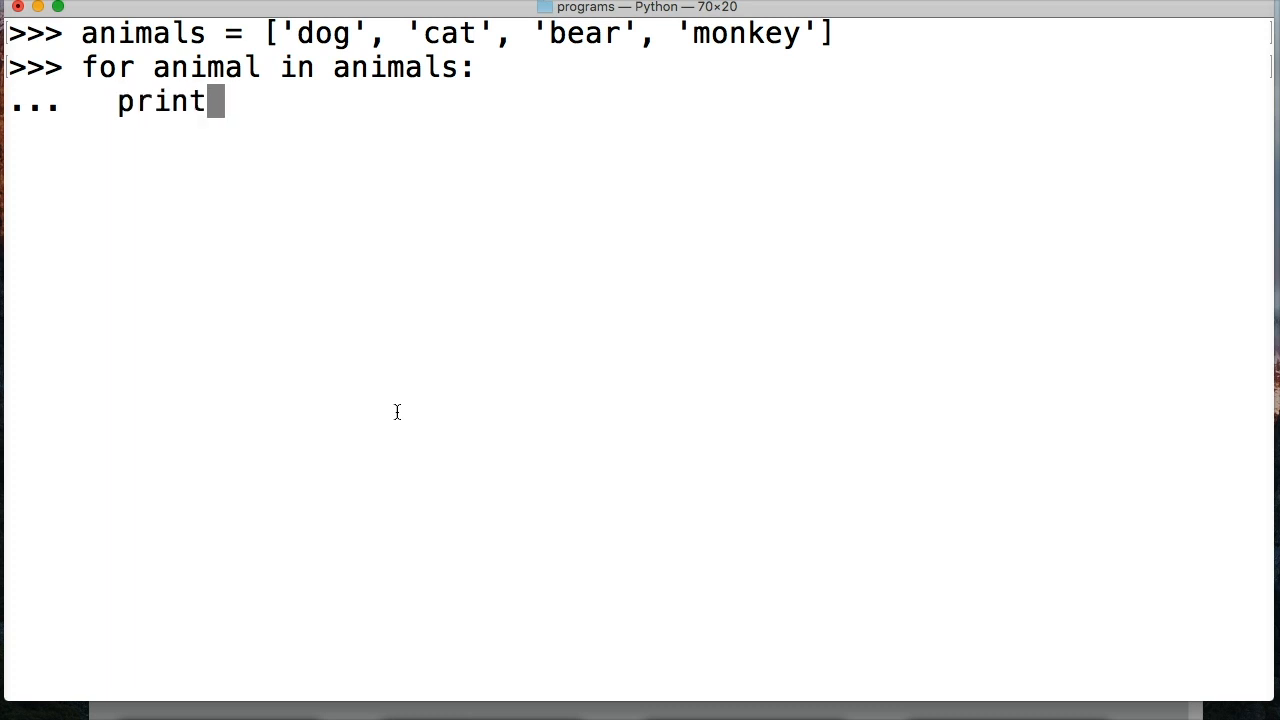
pyautogui.write('(animal')
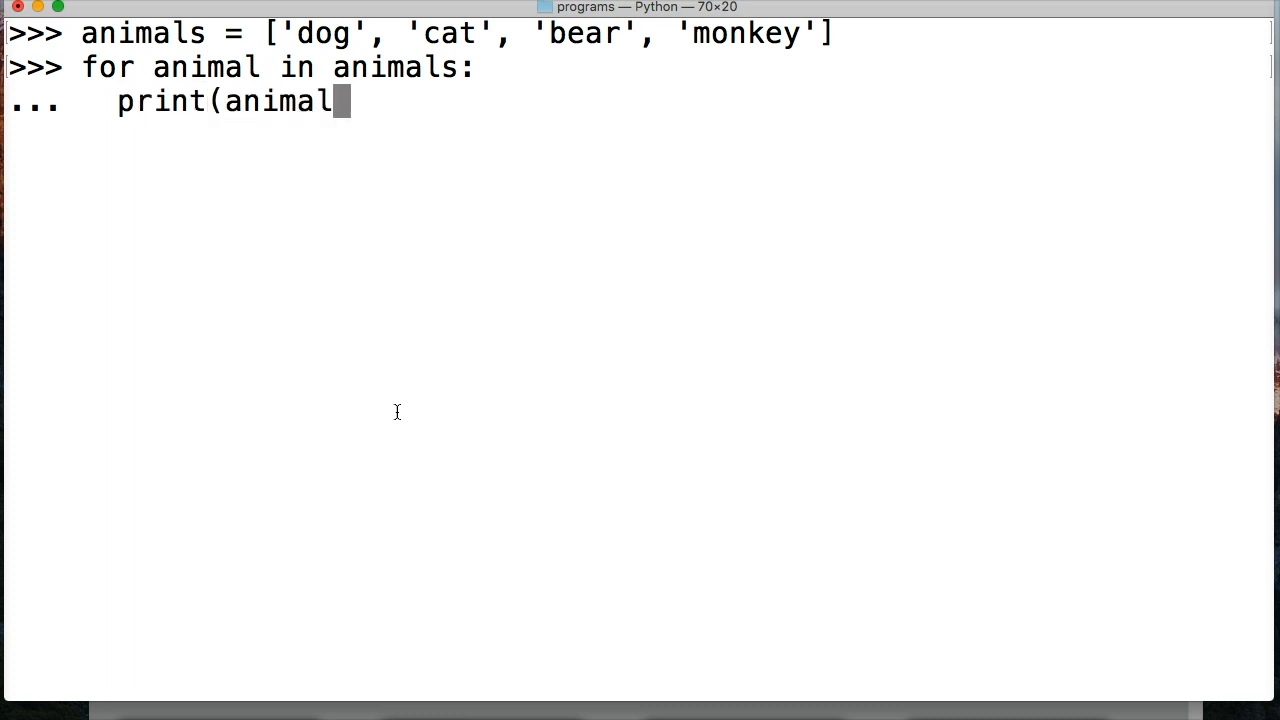
# Execute the loop so dog, cat, bear and monkey print one per line
pyautogui.press('Return')
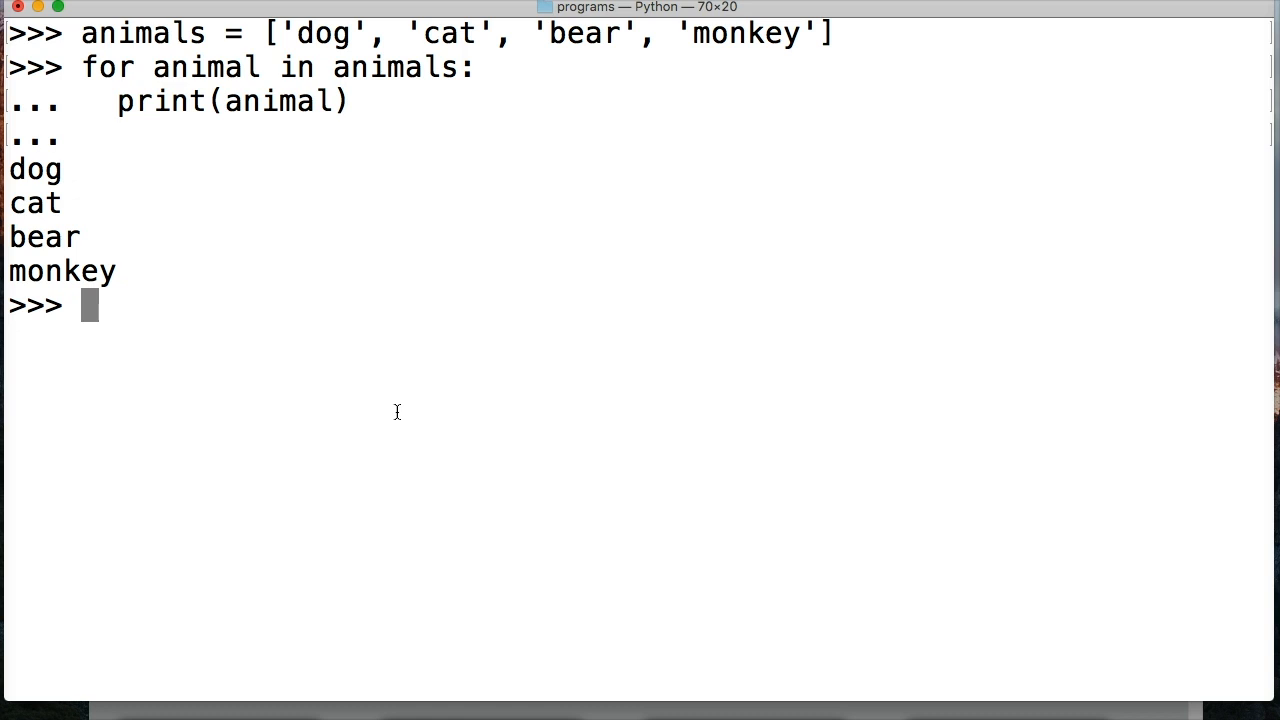
# Write a second for animal in animals: loop that prints each animal
pyautogui.write('for')
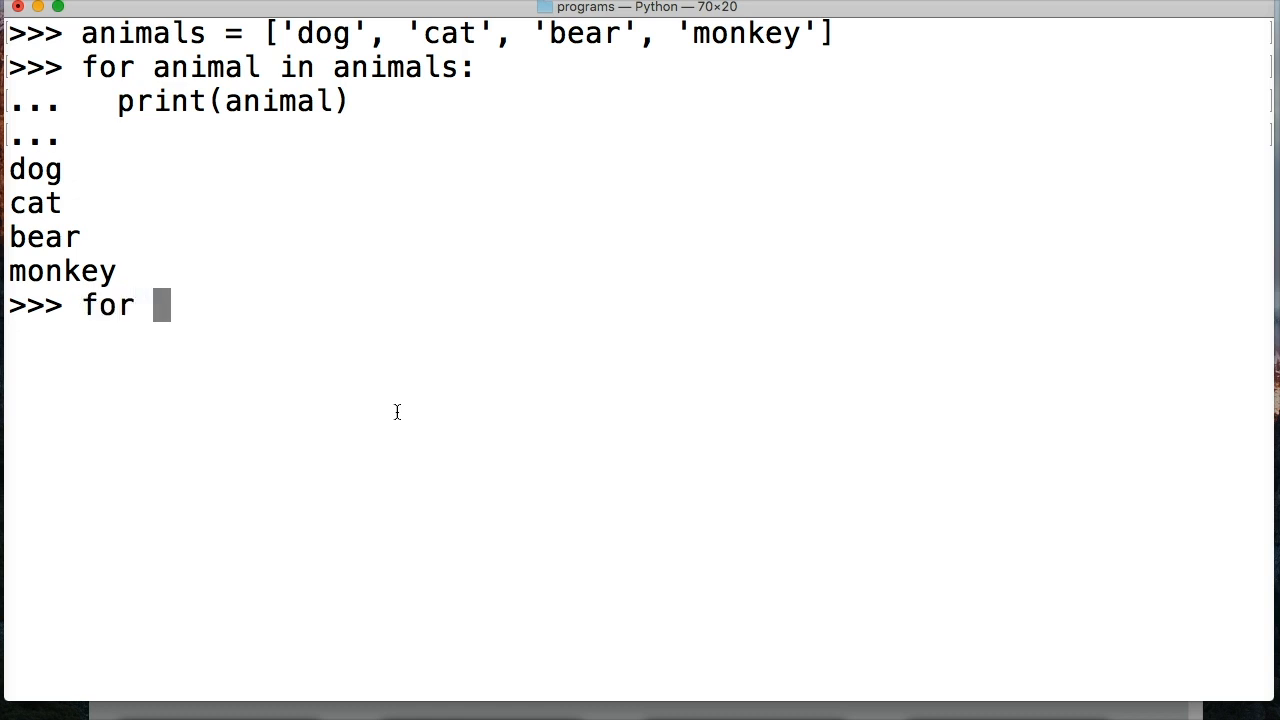
pyautogui.write('anim')
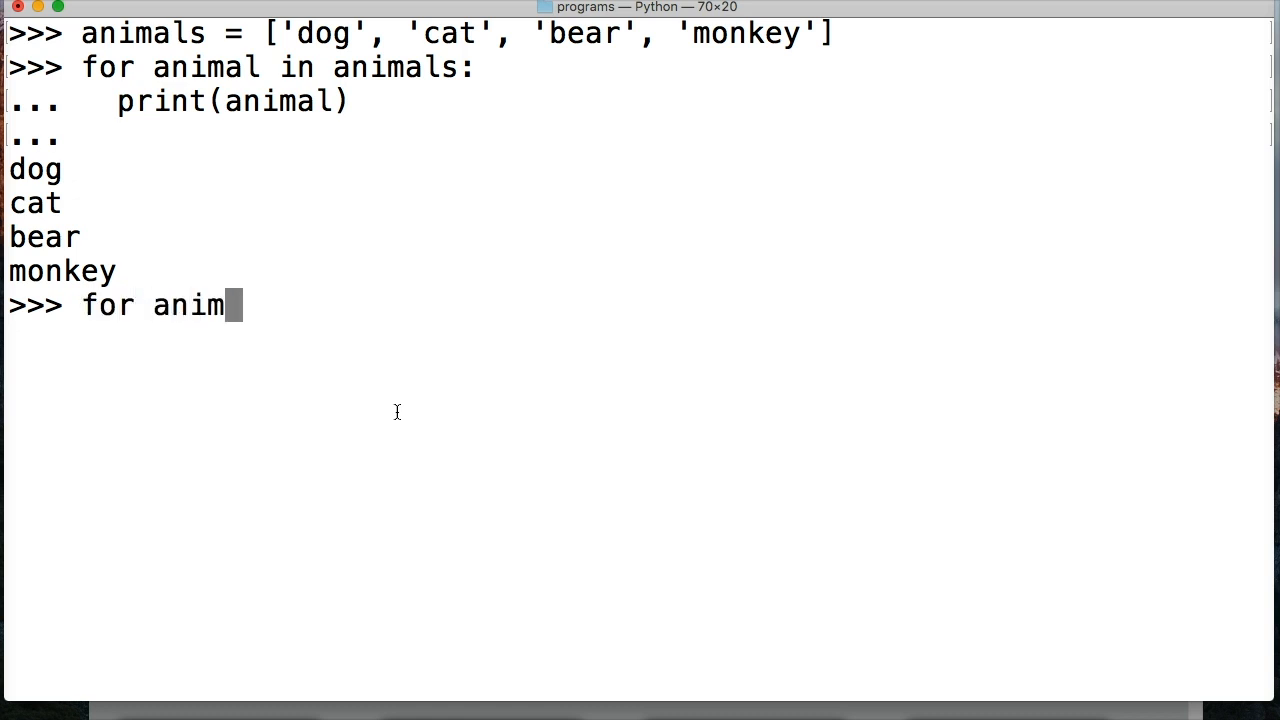
pyautogui.write('al in animals:')
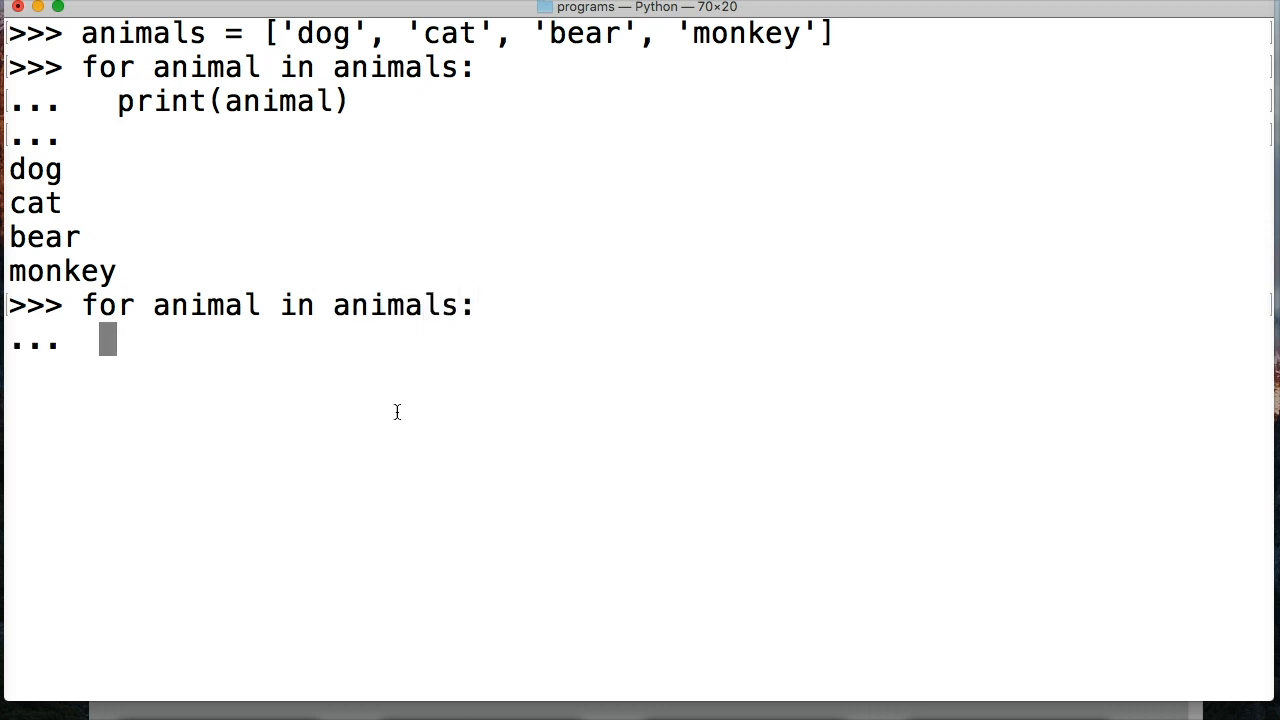
pyautogui.write('print(animal')
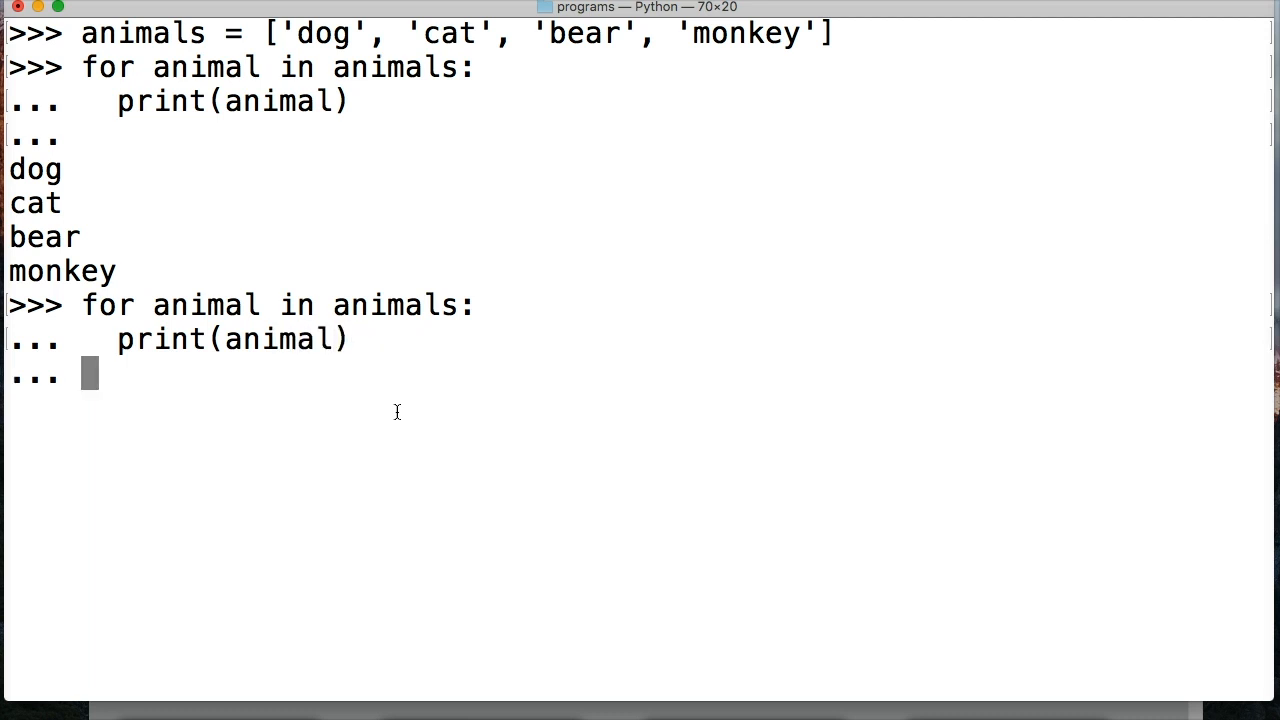
# Add an else clause that prints 'No more animals'
pyautogui.write('else:')
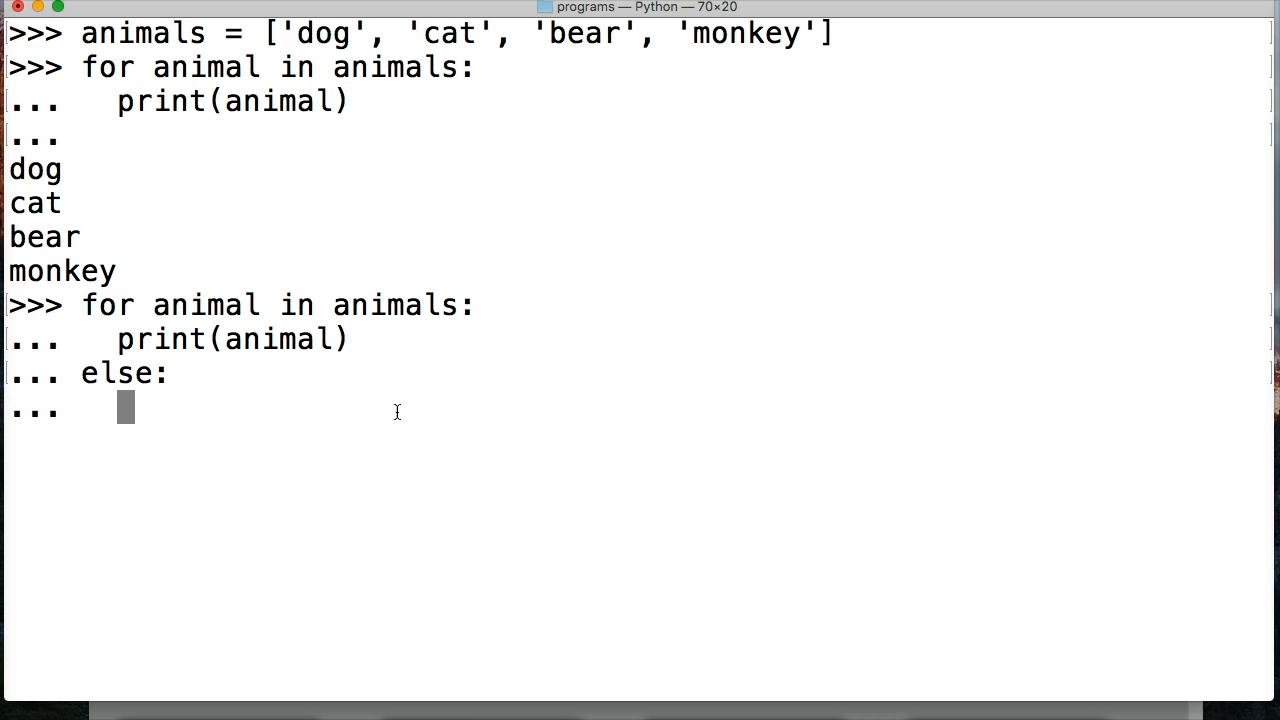
pyautogui.write('print(')
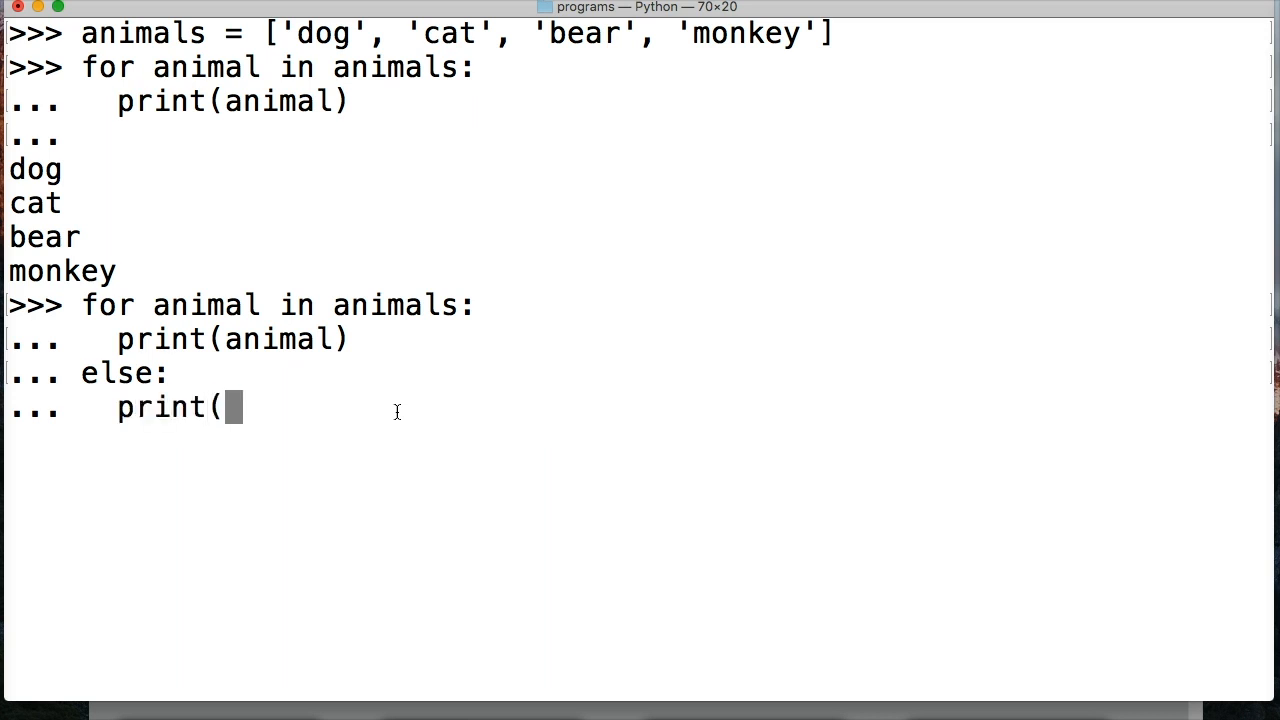
pyautogui.write("'N")
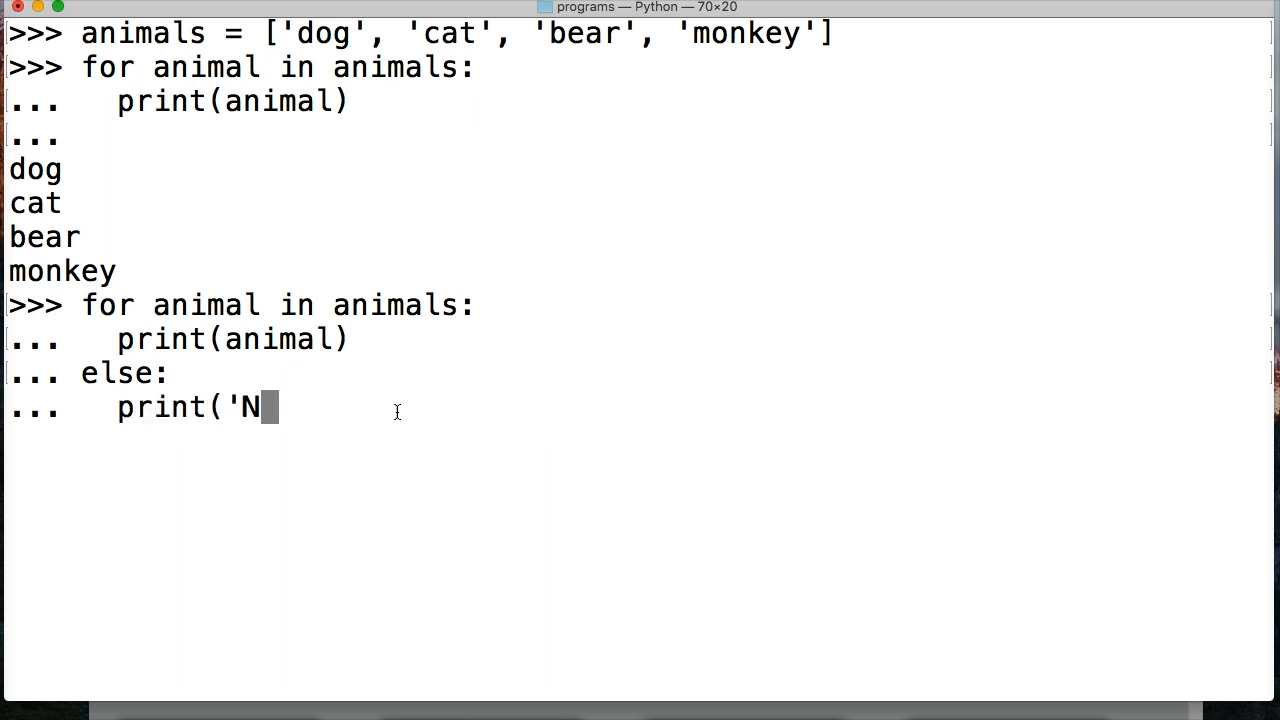
pyautogui.write('o more ani')
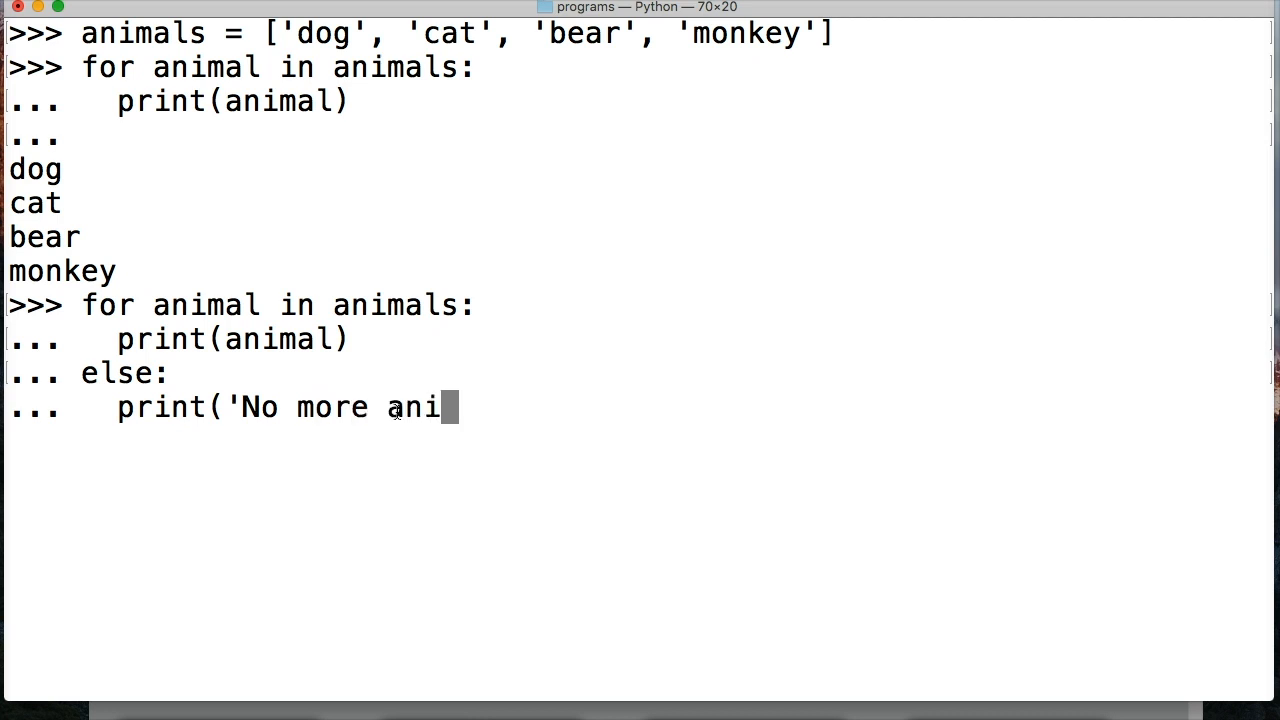
pyautogui.write('mals')
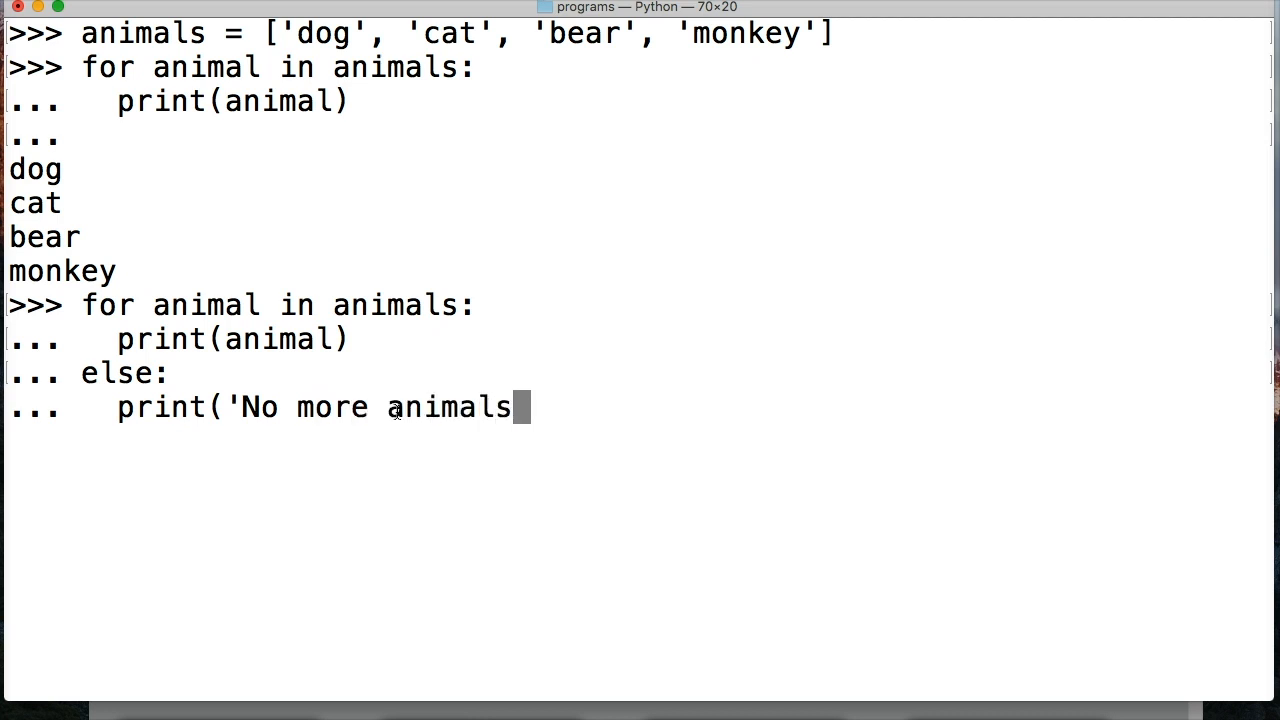
pyautogui.write("')")
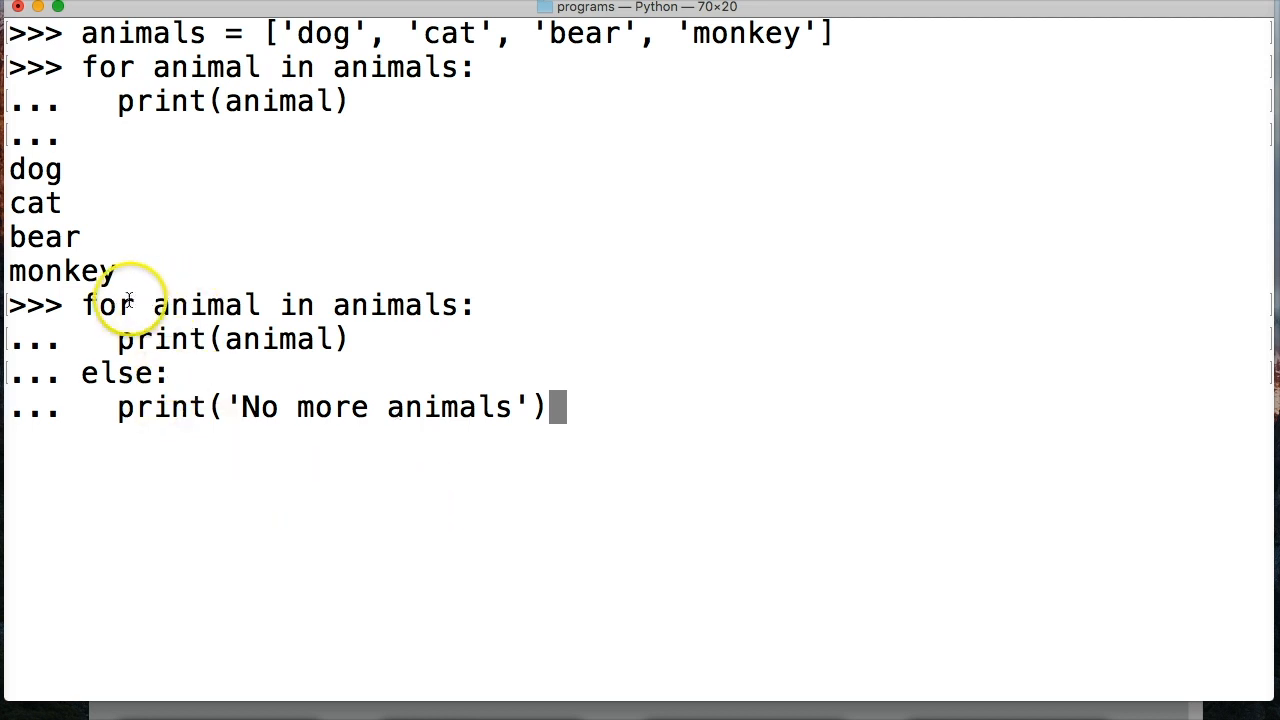
pyautogui.moveTo(290, 304)
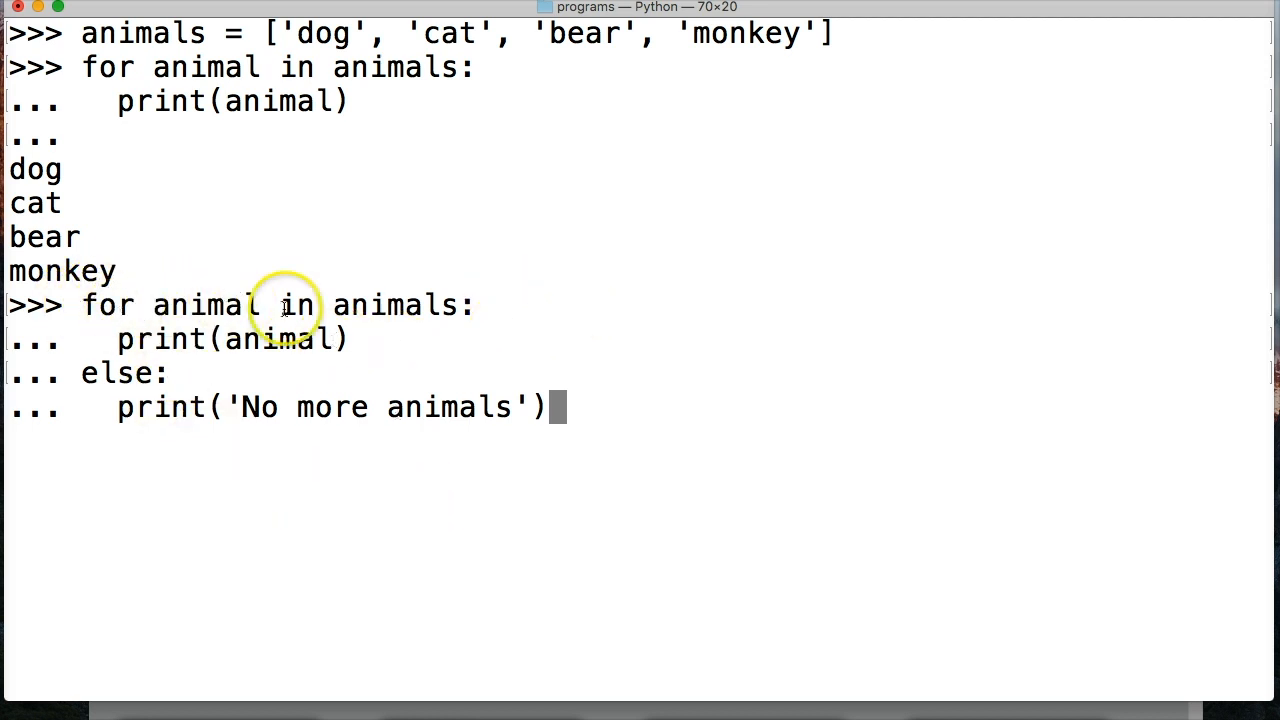
pyautogui.moveTo(110, 304)
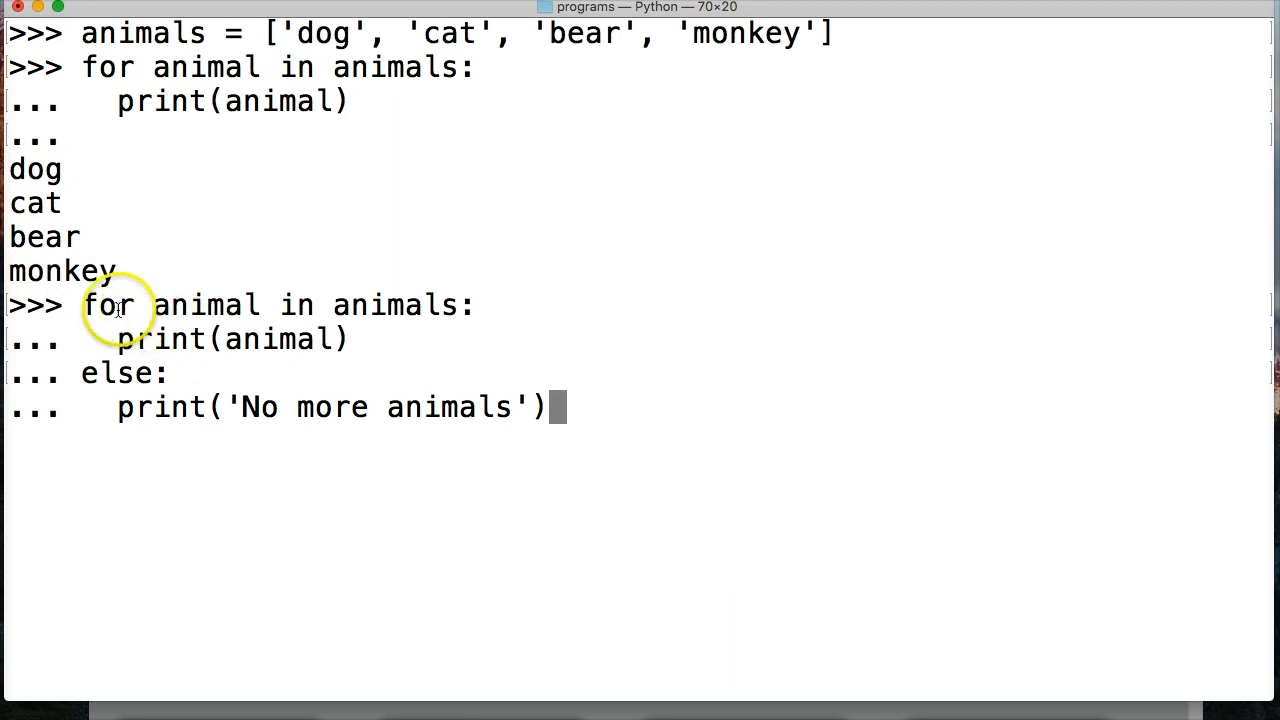
pyautogui.moveTo(838, 22)
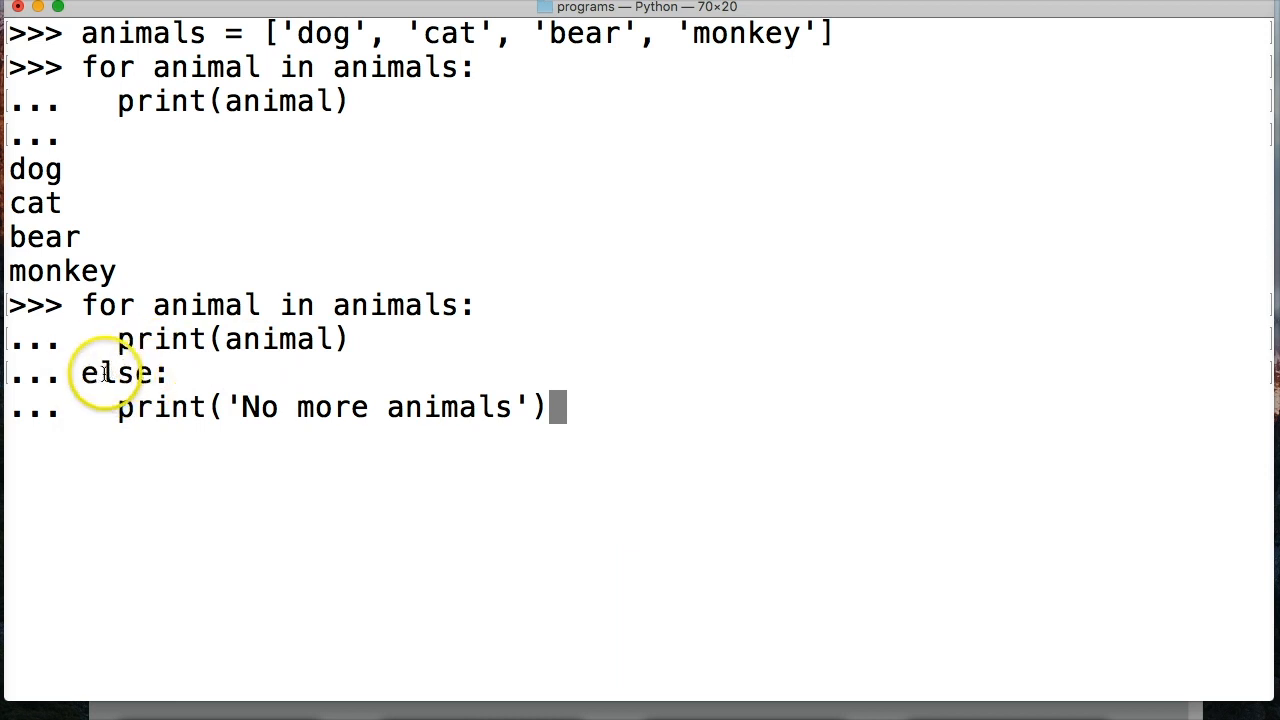
pyautogui.moveTo(648, 412)
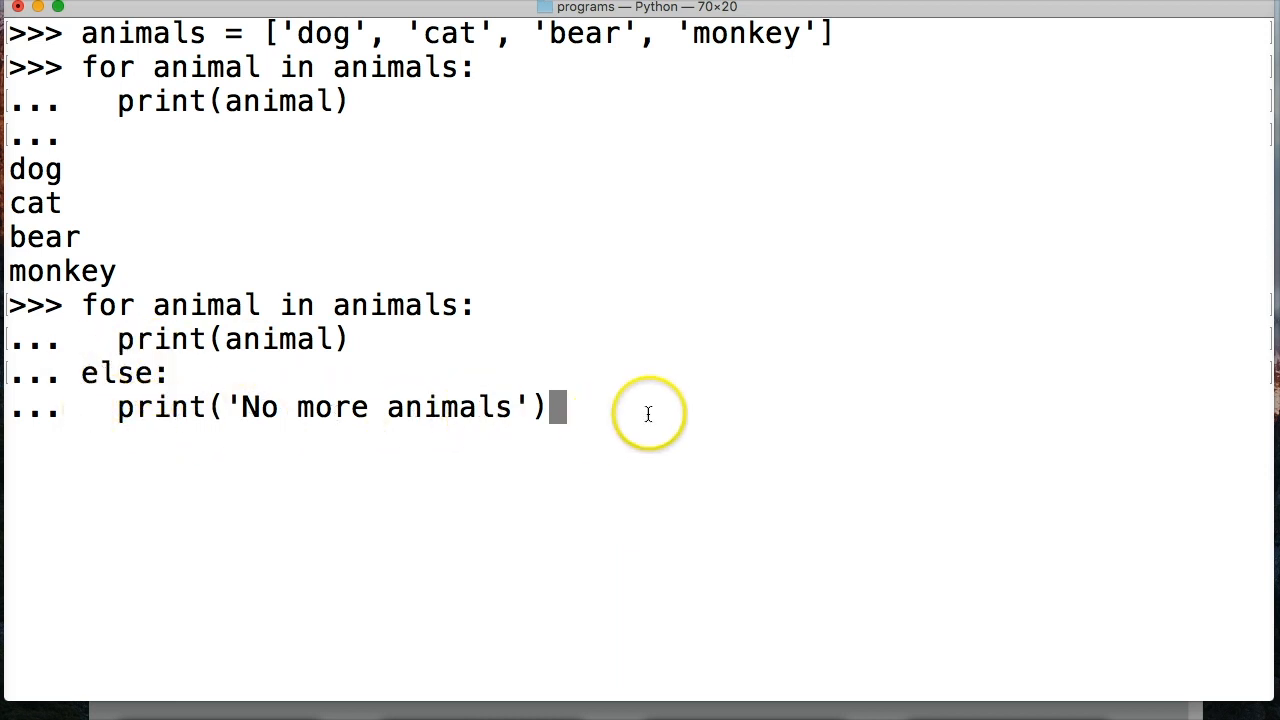
pyautogui.press('Return')
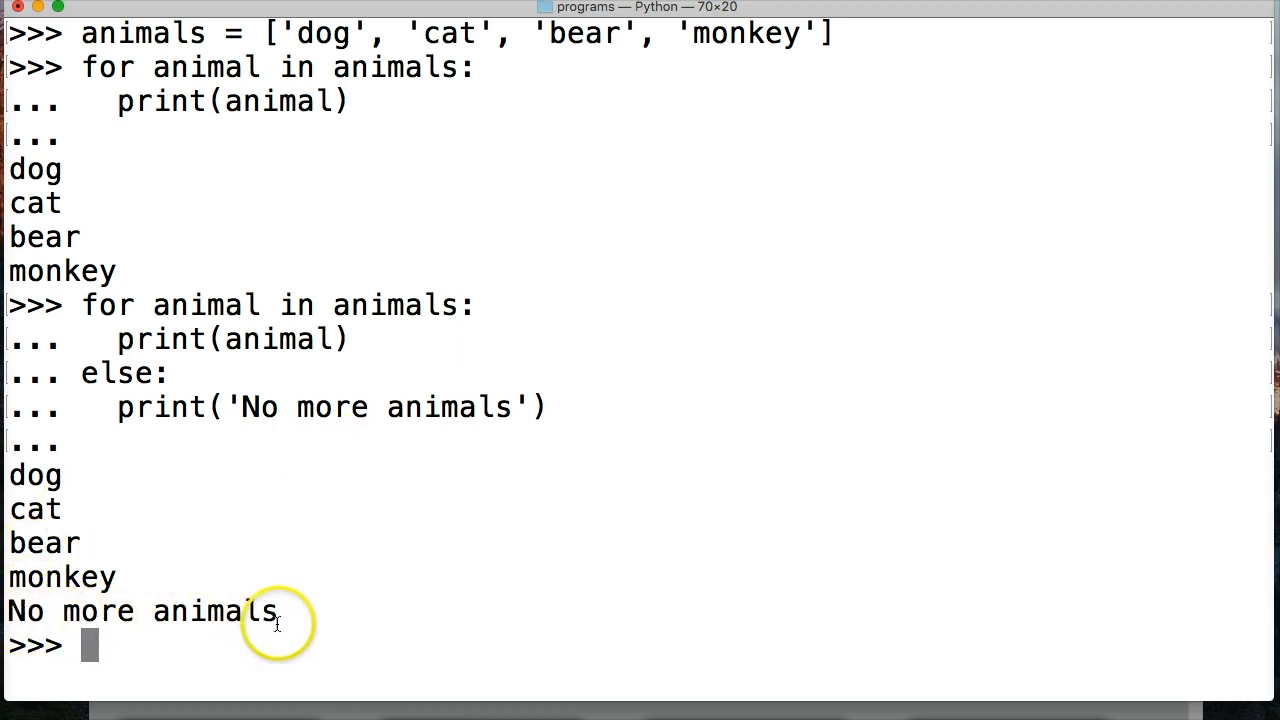
pyautogui.moveTo(324, 516)
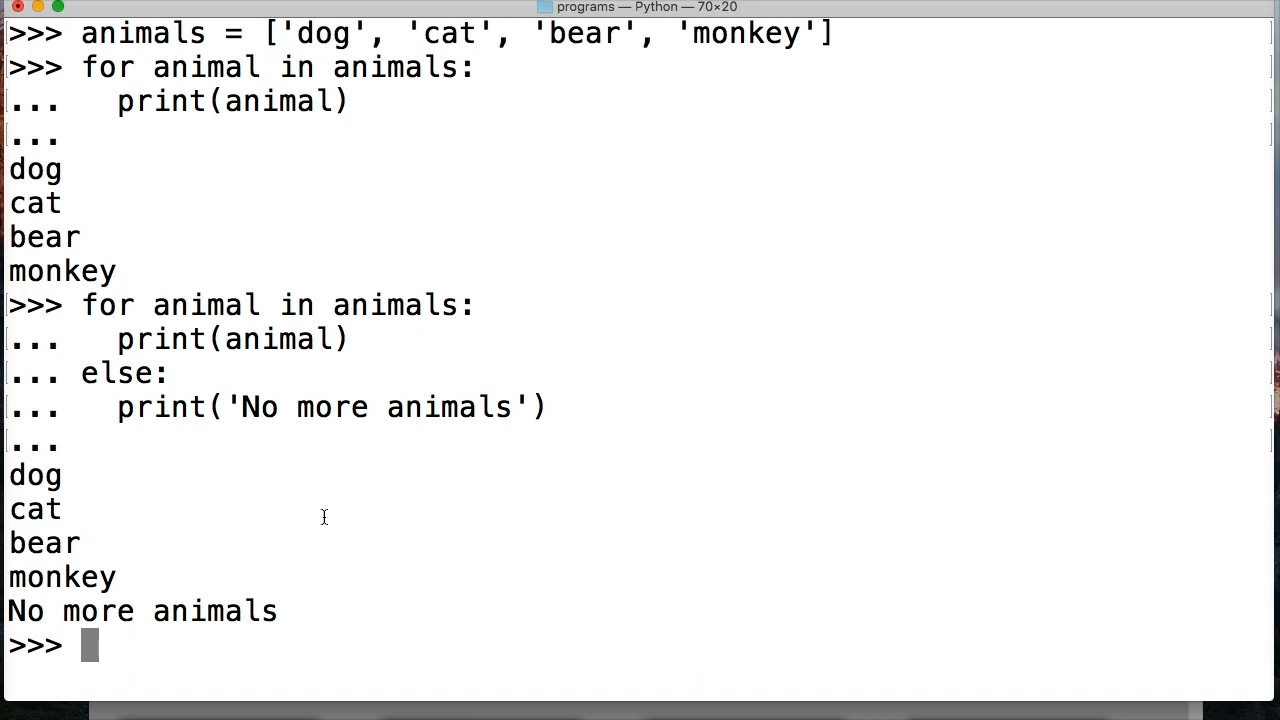
pyautogui.press('ctrl+d')
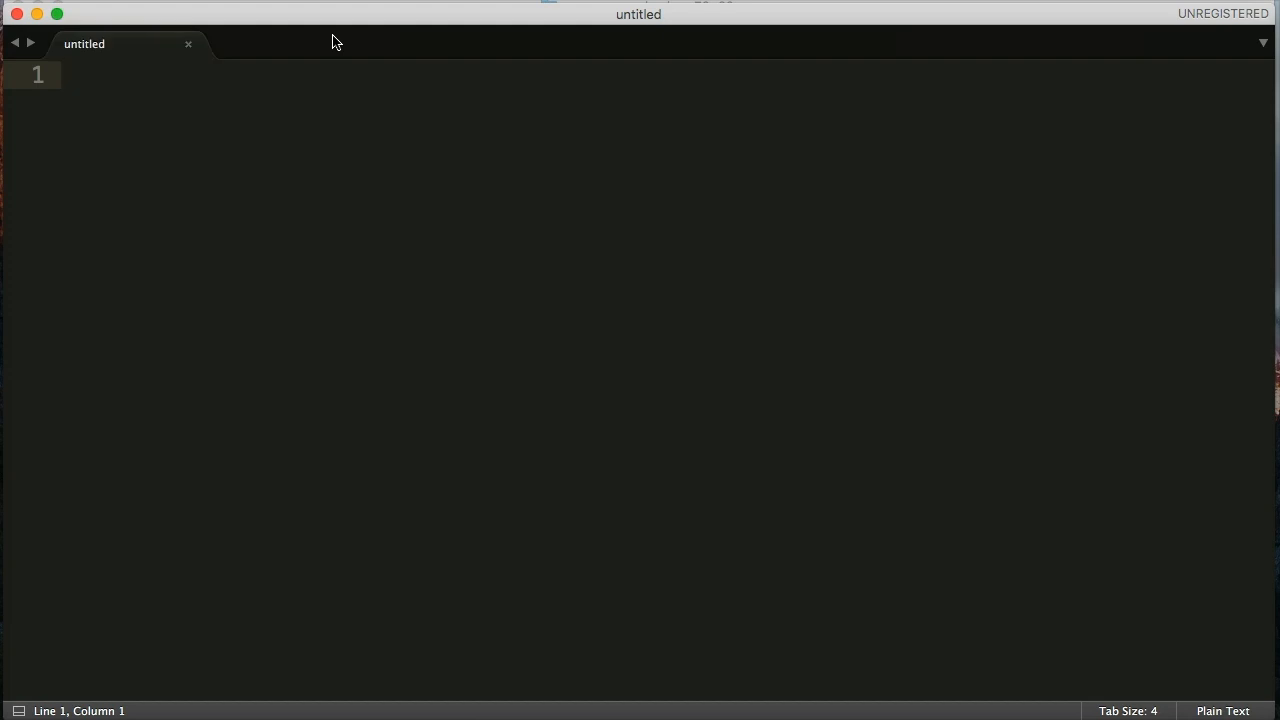
# Save the empty file as search.py in the programs folder
pyautogui.press('cmd+s')
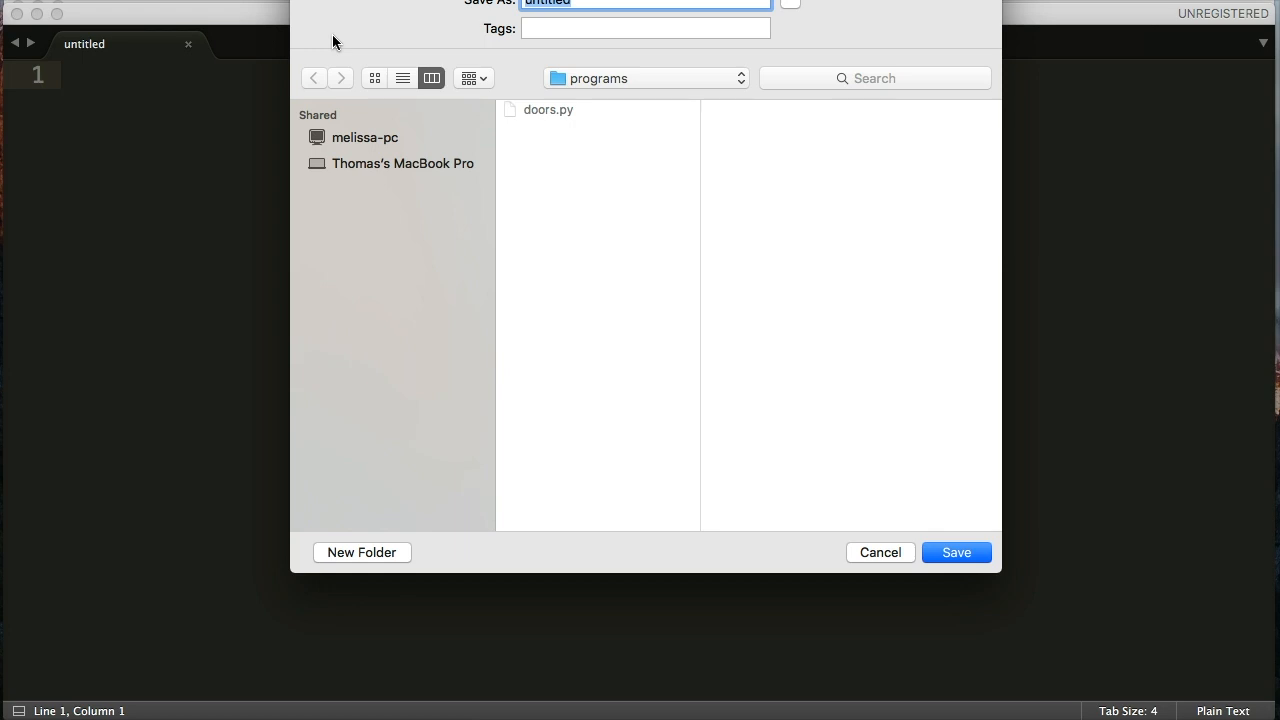
pyautogui.write('searc')
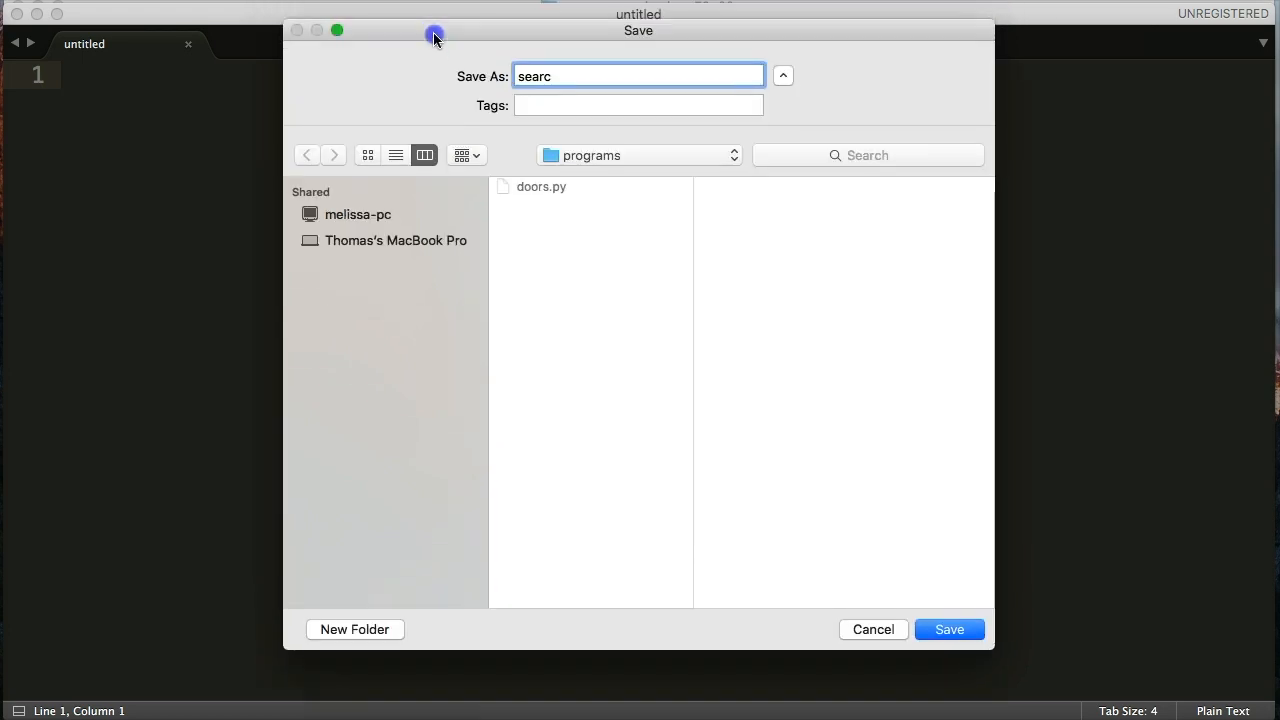
pyautogui.write('h.py')
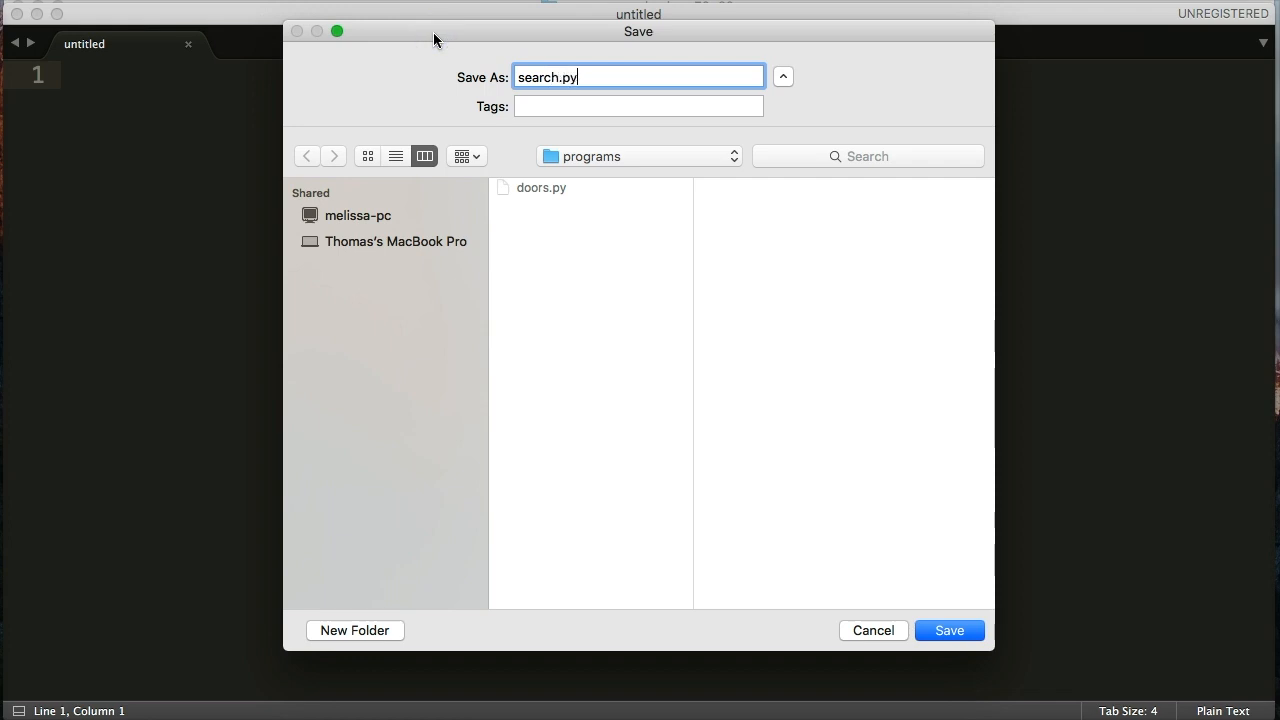
pyautogui.click(948, 630)
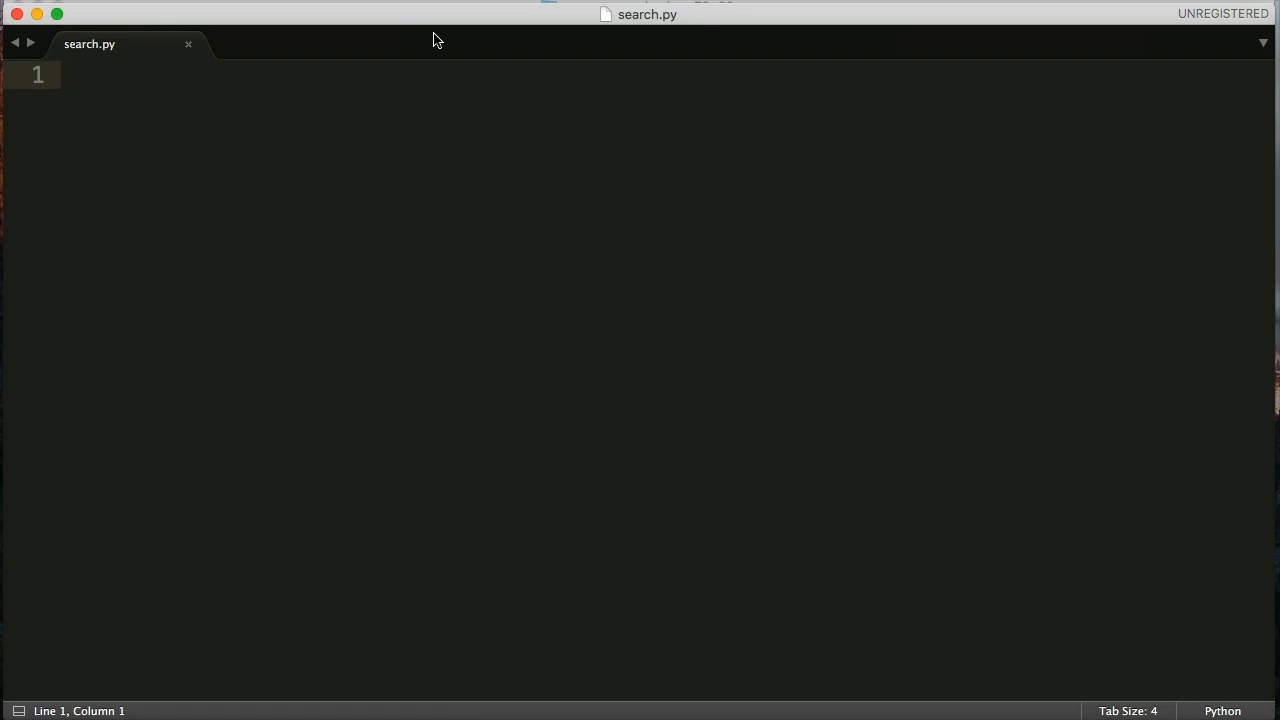
# Write search = input('What would you like to search for? ') with blank lines below
pyautogui.write('se')
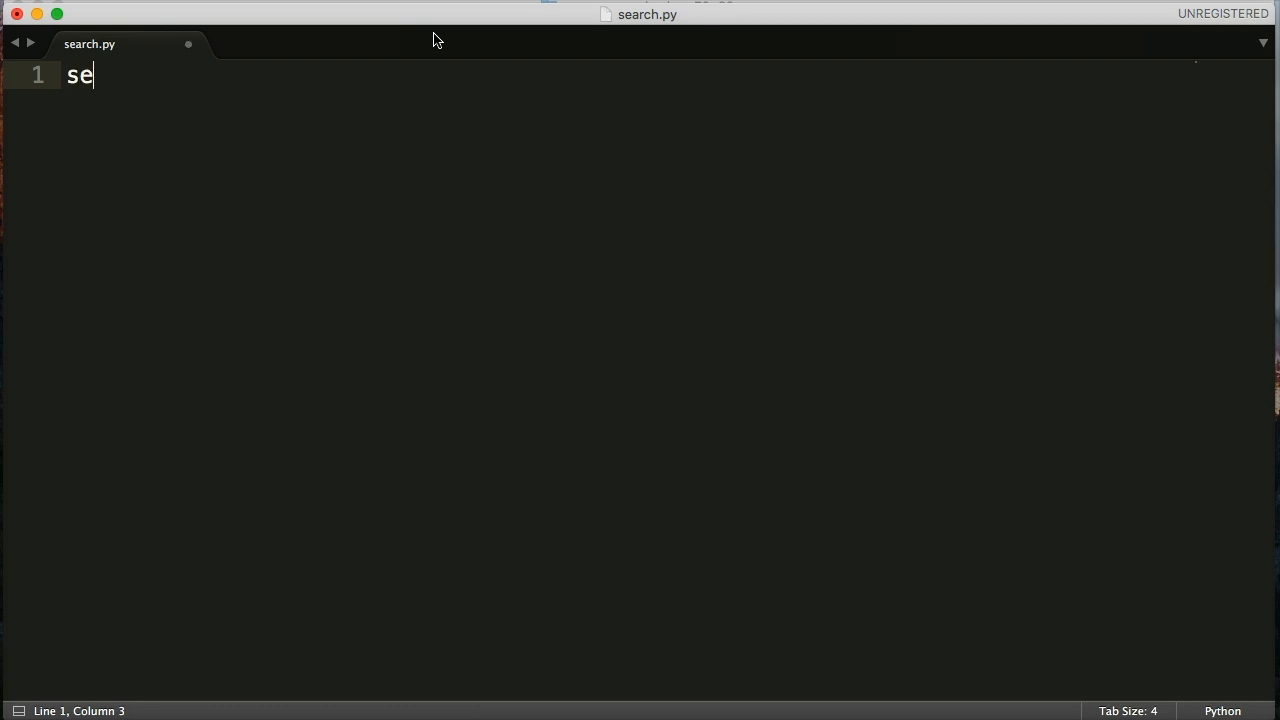
pyautogui.write('arch =')
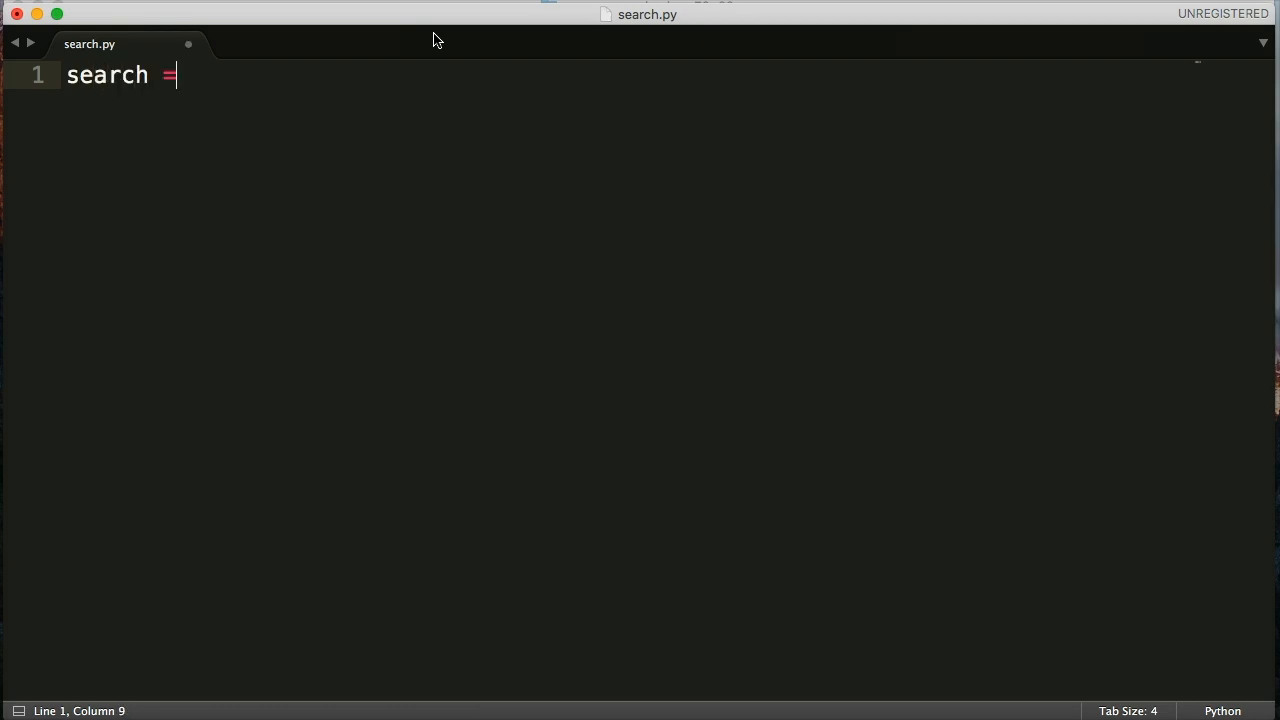
pyautogui.write("input('")
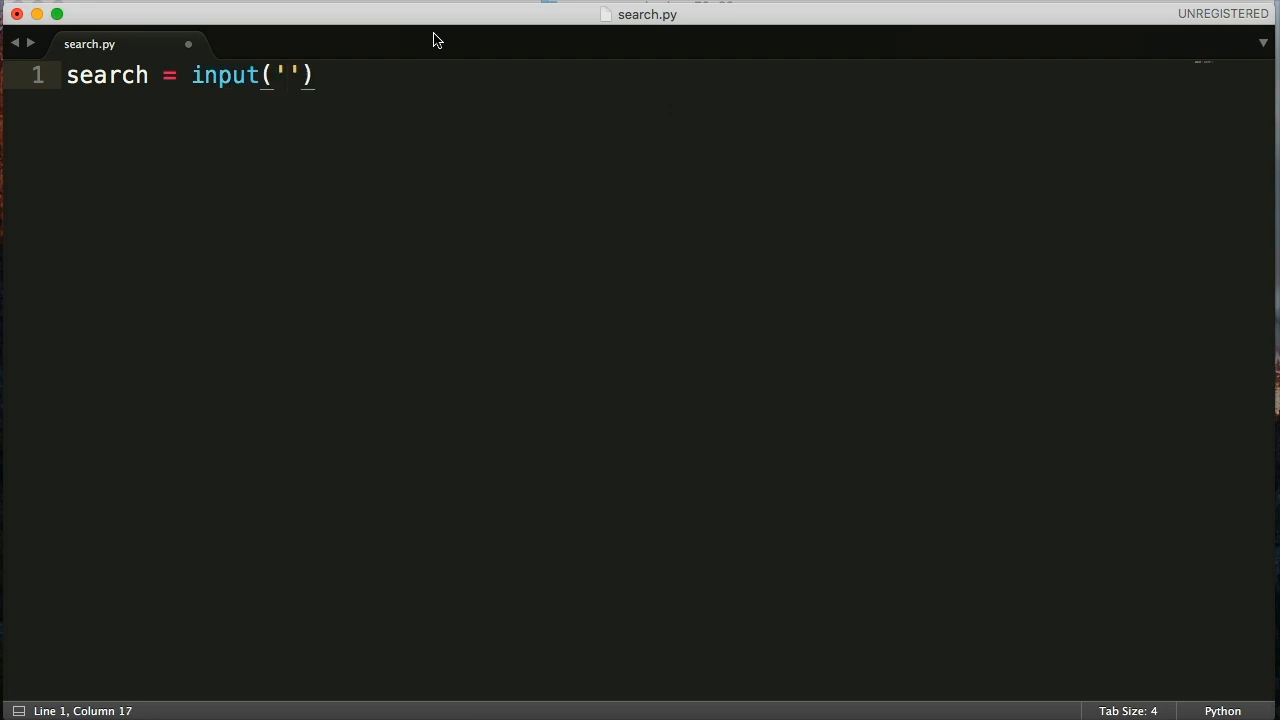
pyautogui.write('What w')
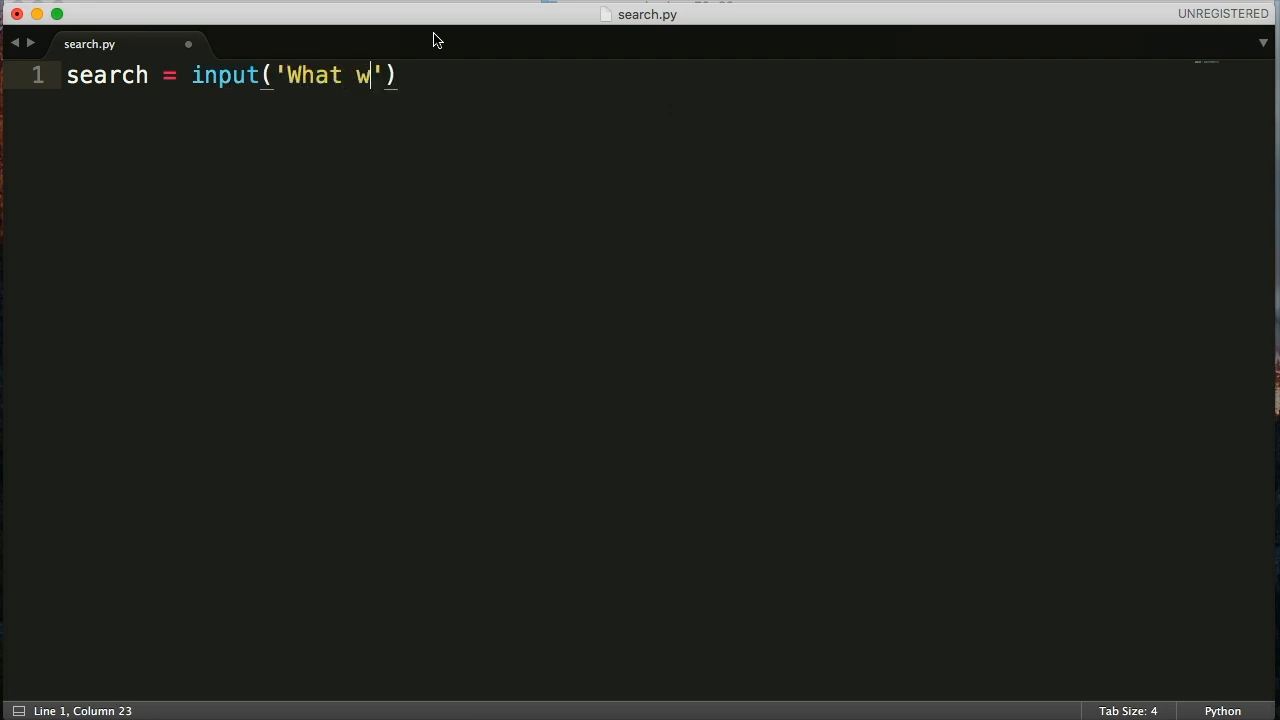
pyautogui.write('ould you like to')
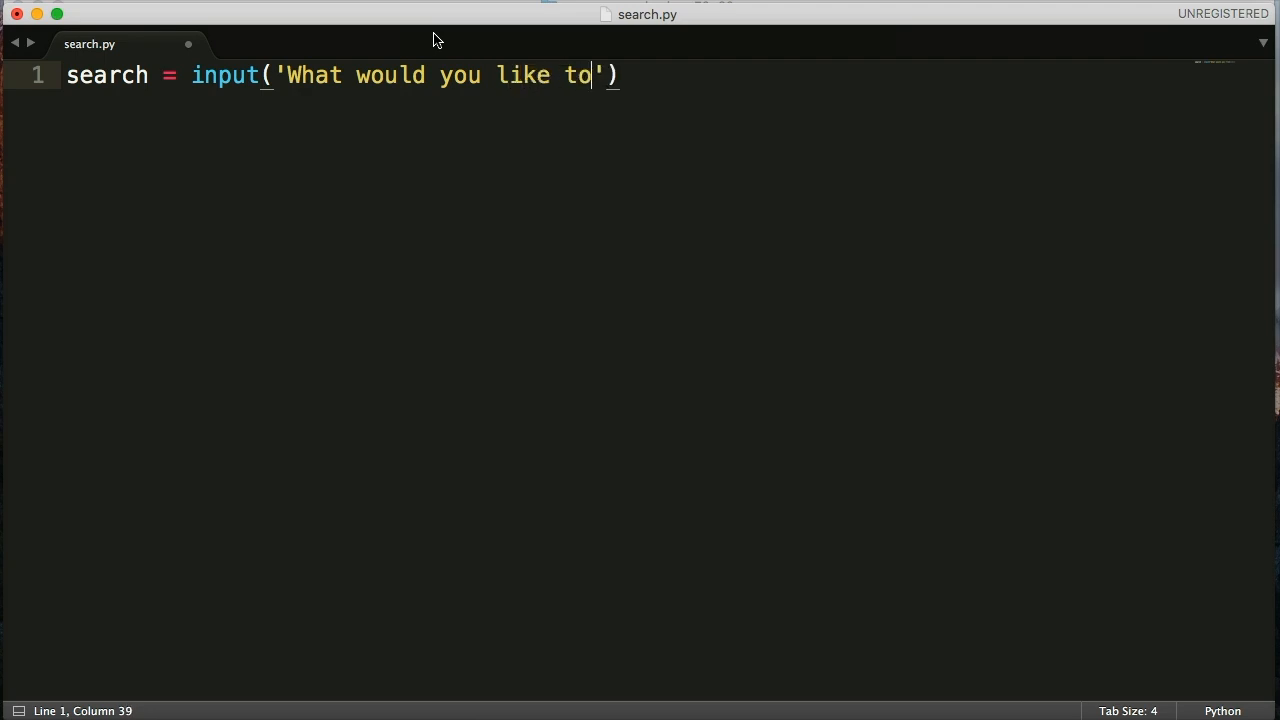
pyautogui.write('search for')
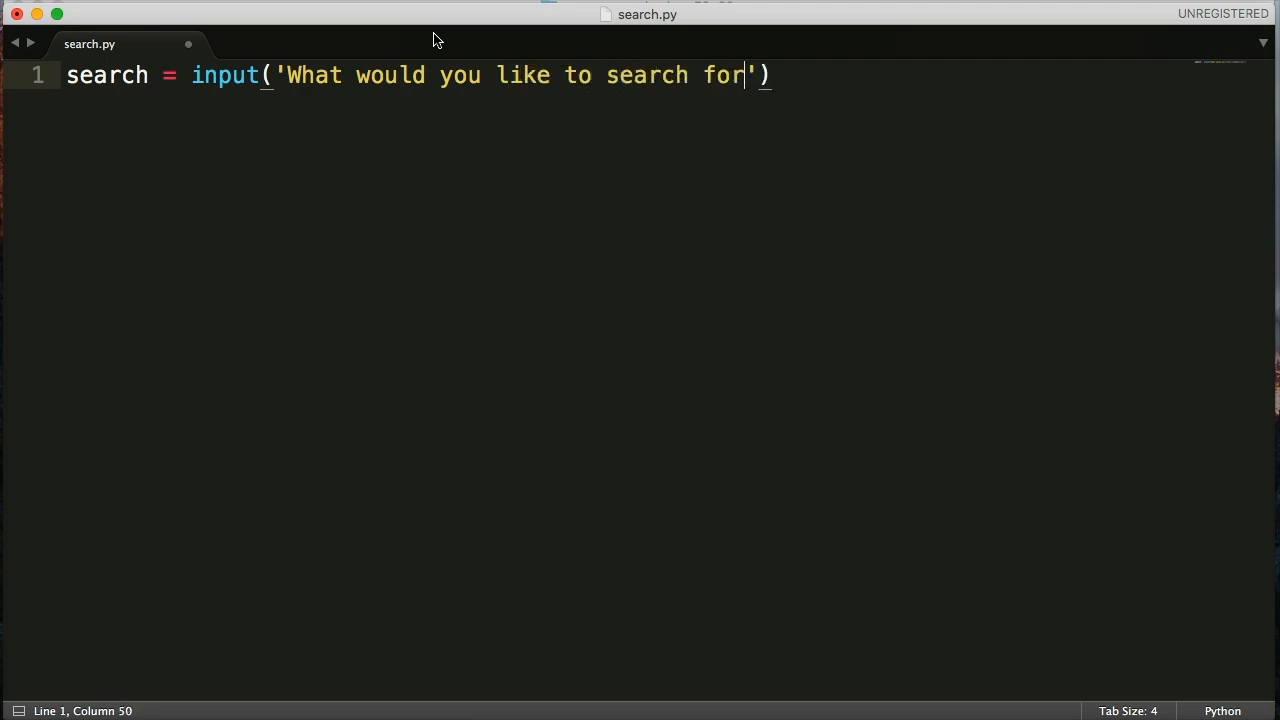
pyautogui.write('?')
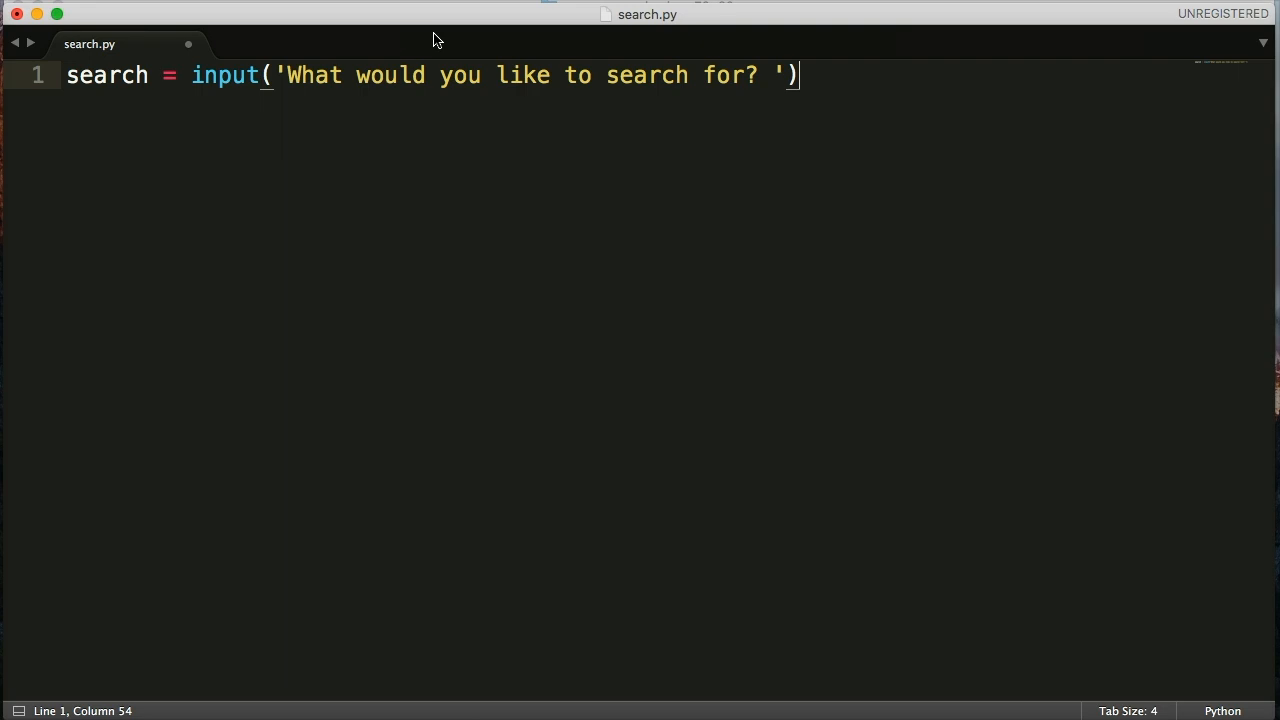
pyautogui.press('Return')
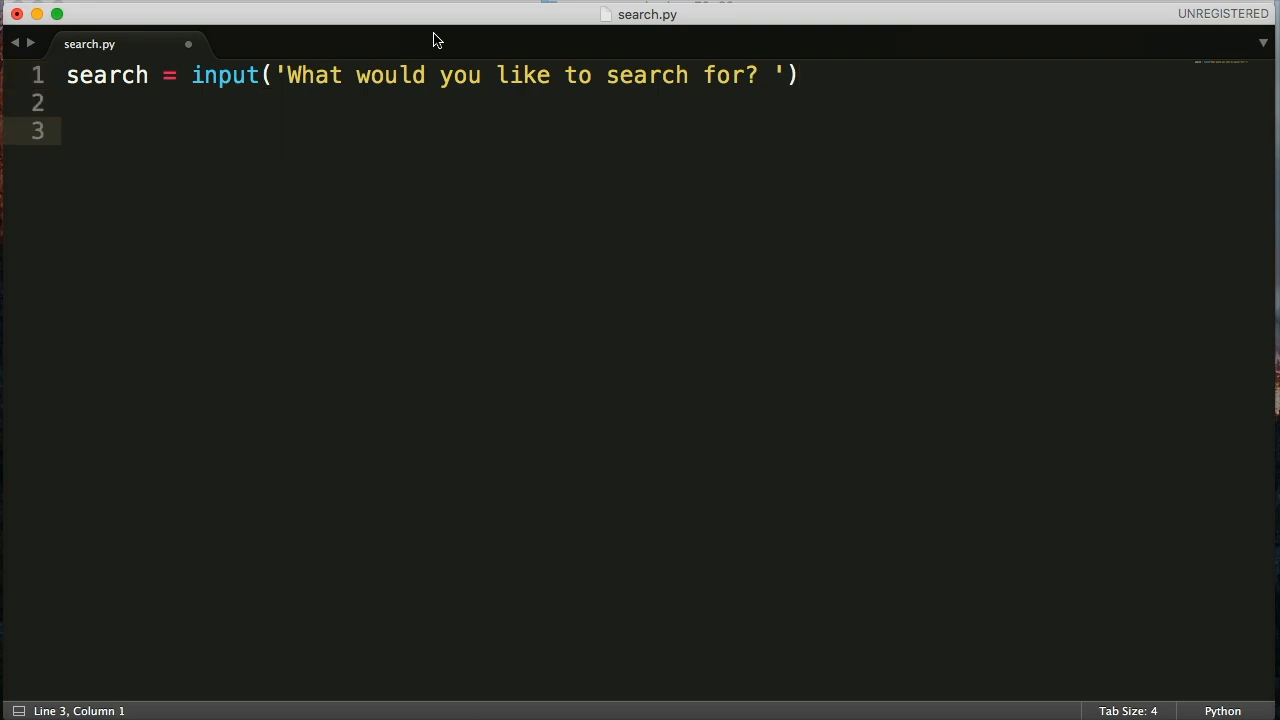
# Start data = ['Python', 'PERL', 'JAVA', ...] on the line below
pyautogui.write('d')
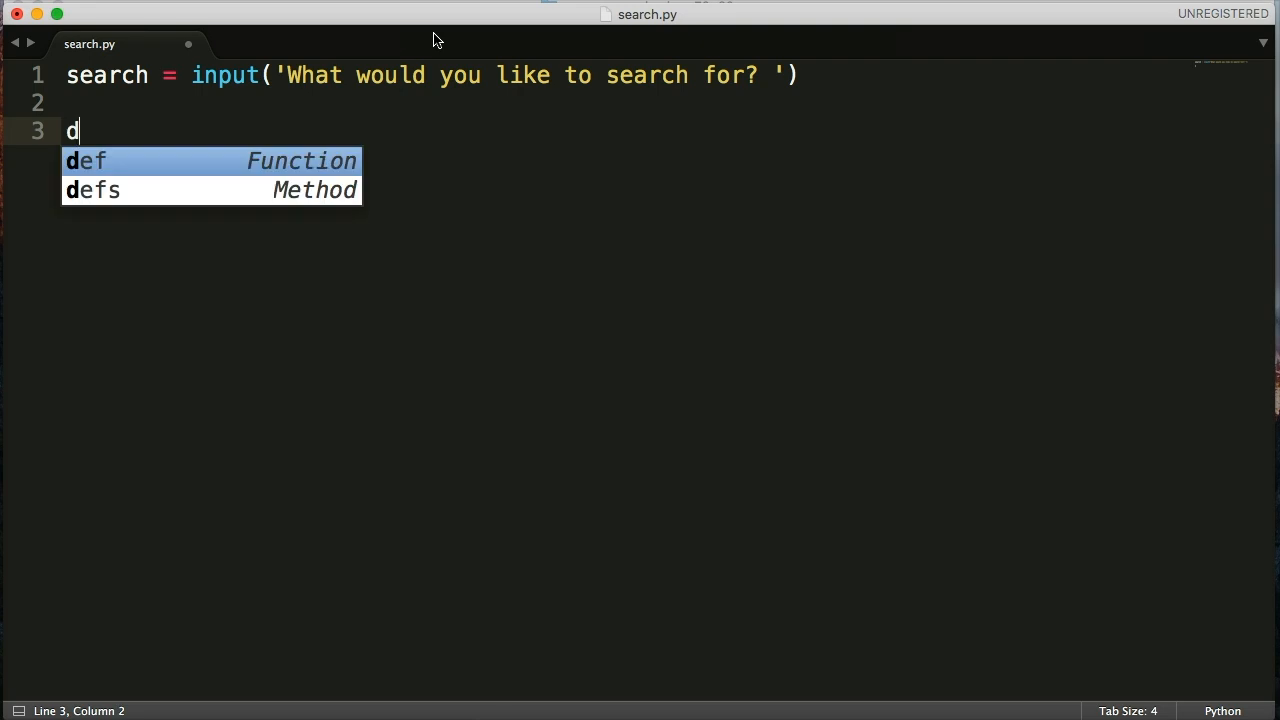
pyautogui.write('ata =')
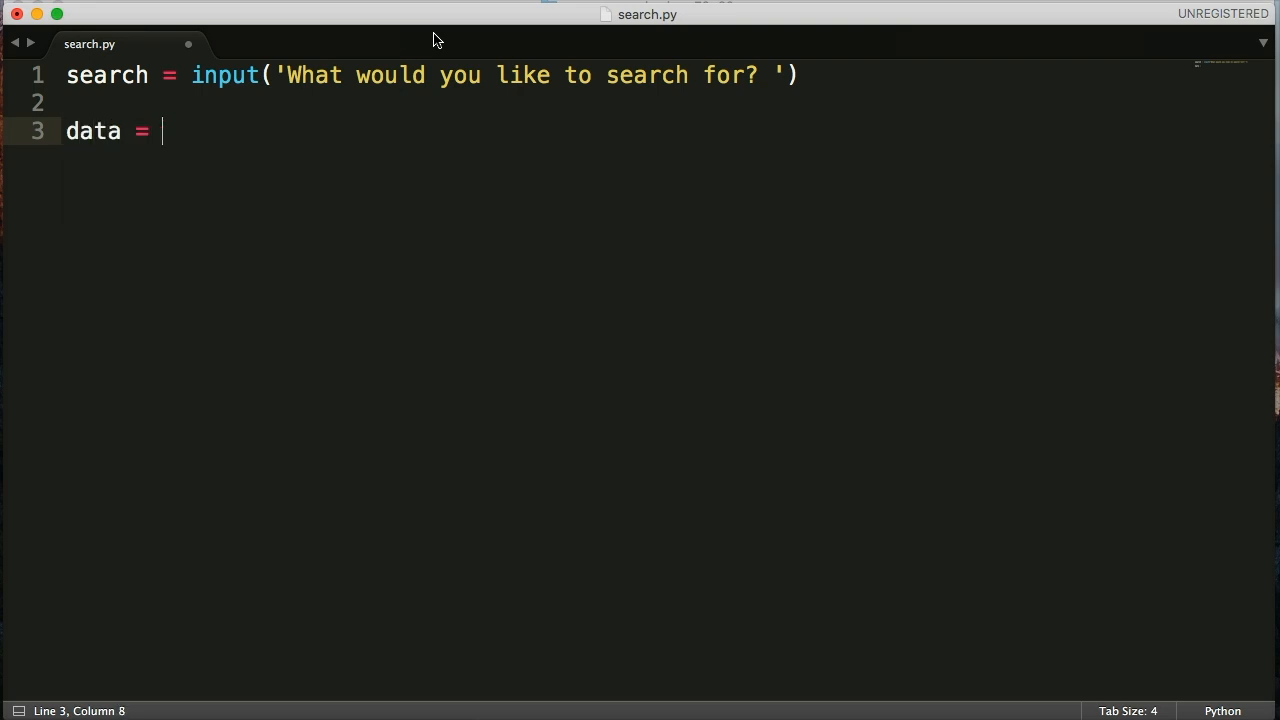
pyautogui.write("['']")
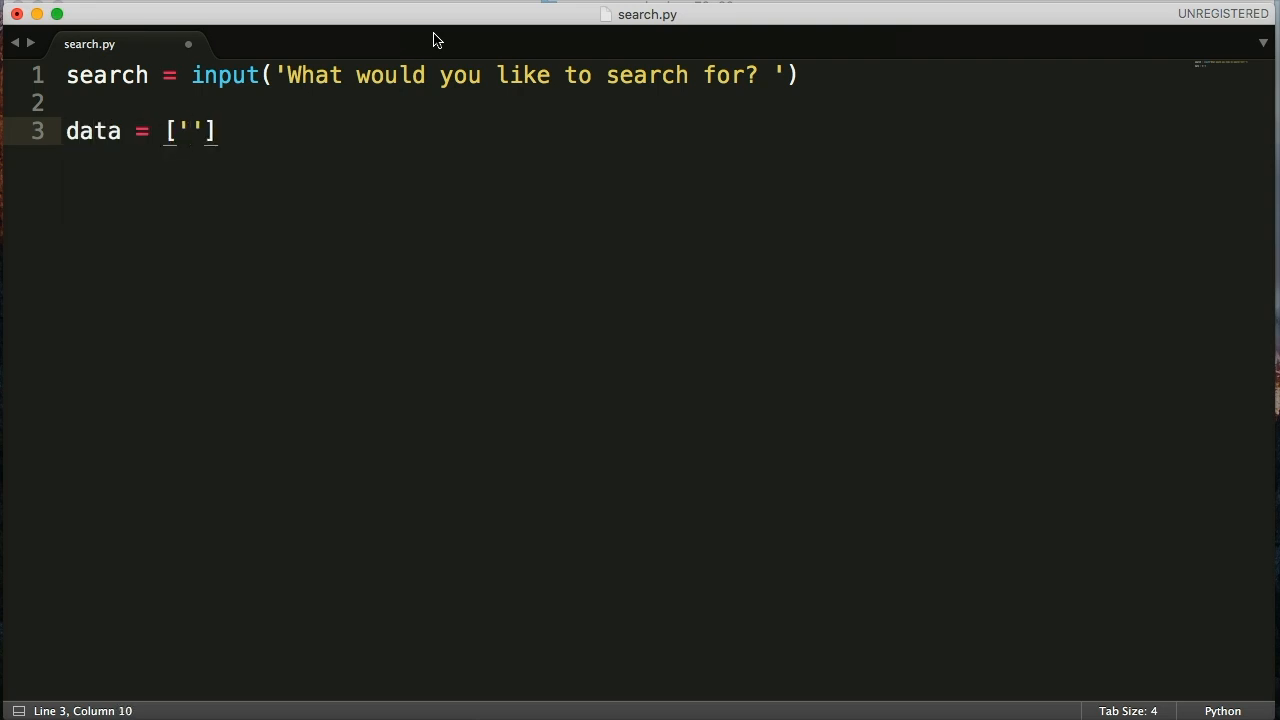
pyautogui.write('Pyt')
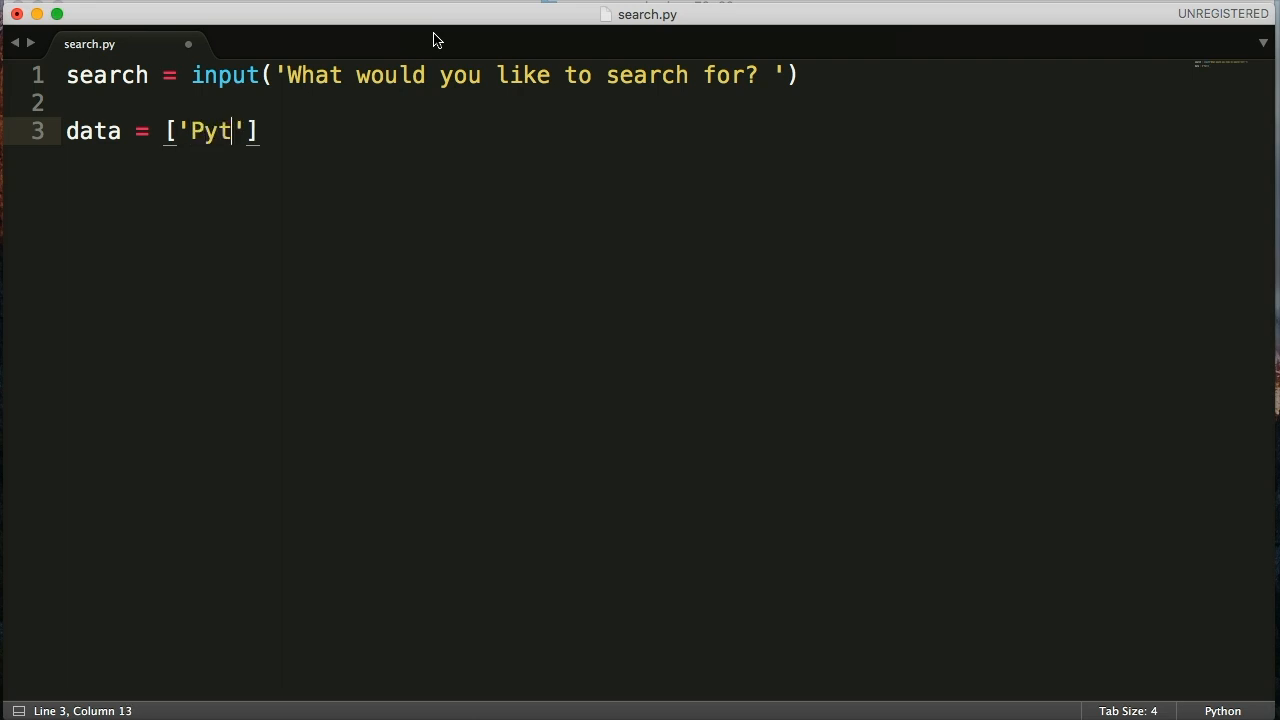
pyautogui.write("hon'm")
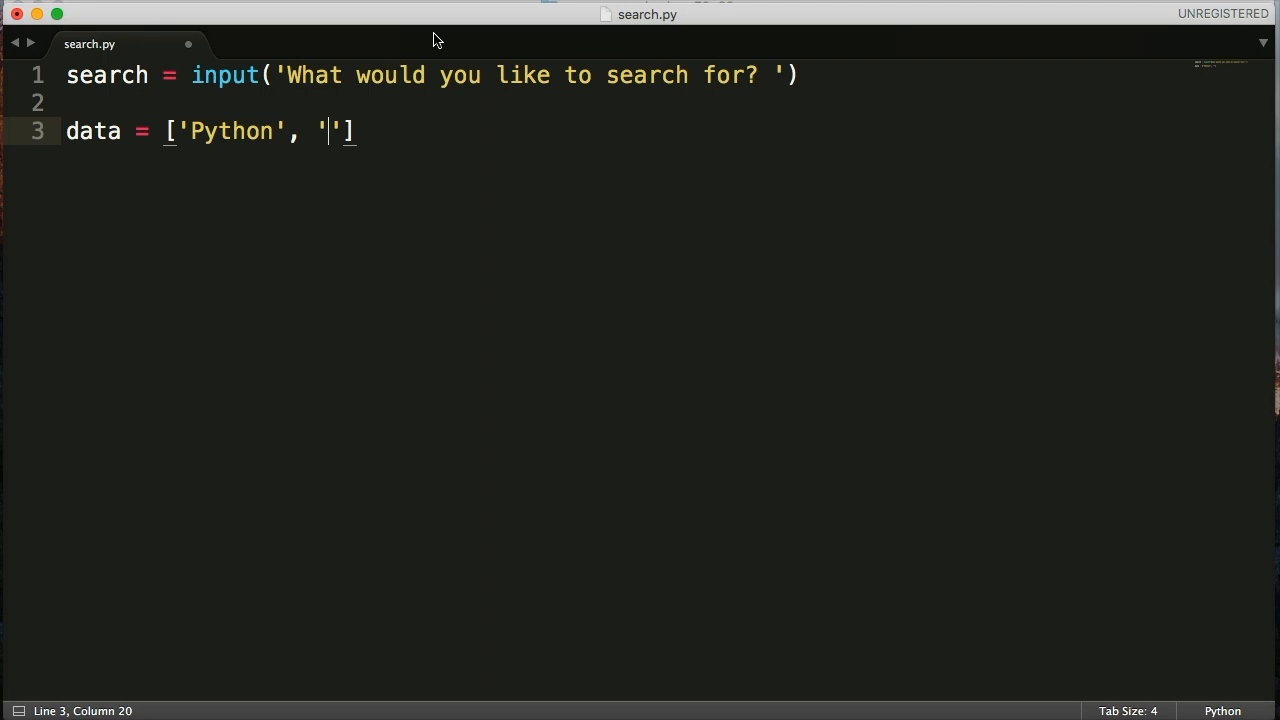
pyautogui.write('PER')
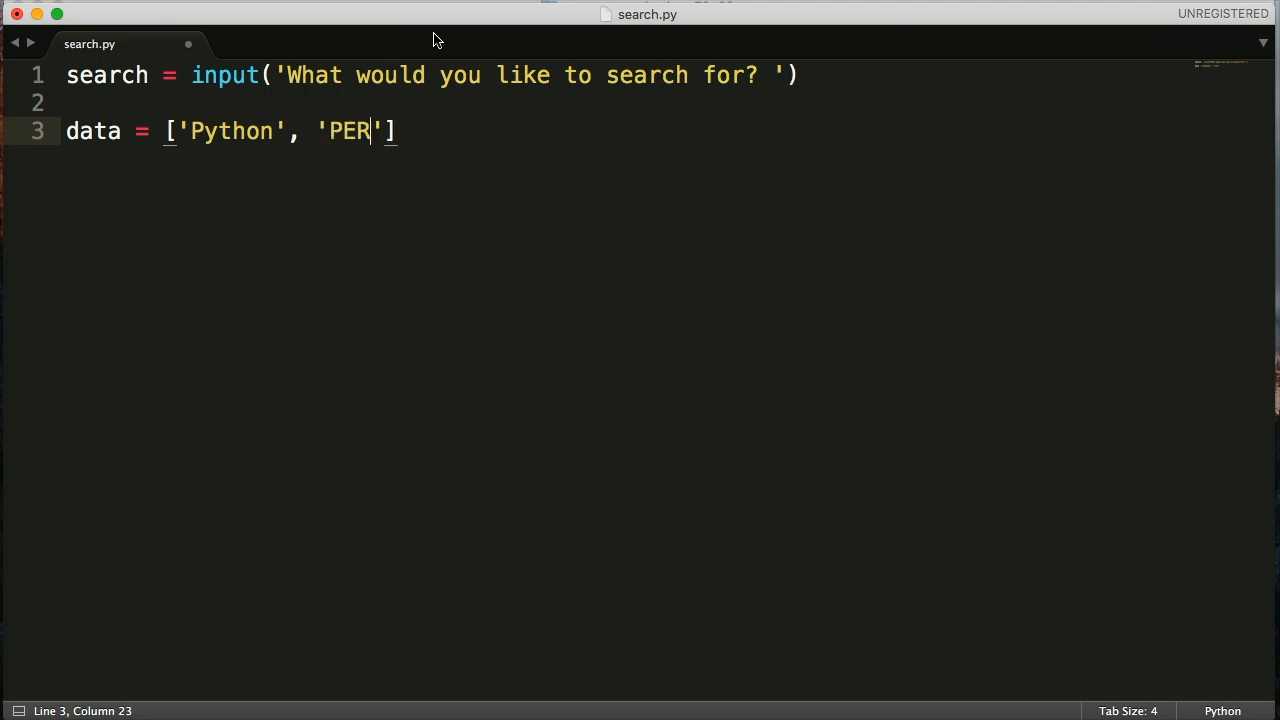
pyautogui.write("L', '")
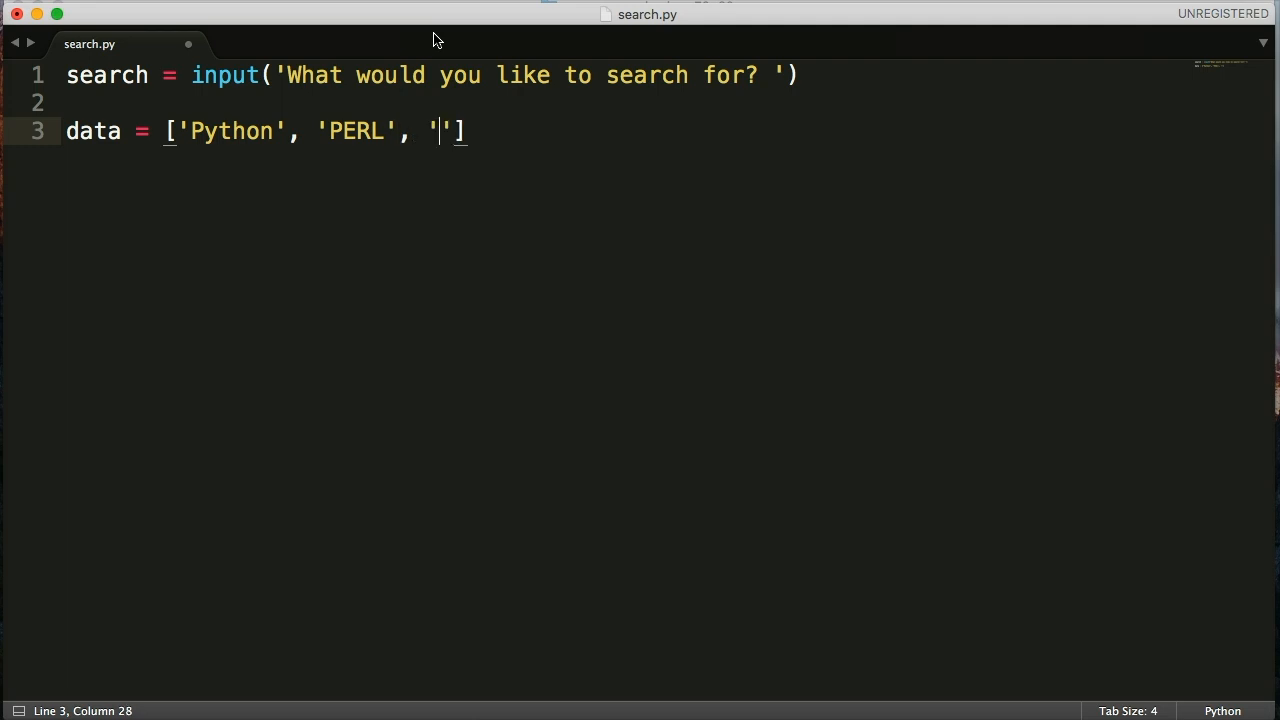
pyautogui.write('JA')
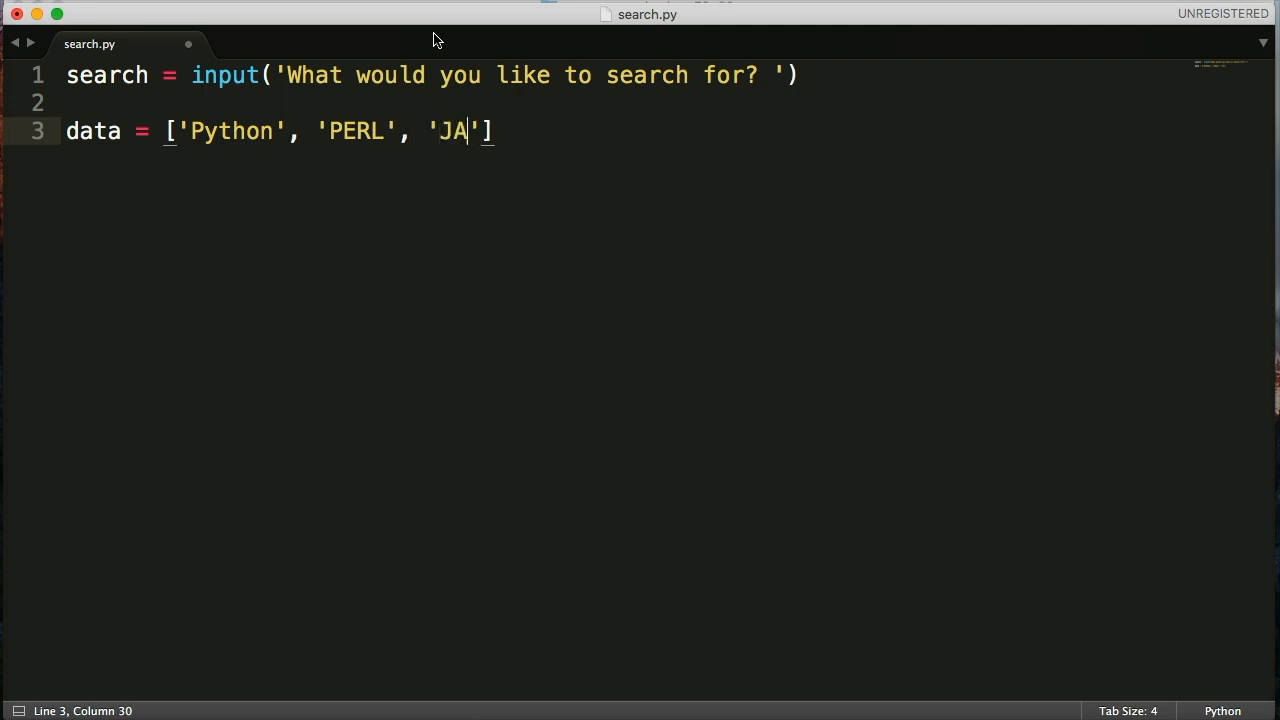
pyautogui.write("VA',")
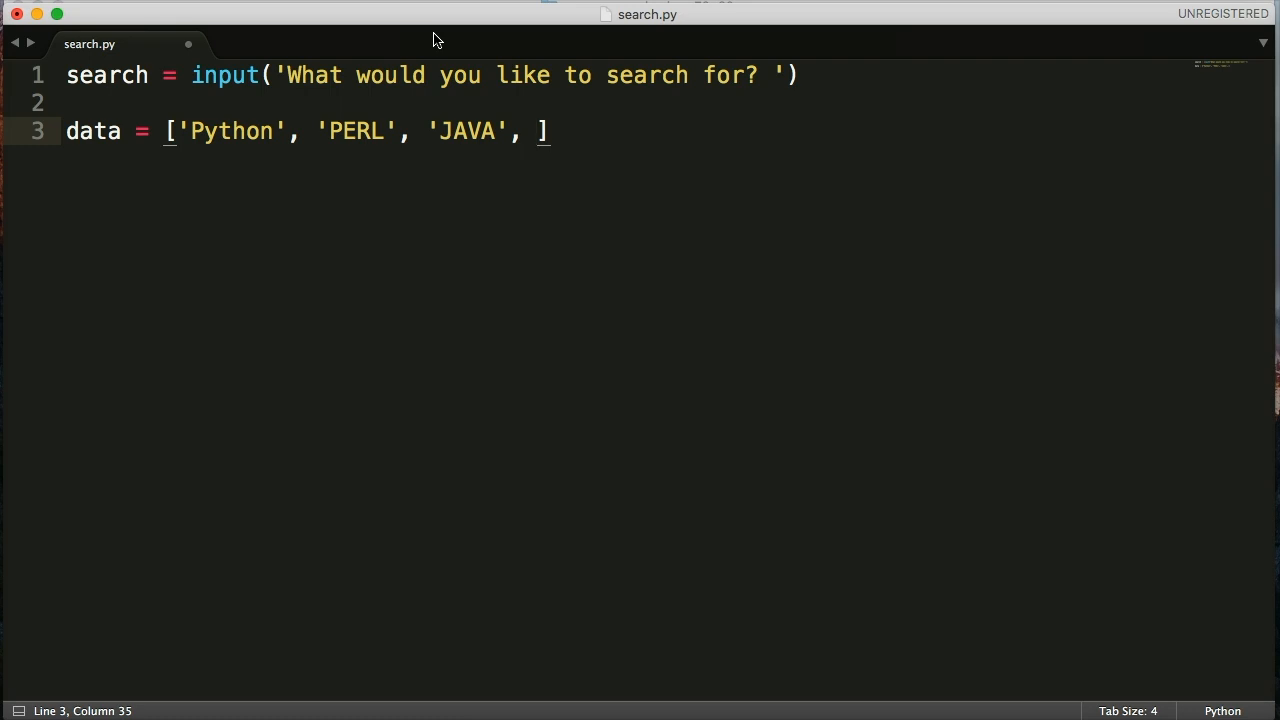
# Extend the data list with 'C', 'C++' and 'Swift'
pyautogui.write("'C'")
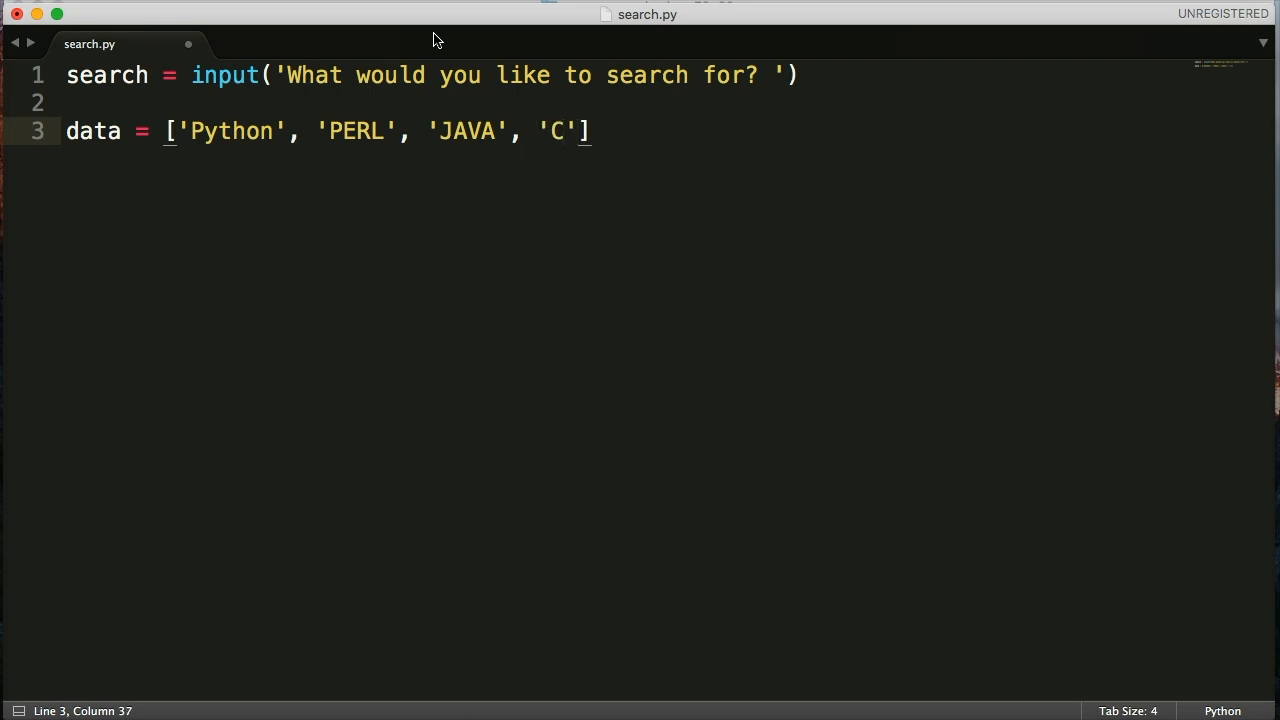
pyautogui.write(", ''")
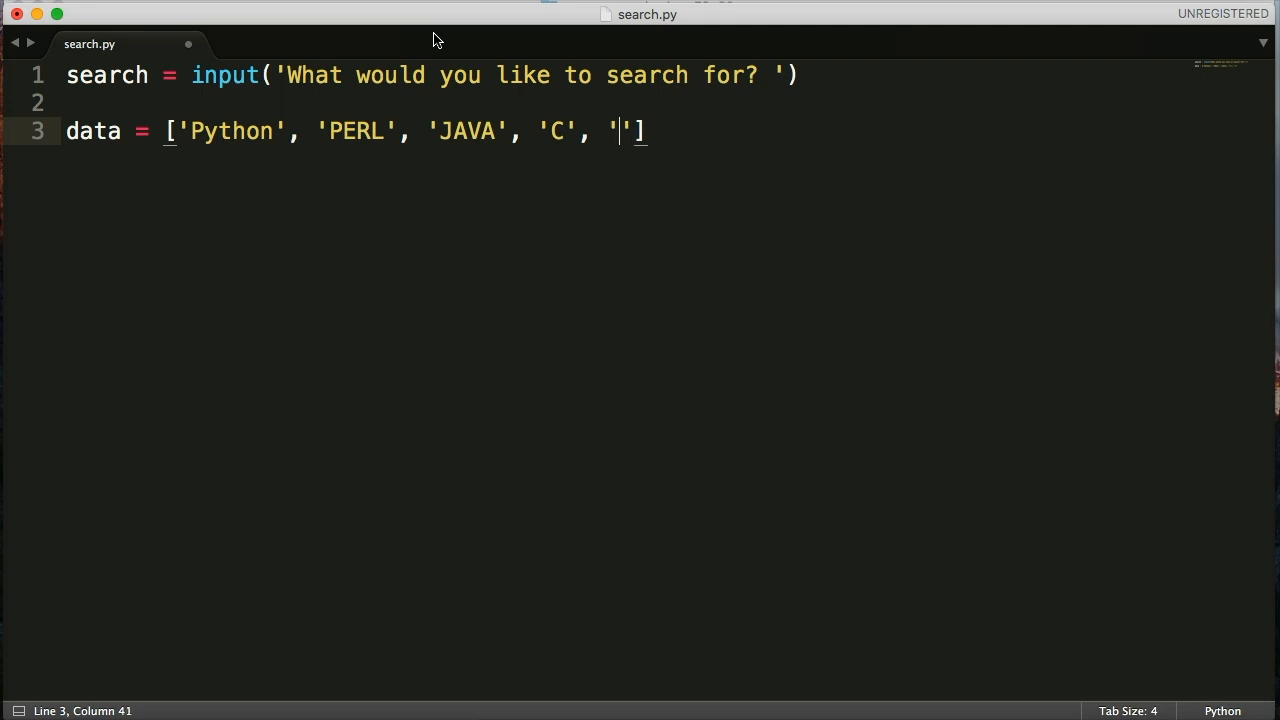
pyautogui.write('C++')
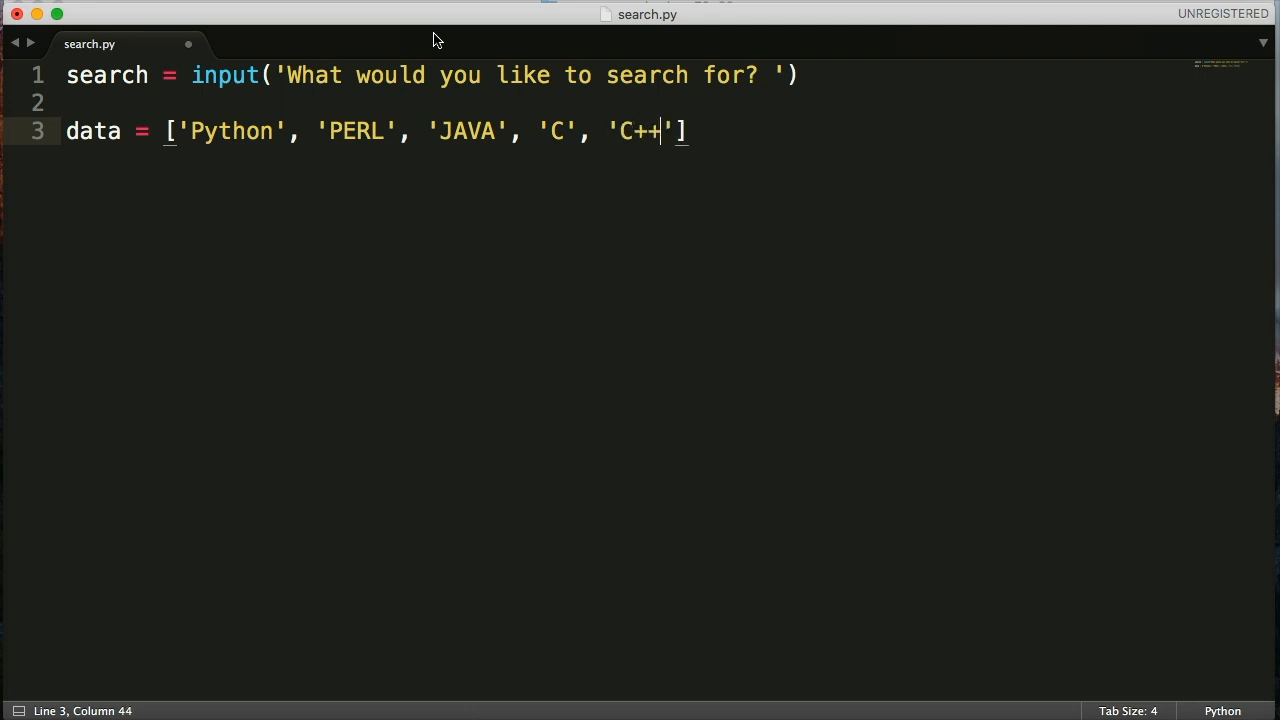
pyautogui.write(", ''")
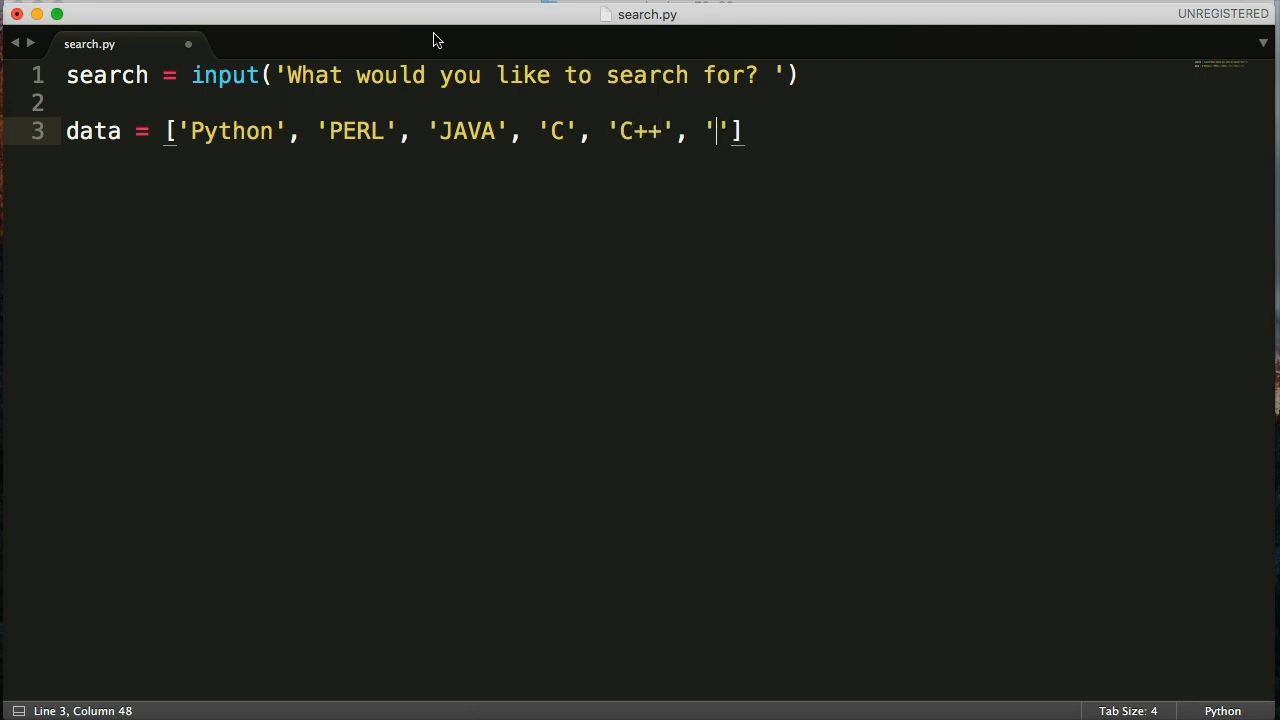
pyautogui.write('Swift')
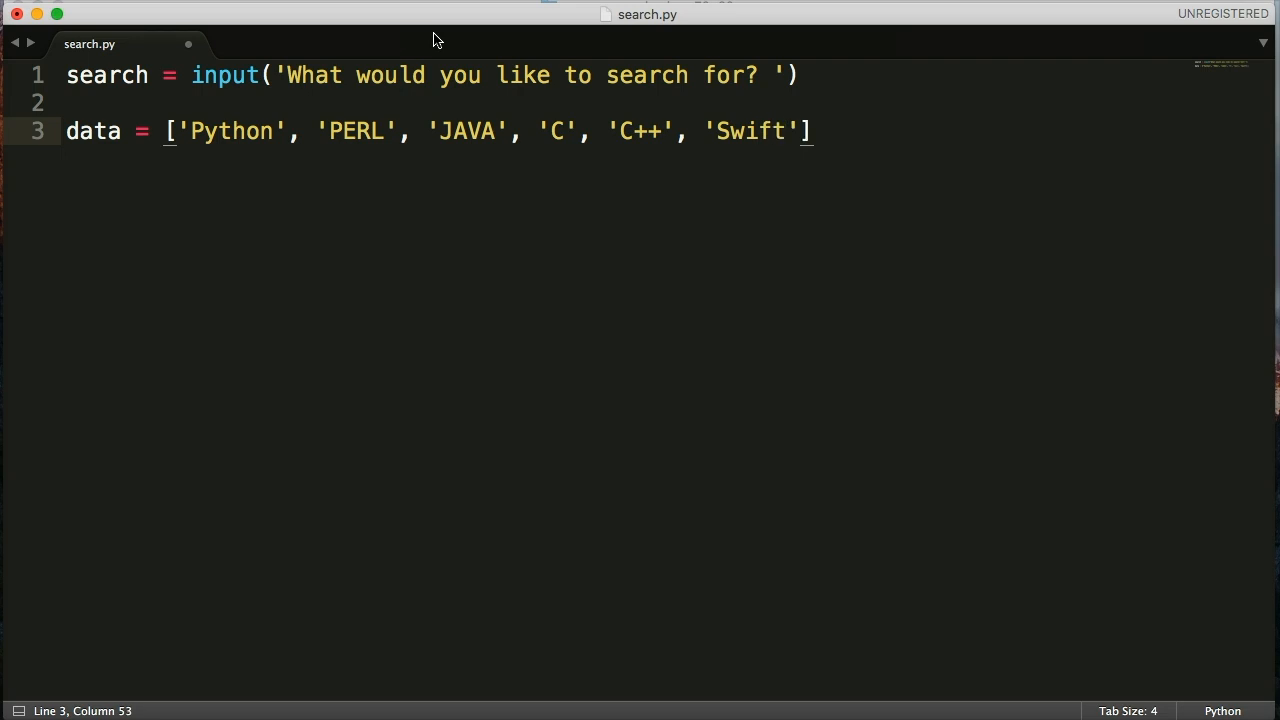
pyautogui.write(", 'Ruby")
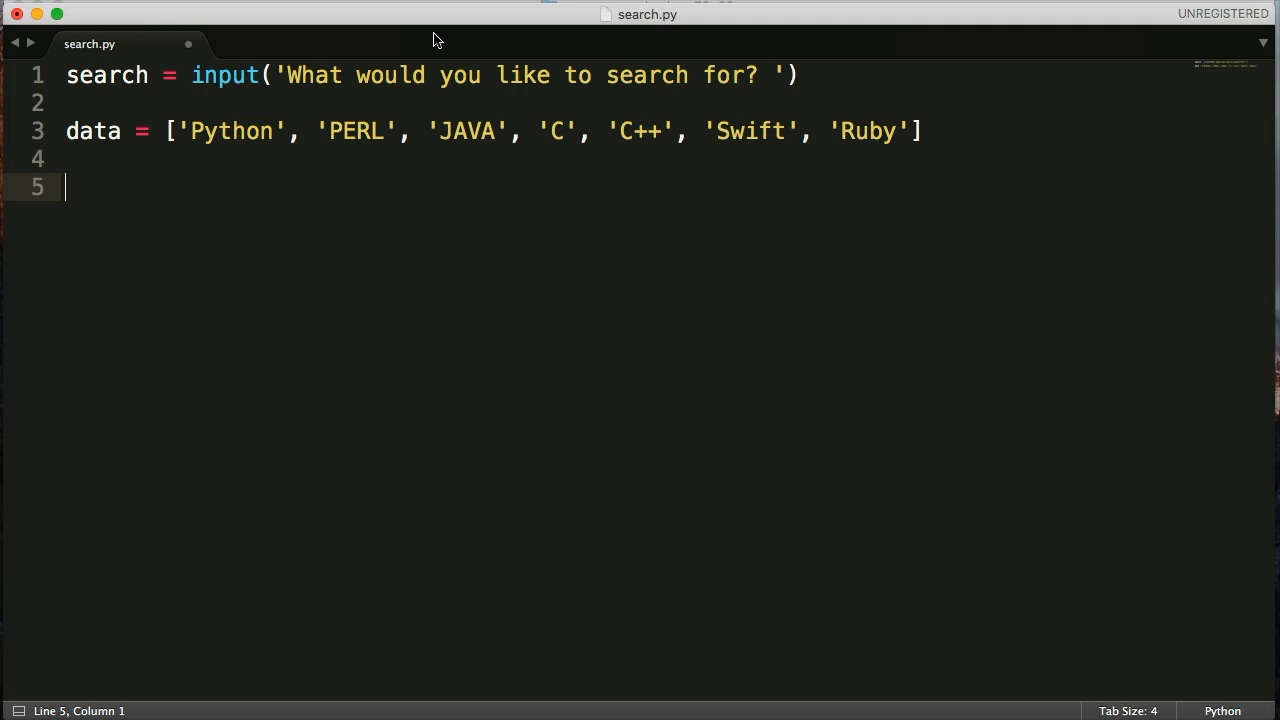
pyautogui.moveTo(372, 112)
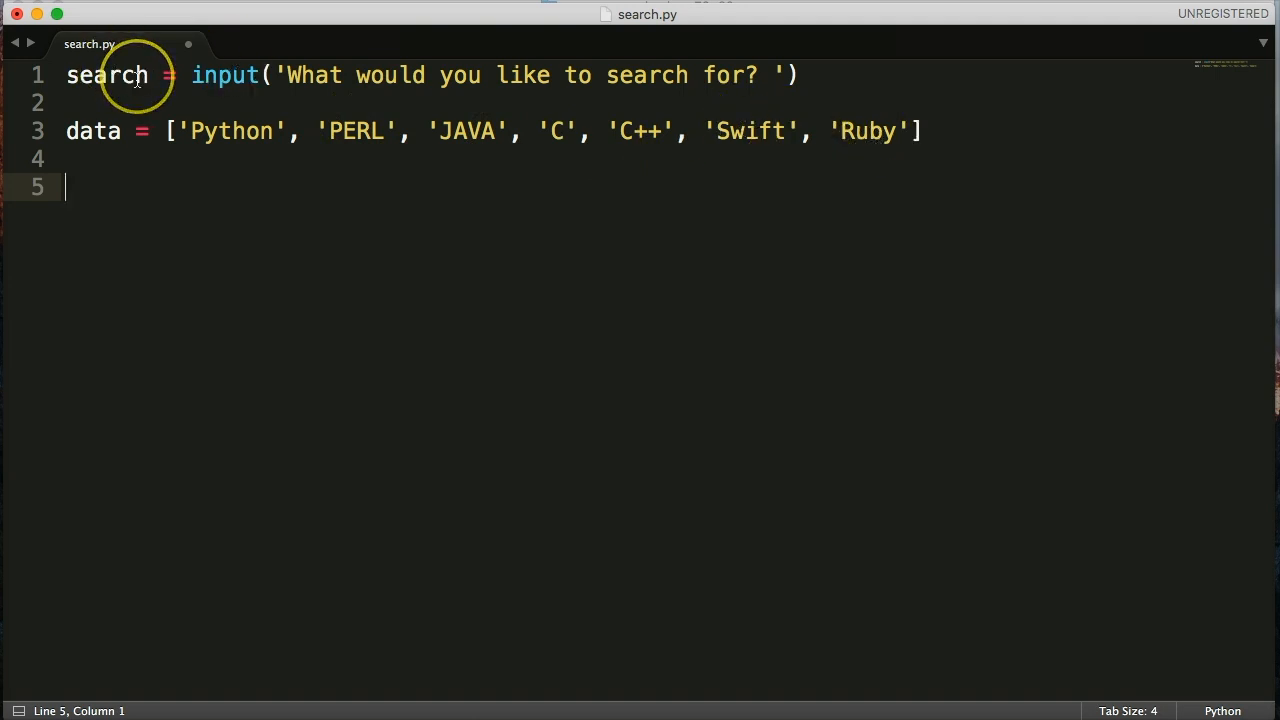
# Write the loop header 'for x in data:' and start its indented body
pyautogui.write('for x in')
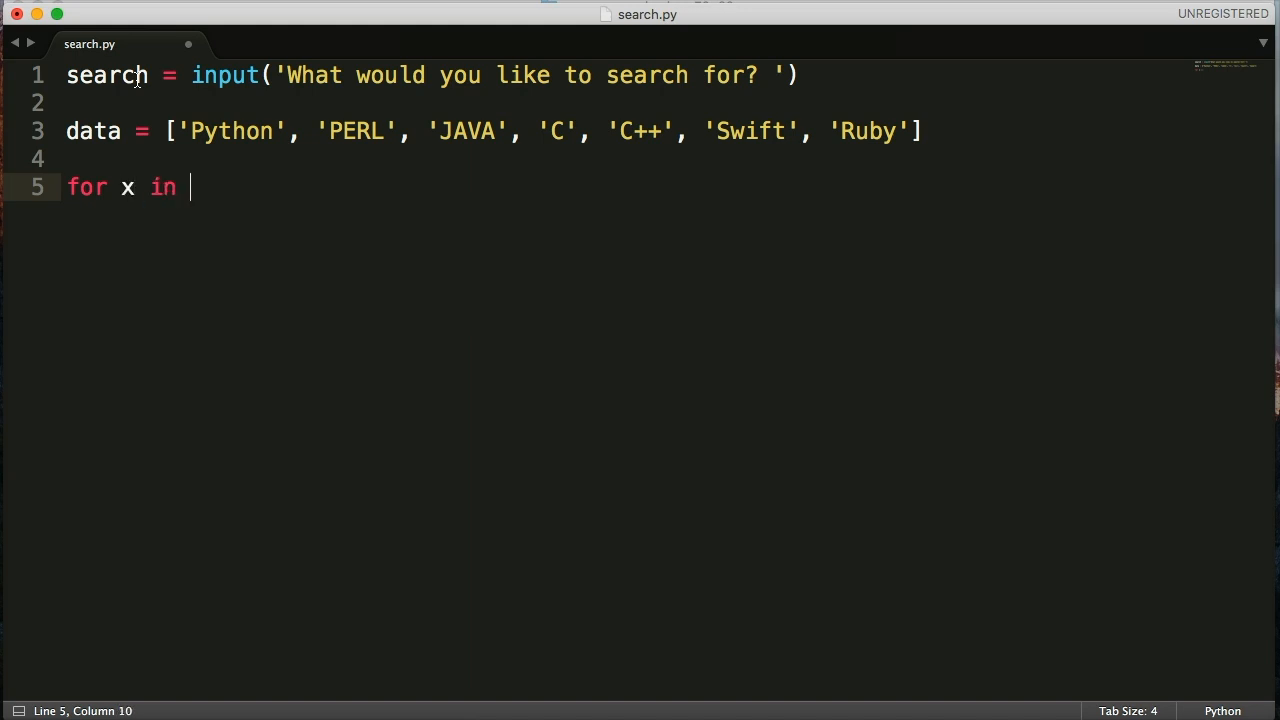
pyautogui.write('d')
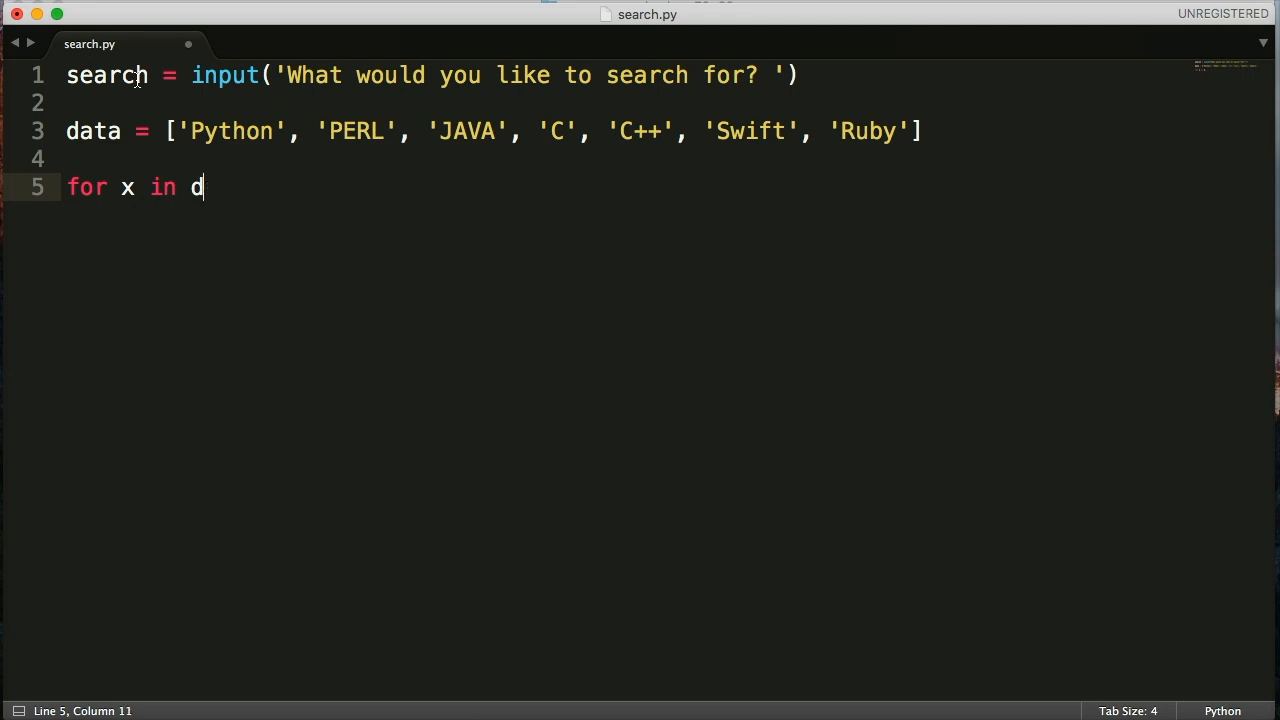
pyautogui.press('Backspace')
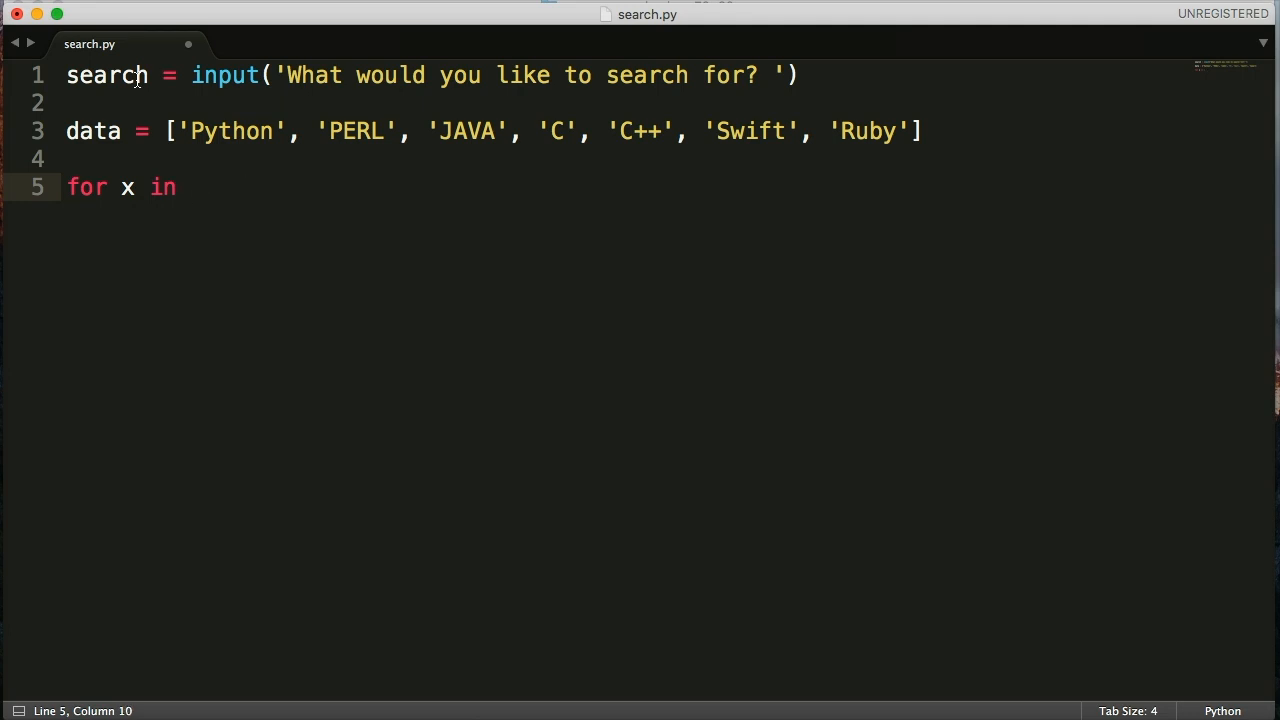
pyautogui.write('data:')
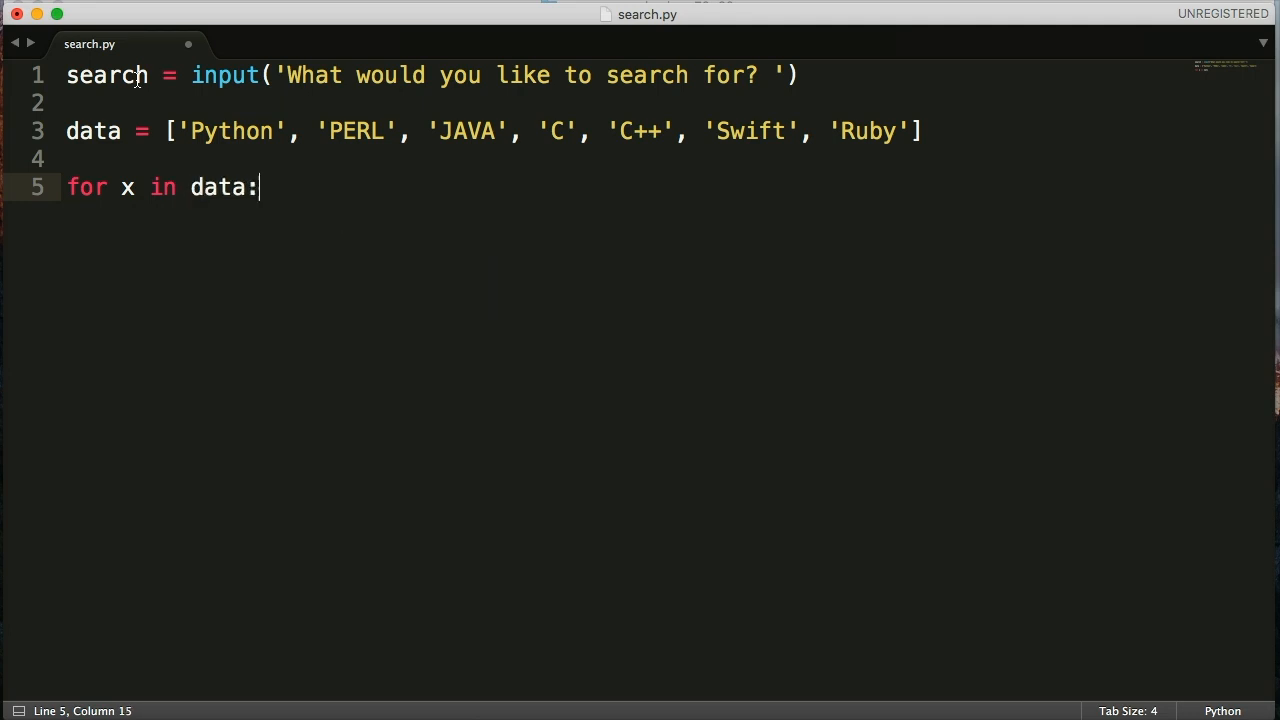
pyautogui.press('Return')
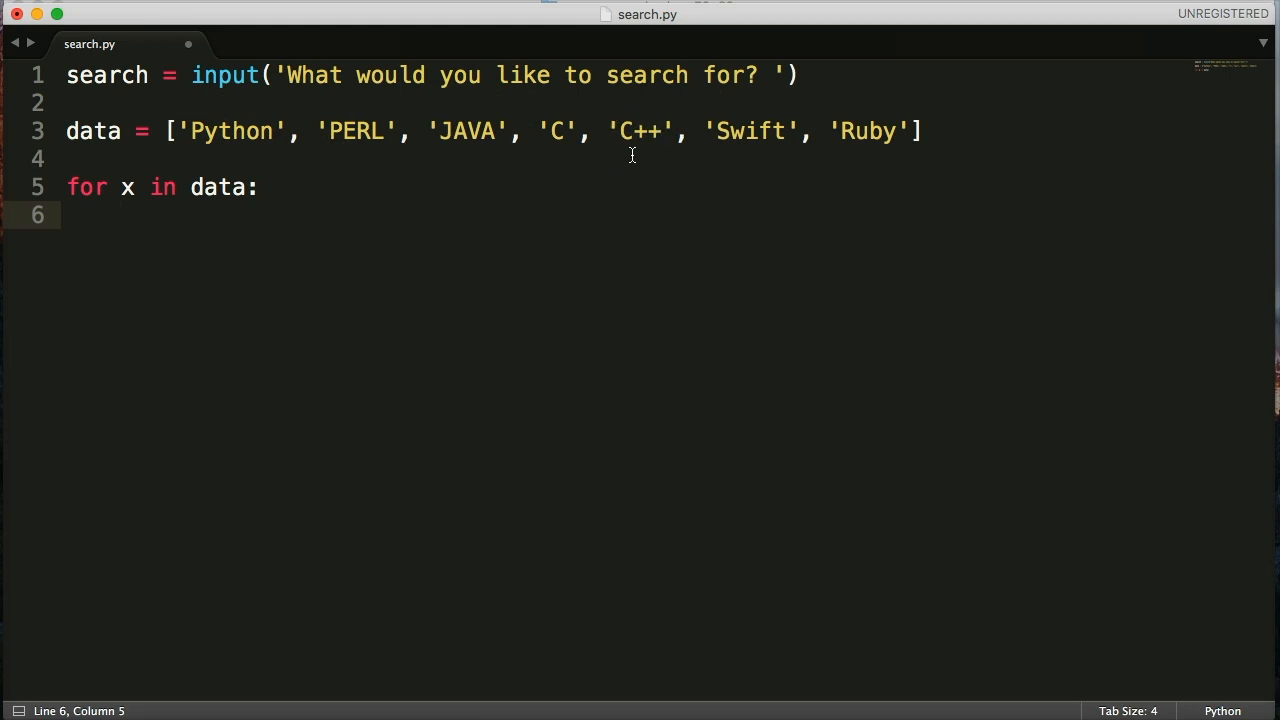
# Inside the loop add 'if x == search:' with print('Found your language') and break
pyautogui.write('if')
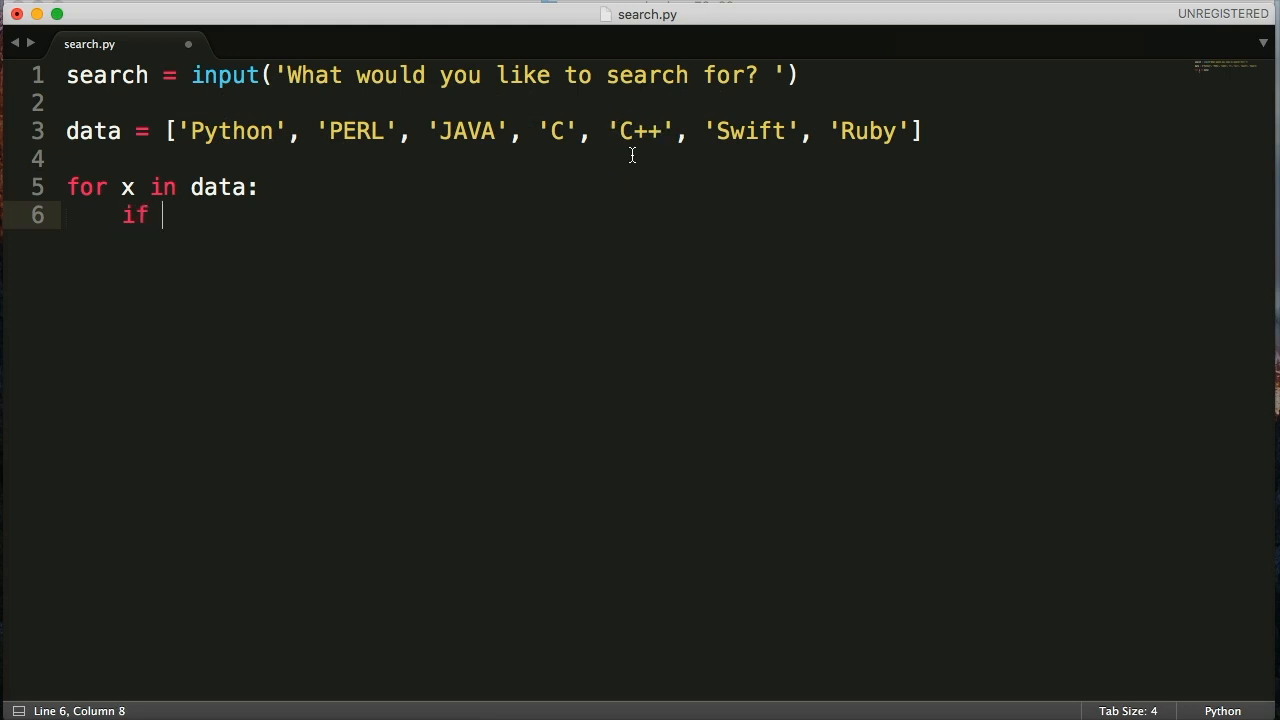
pyautogui.write('x')
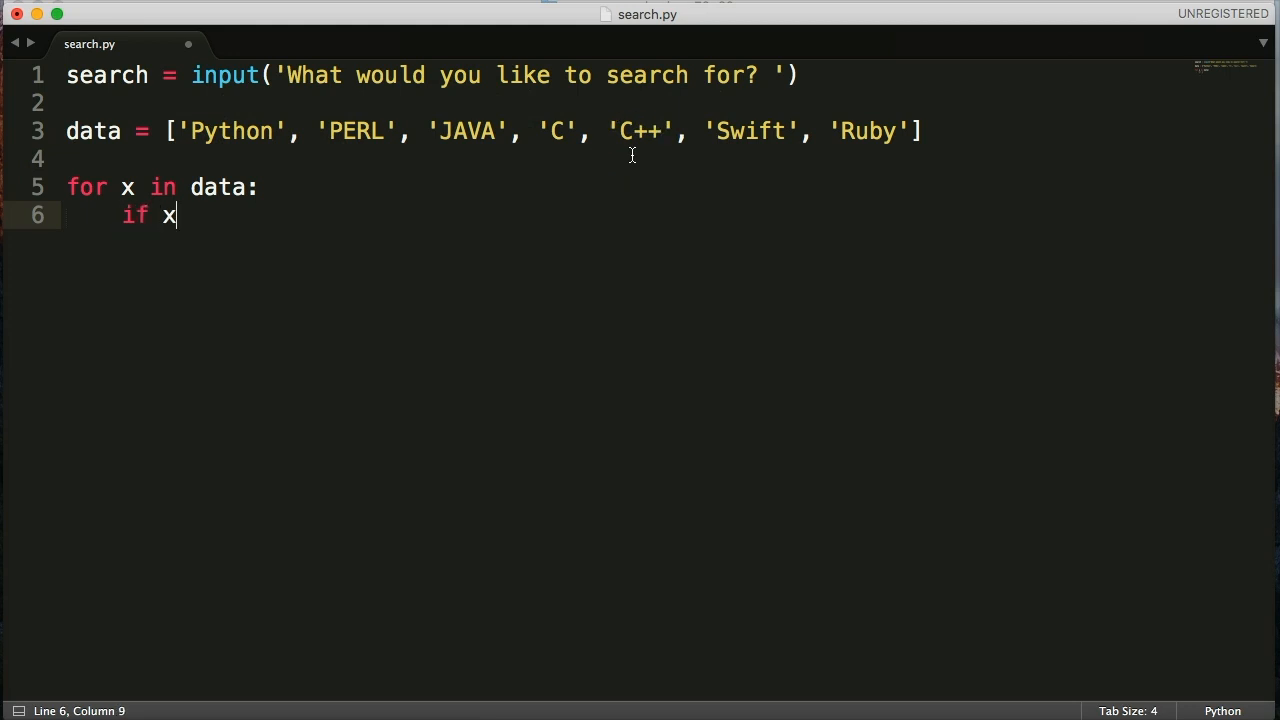
pyautogui.write('==')
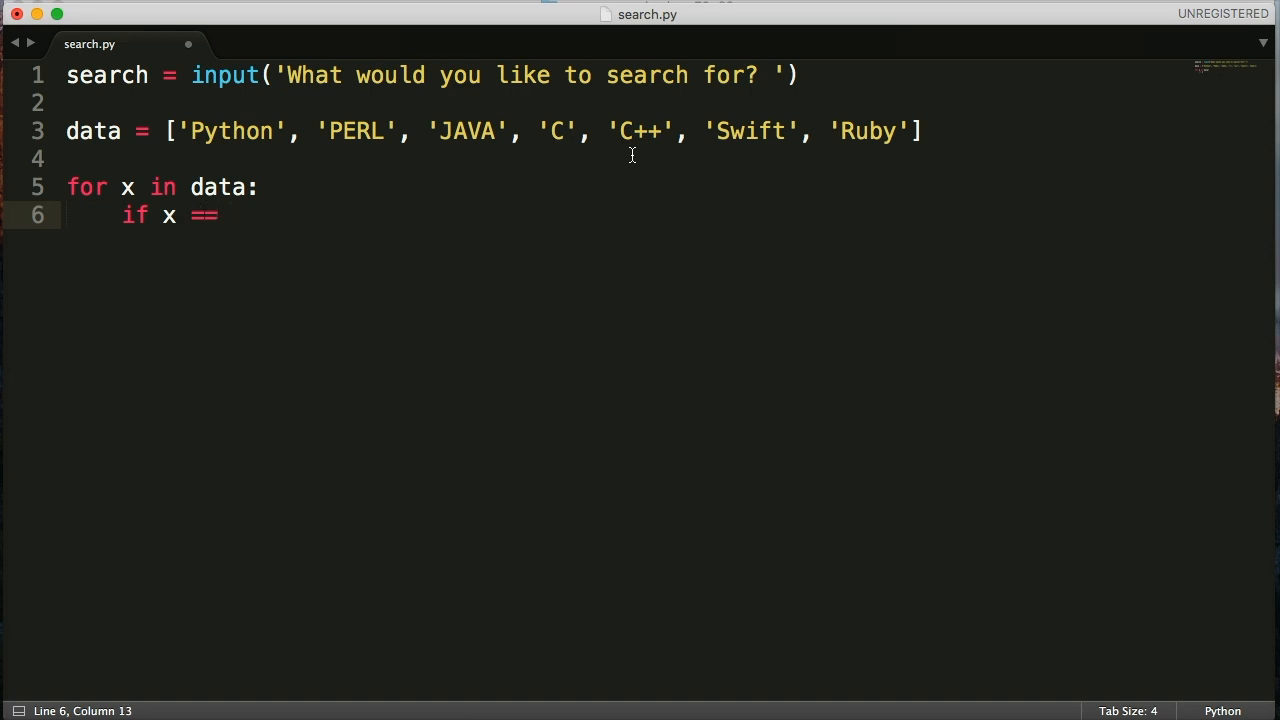
pyautogui.write('search:')
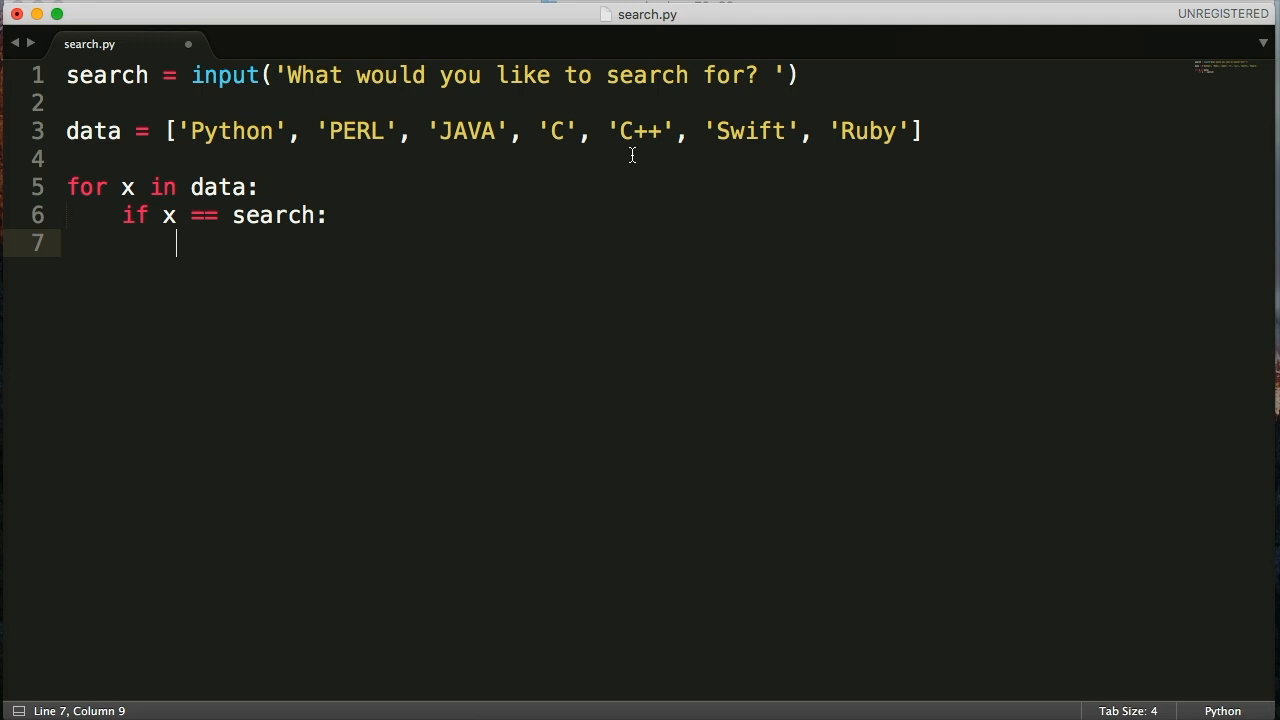
pyautogui.write("print('')")
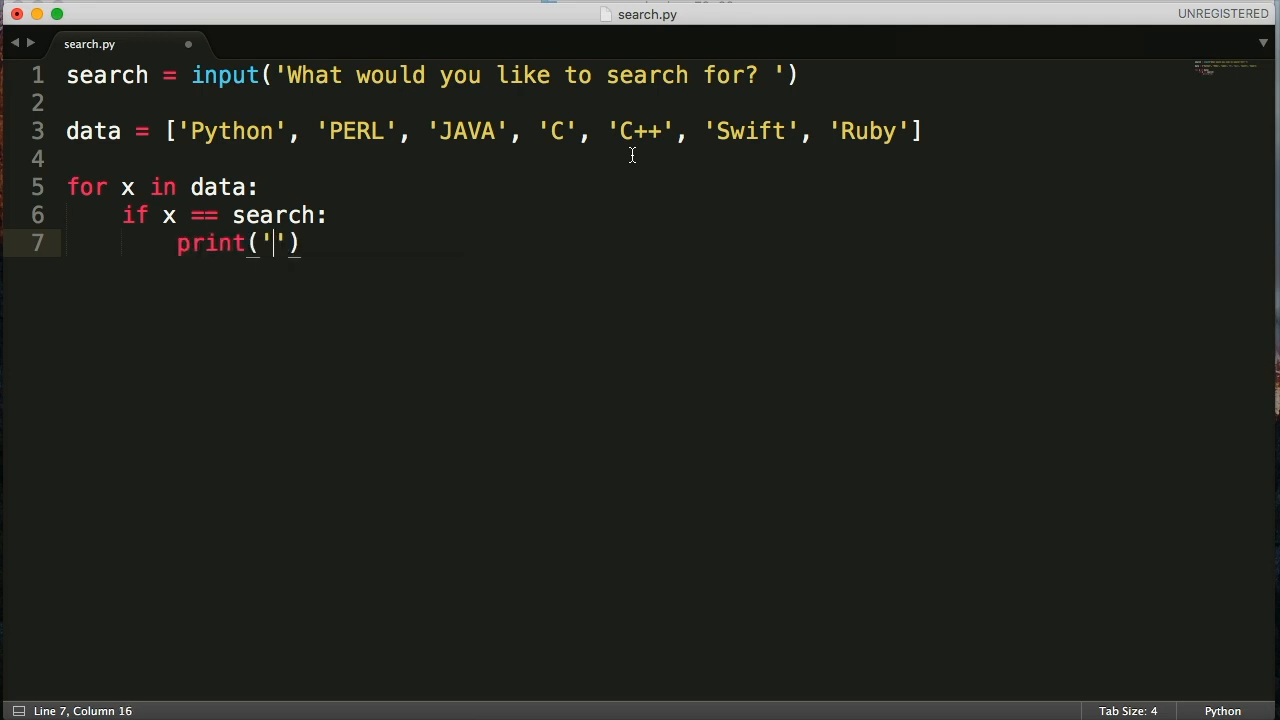
pyautogui.write('Found your language')
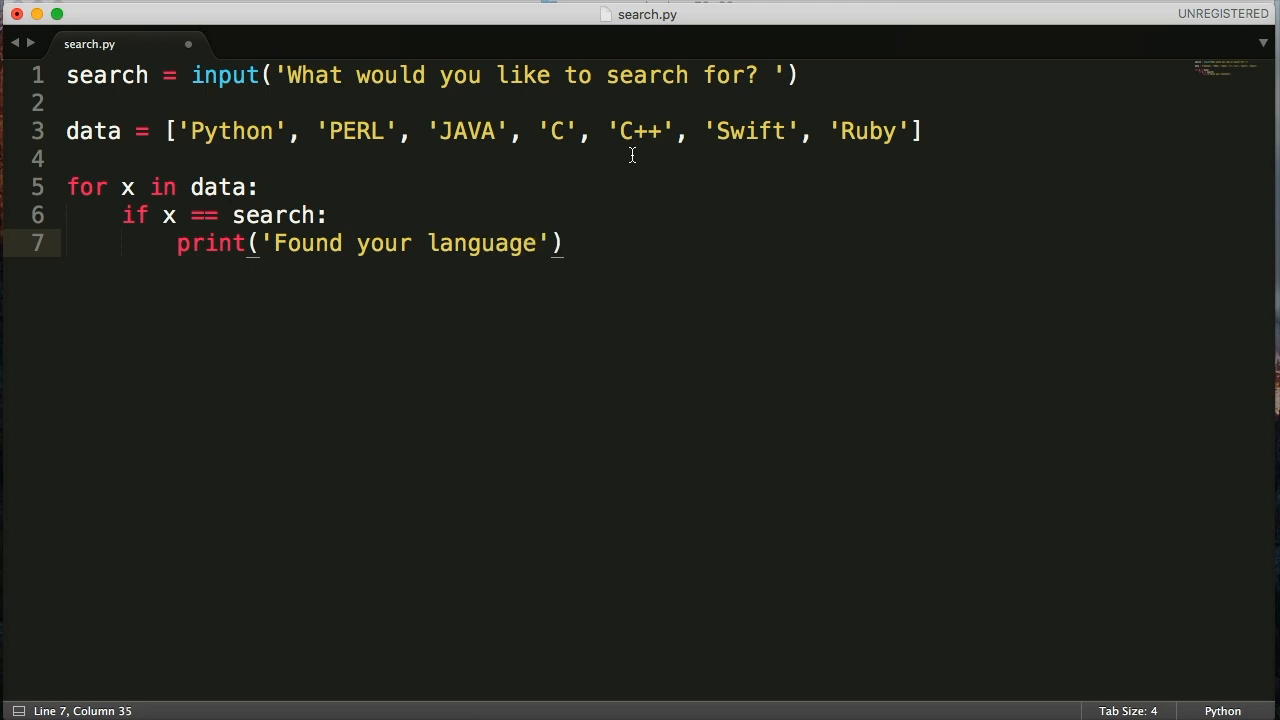
pyautogui.press('Return')
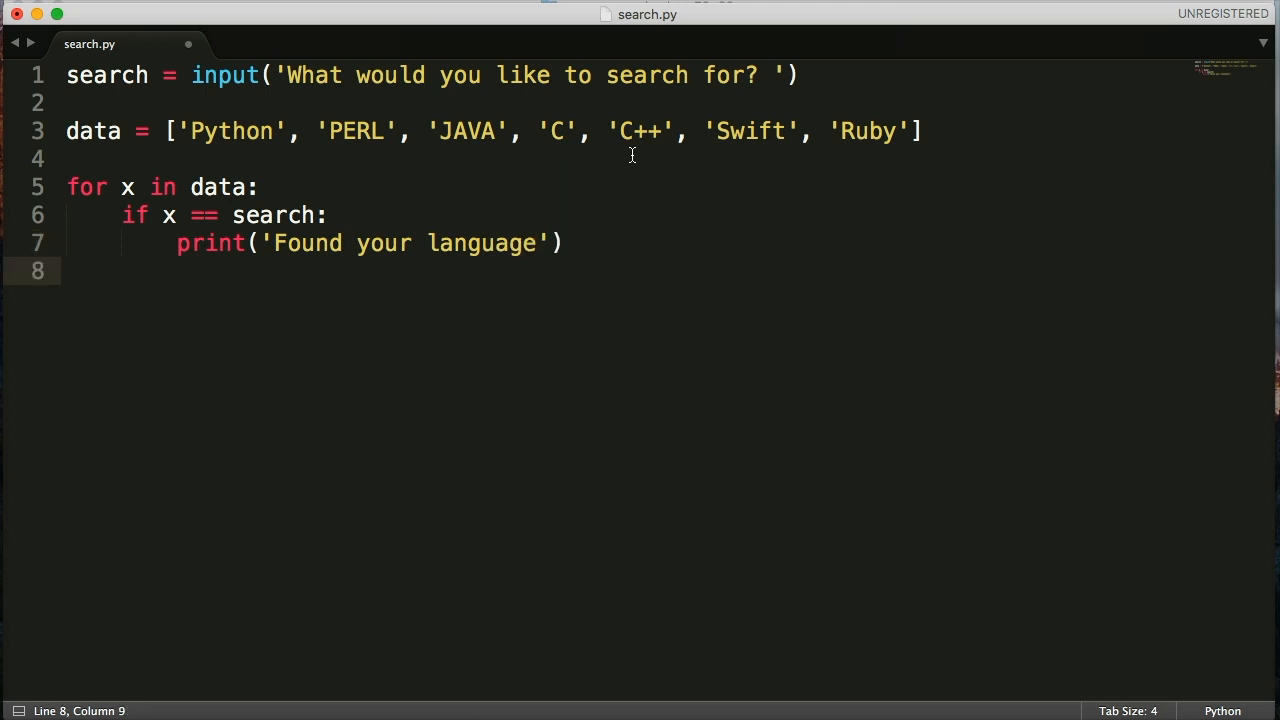
pyautogui.write('bre')
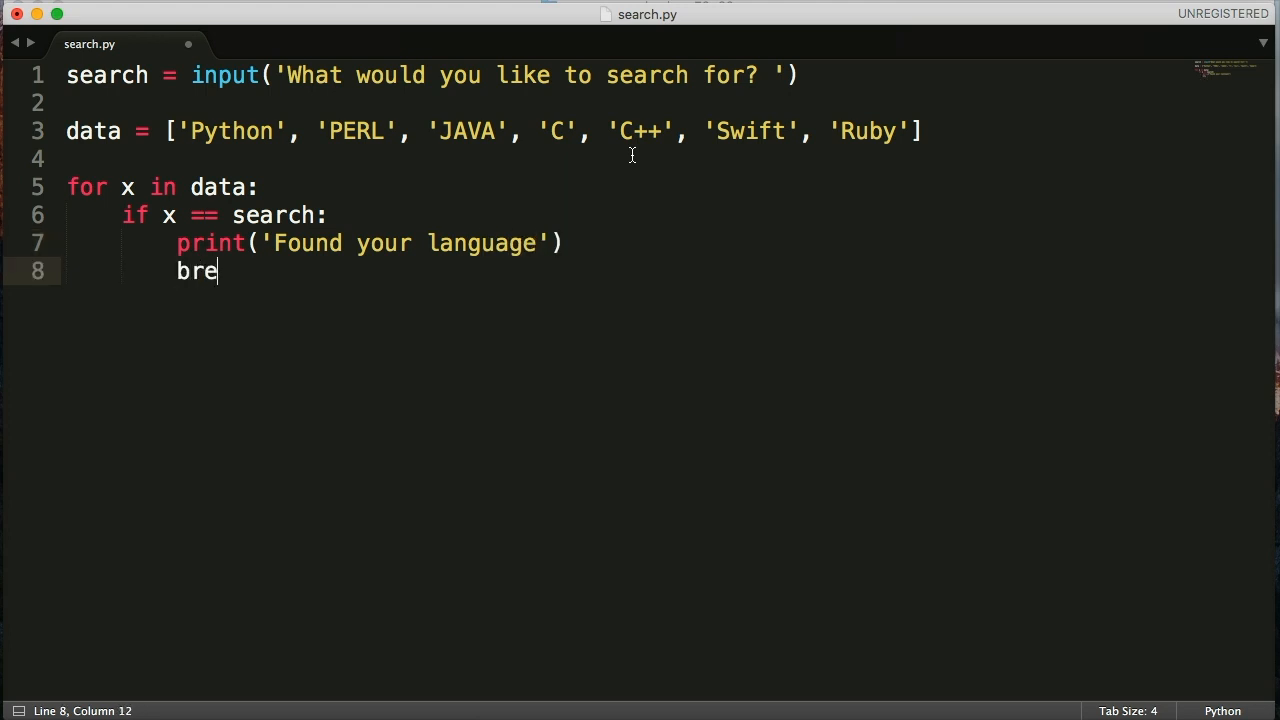
pyautogui.write('ak')
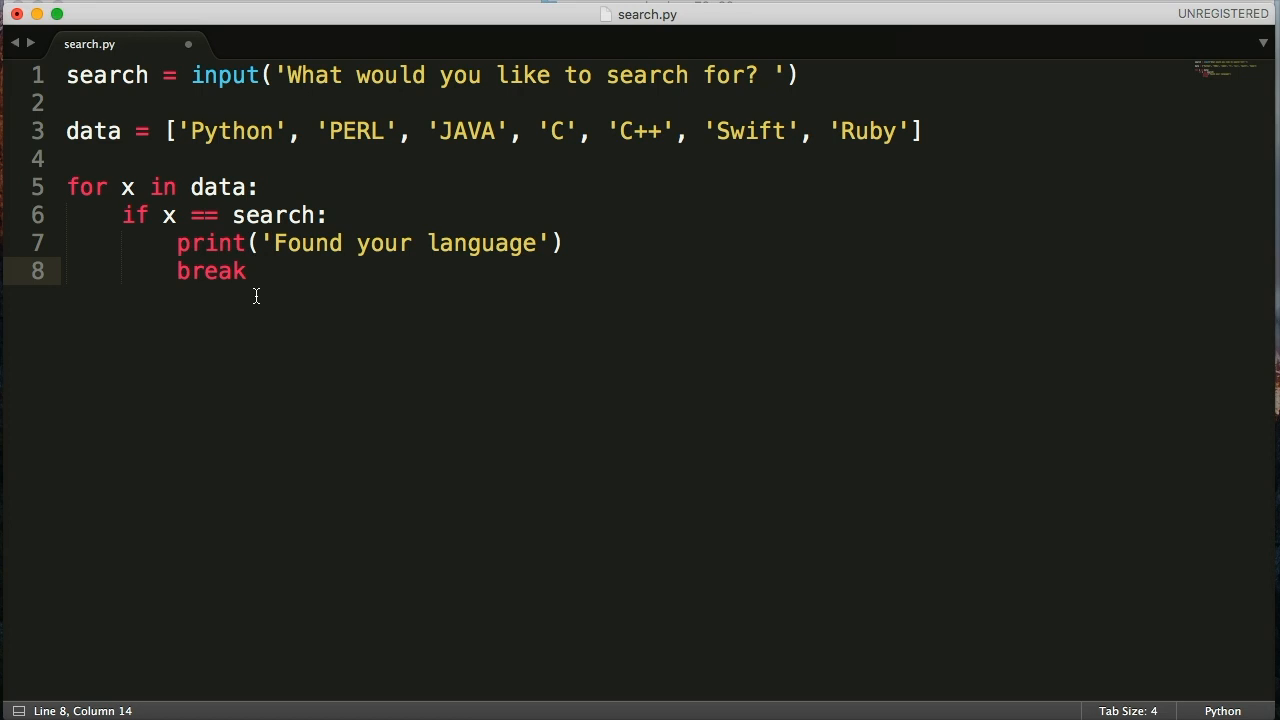
pyautogui.press('Return')
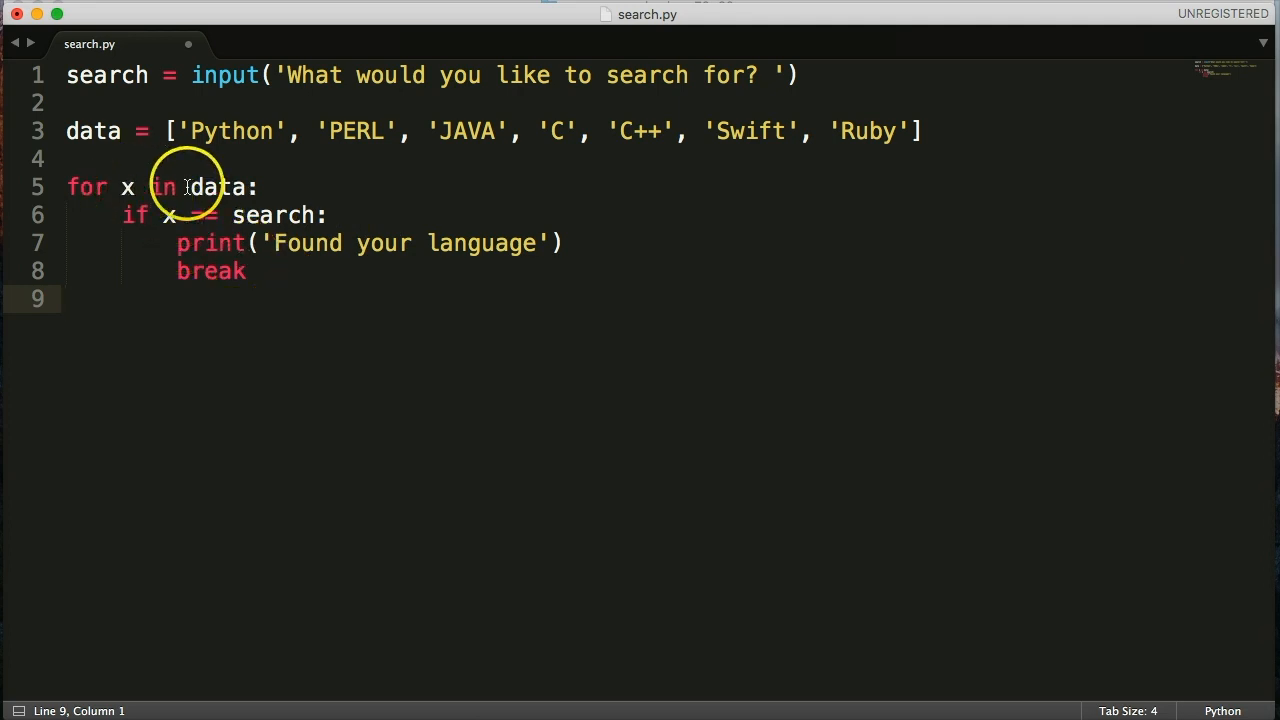
pyautogui.write('=')
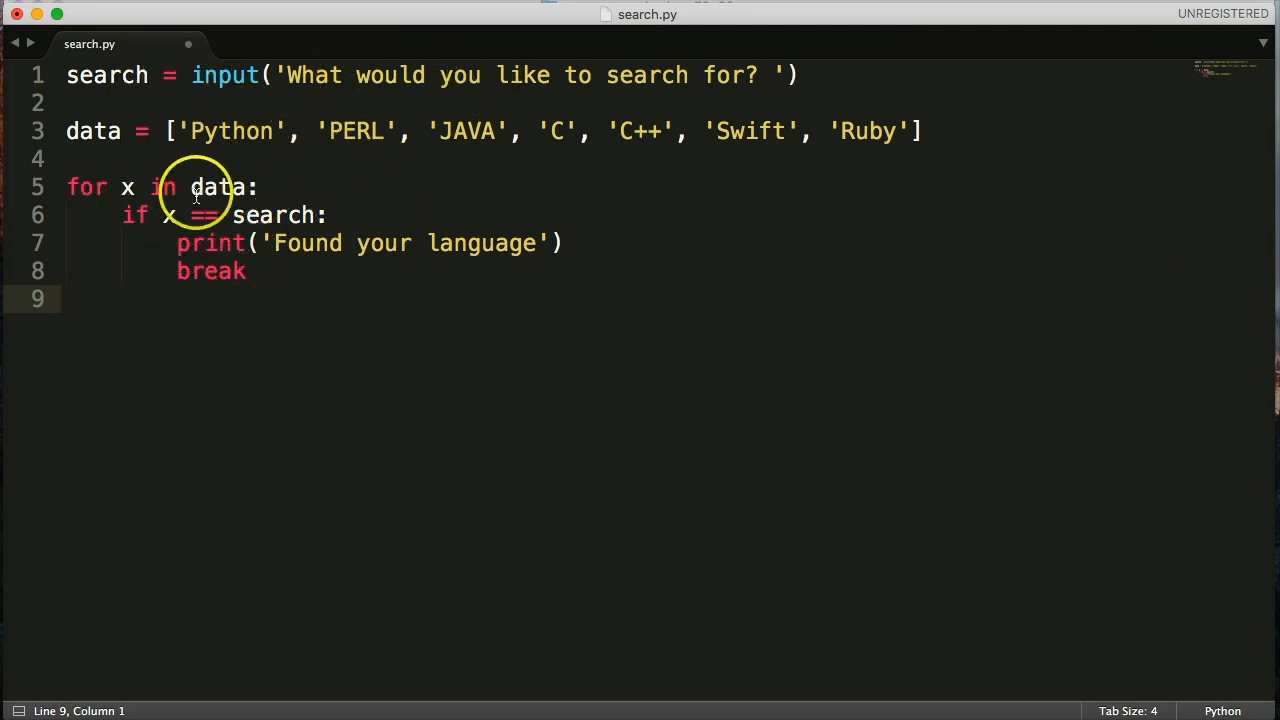
pyautogui.moveTo(548, 232)
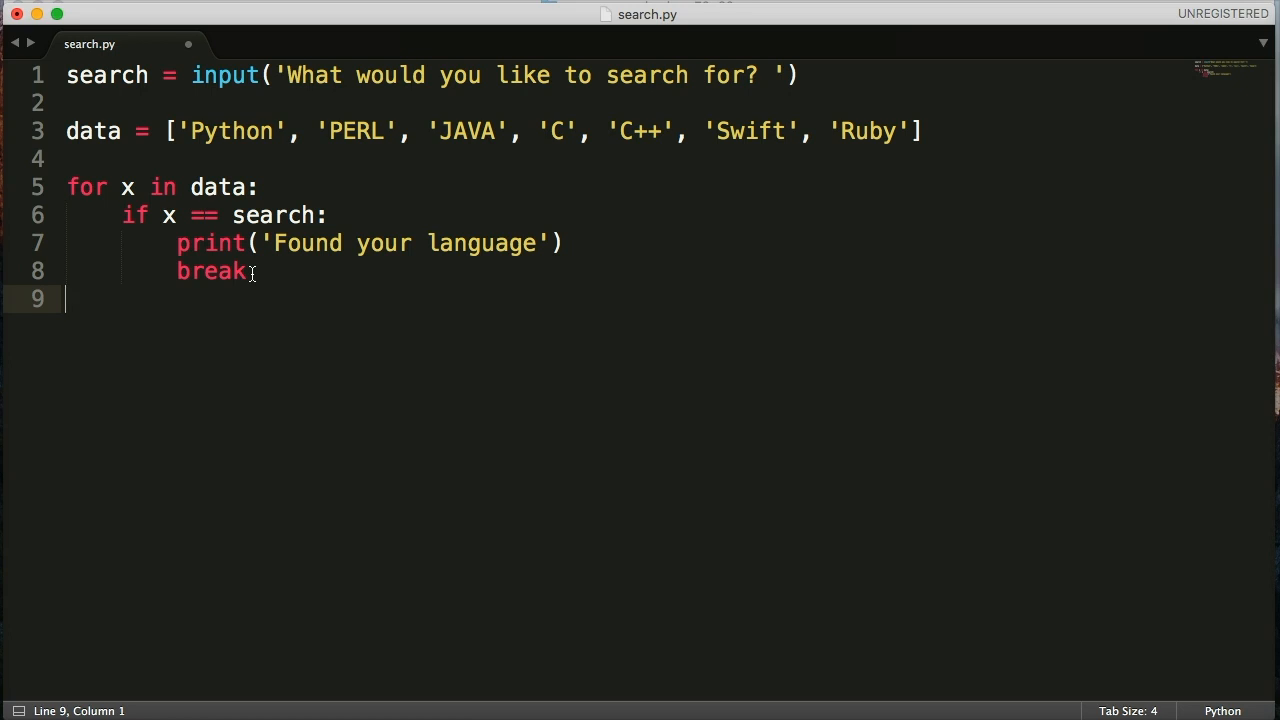
# Add 'else:' to the loop with an indented print('That language does not exist')
pyautogui.write('else:')
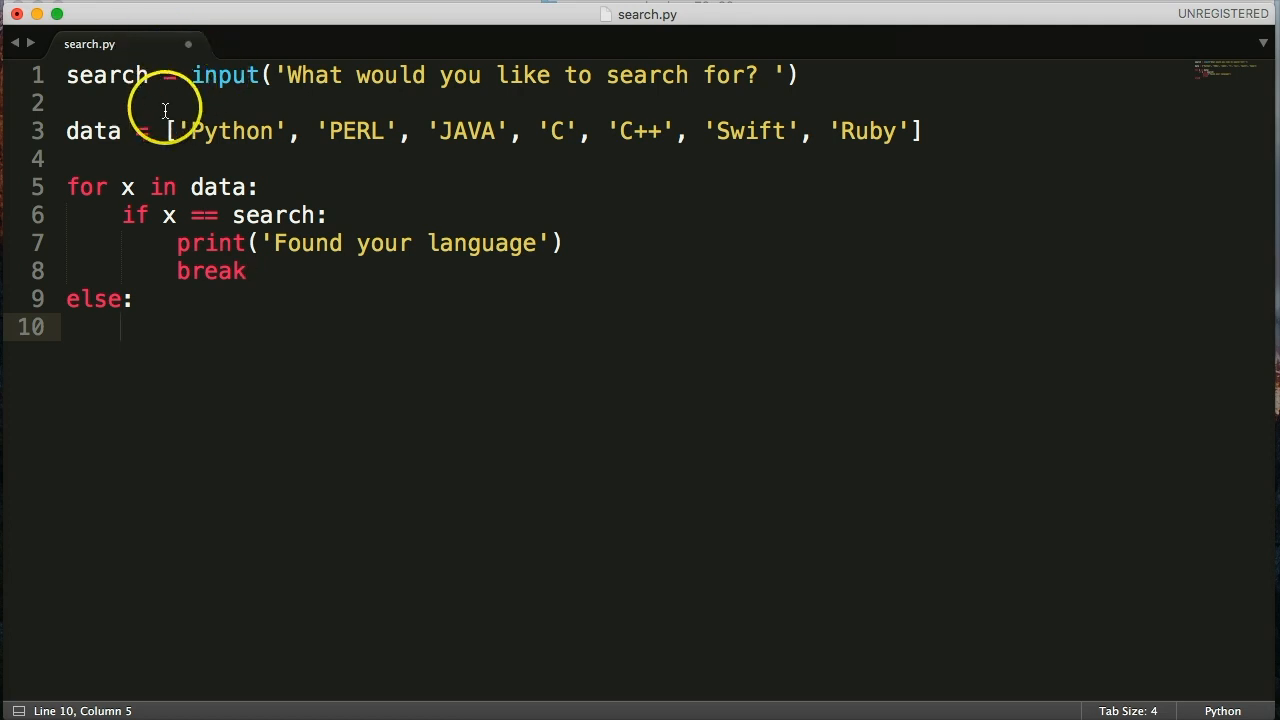
pyautogui.moveTo(488, 214)
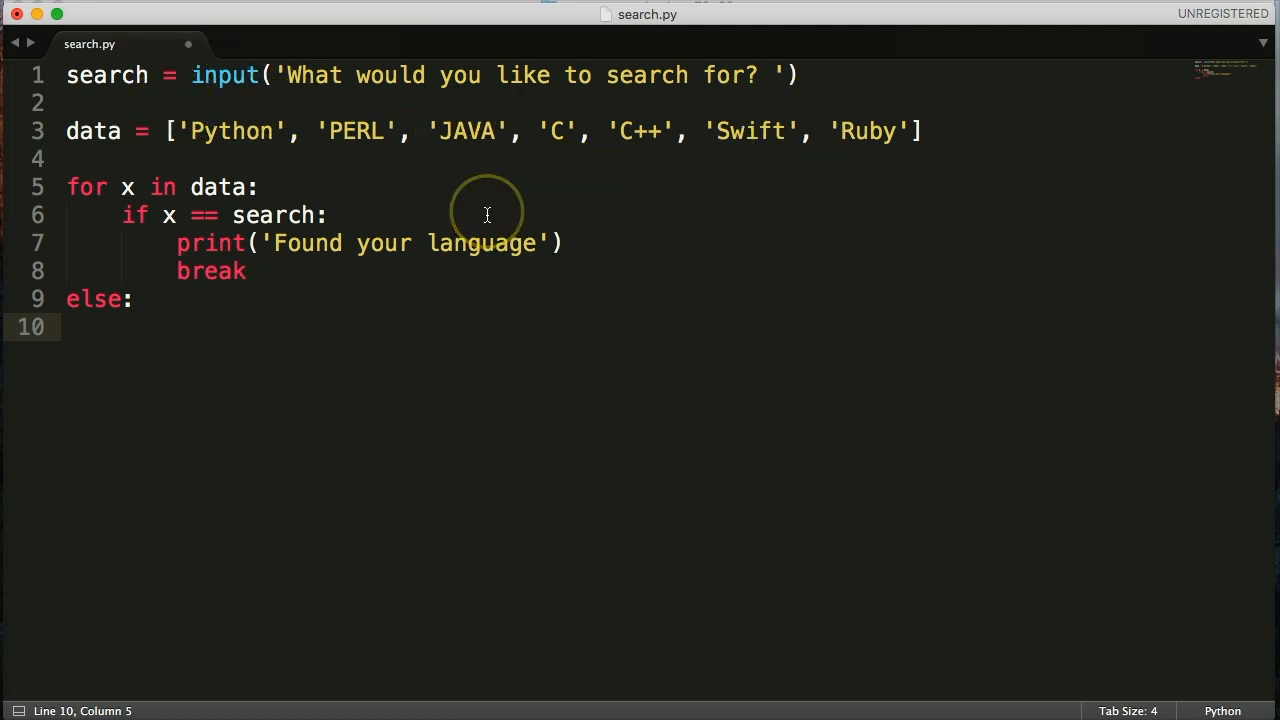
pyautogui.write('print')
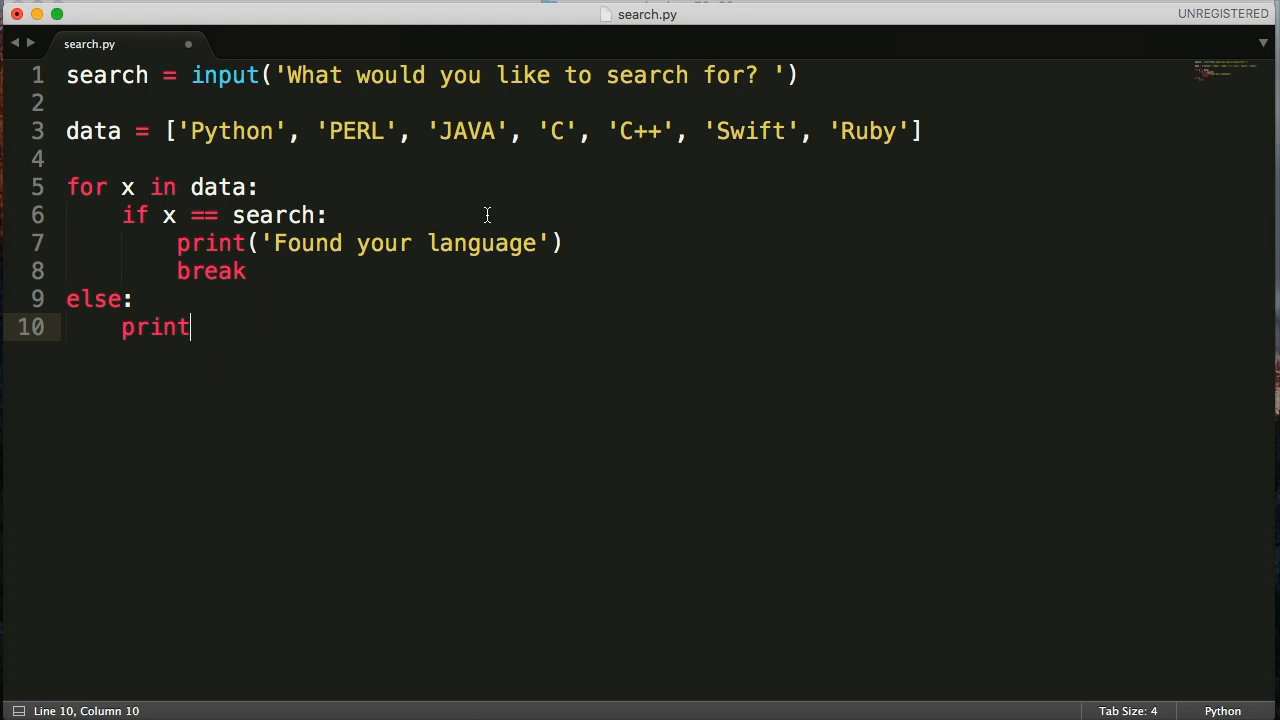
pyautogui.write("('')")
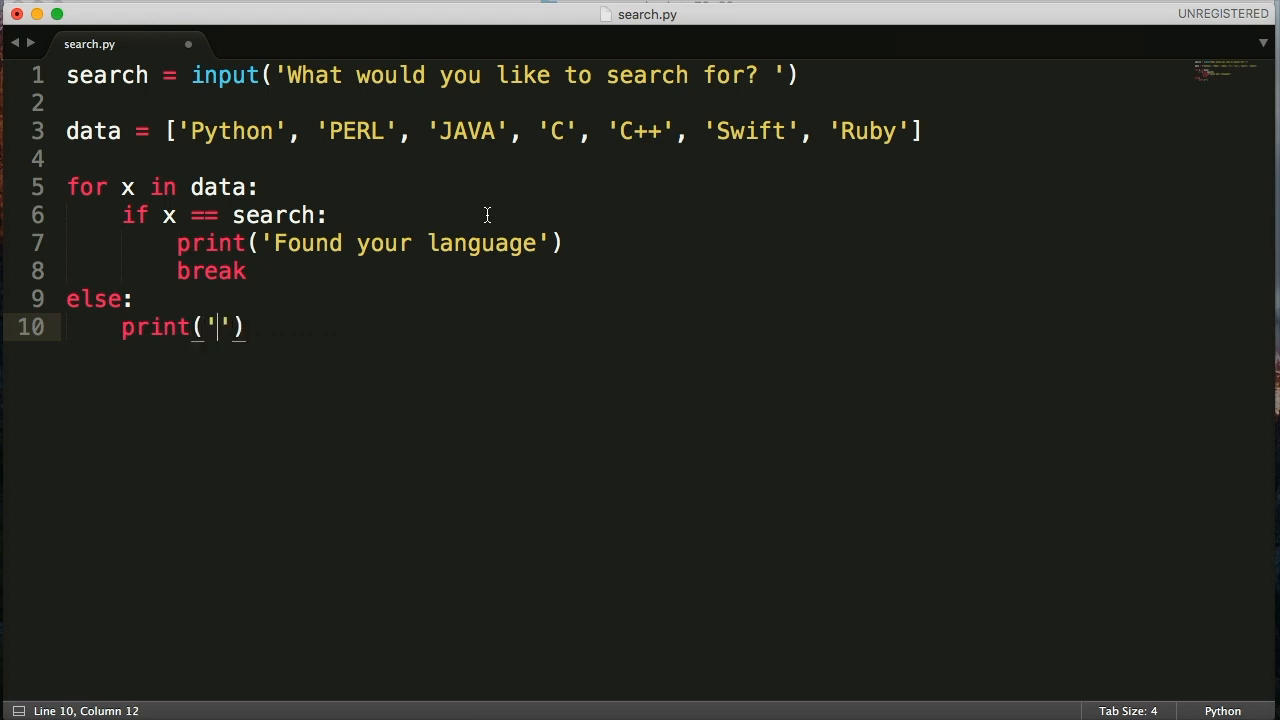
pyautogui.write('That language')
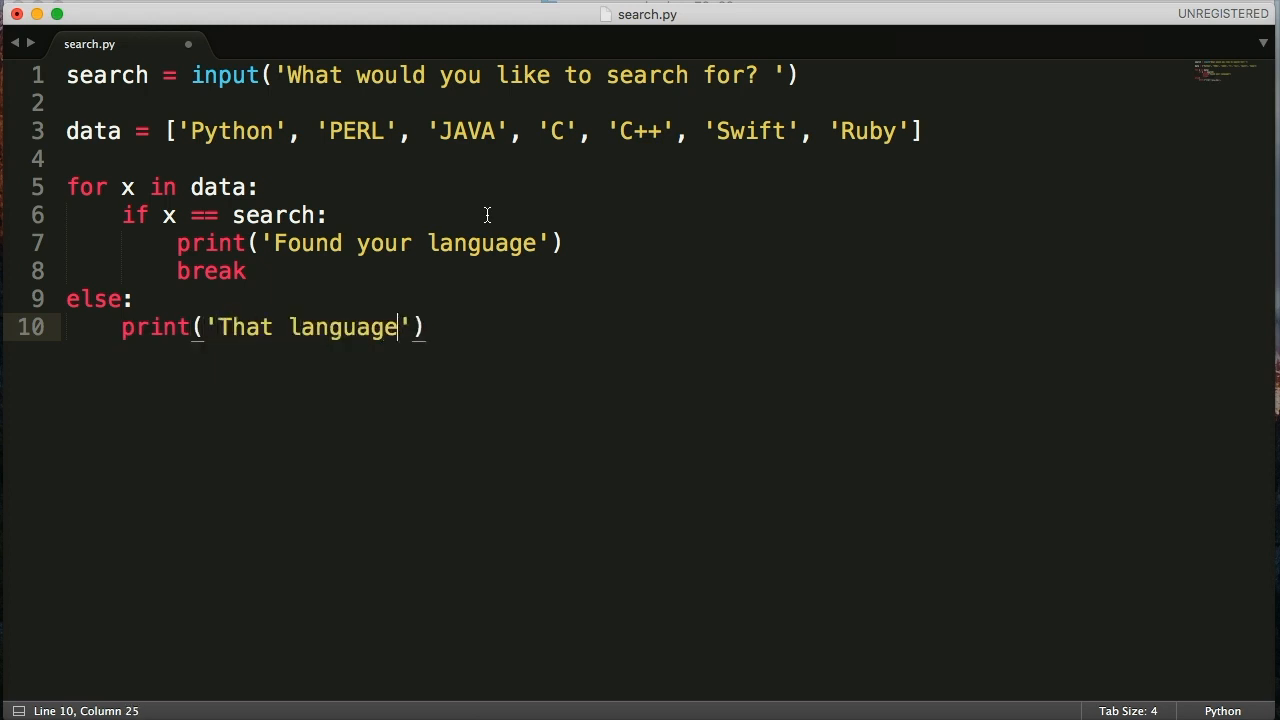
pyautogui.write('does not')
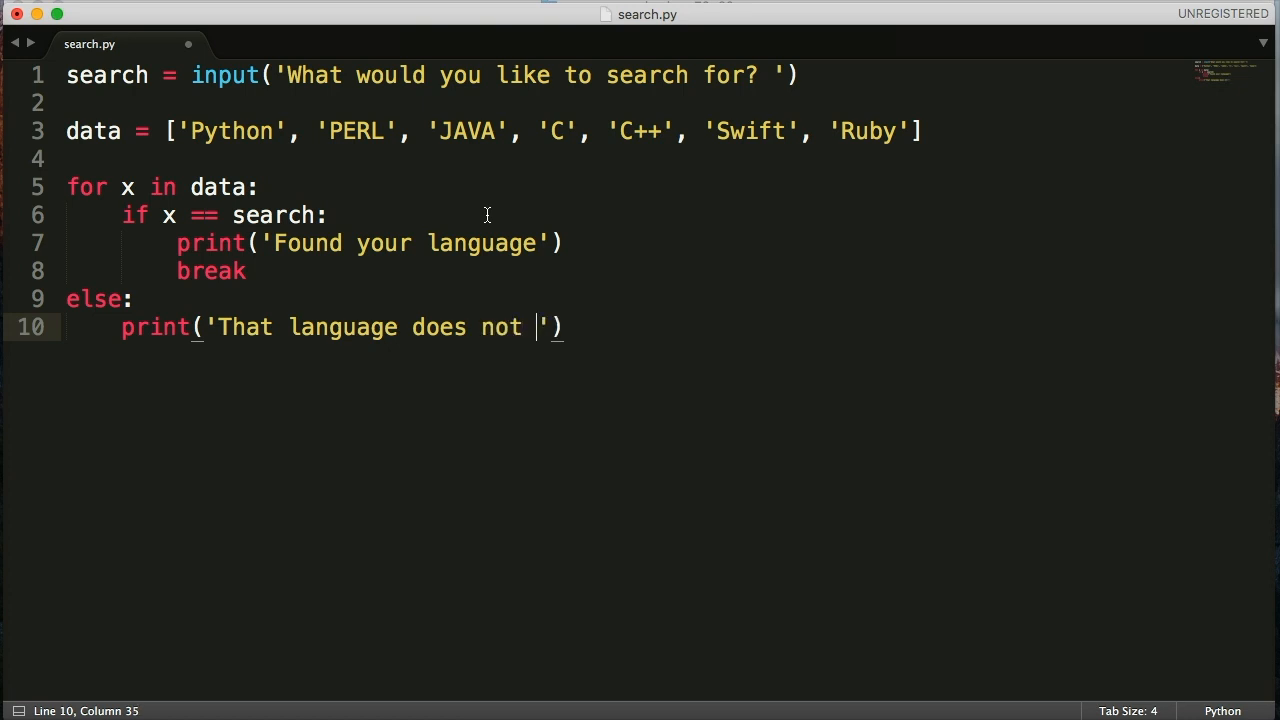
pyautogui.write('ex')
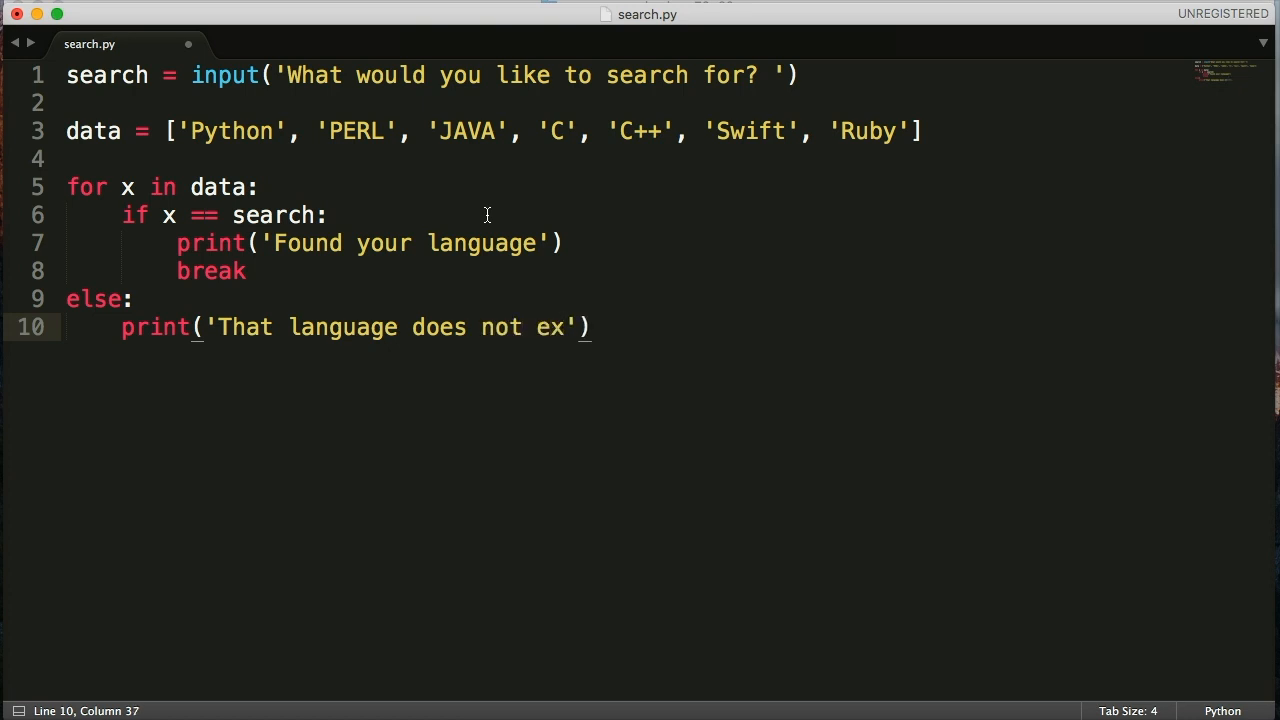
pyautogui.write('ist')
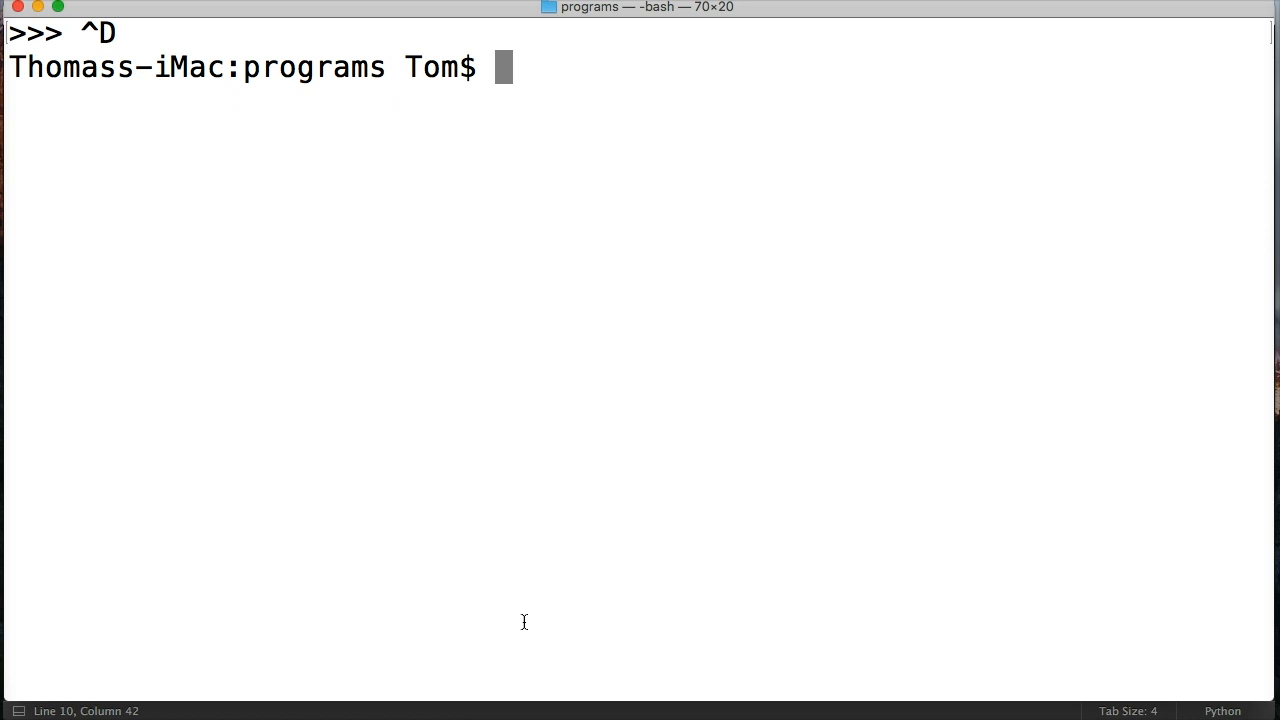
# Run python3 search.py and enter Python, getting 'Found your language'
pyautogui.write('python')
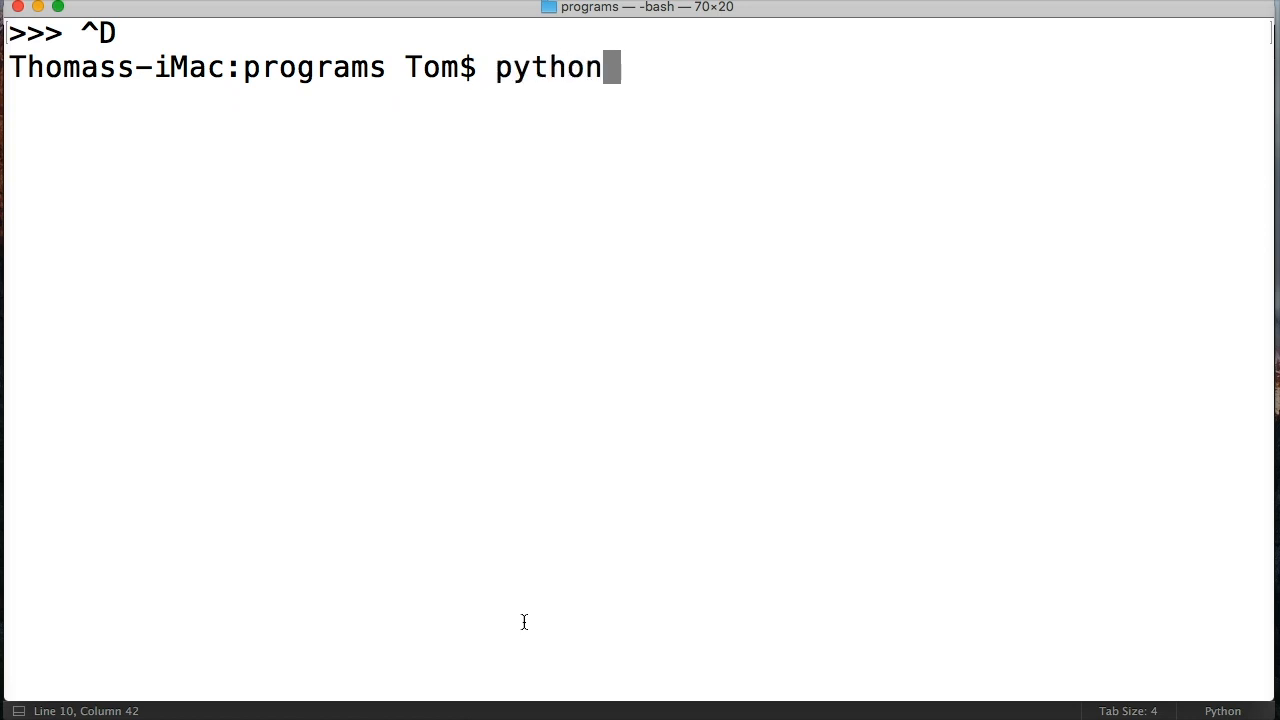
pyautogui.write('3')
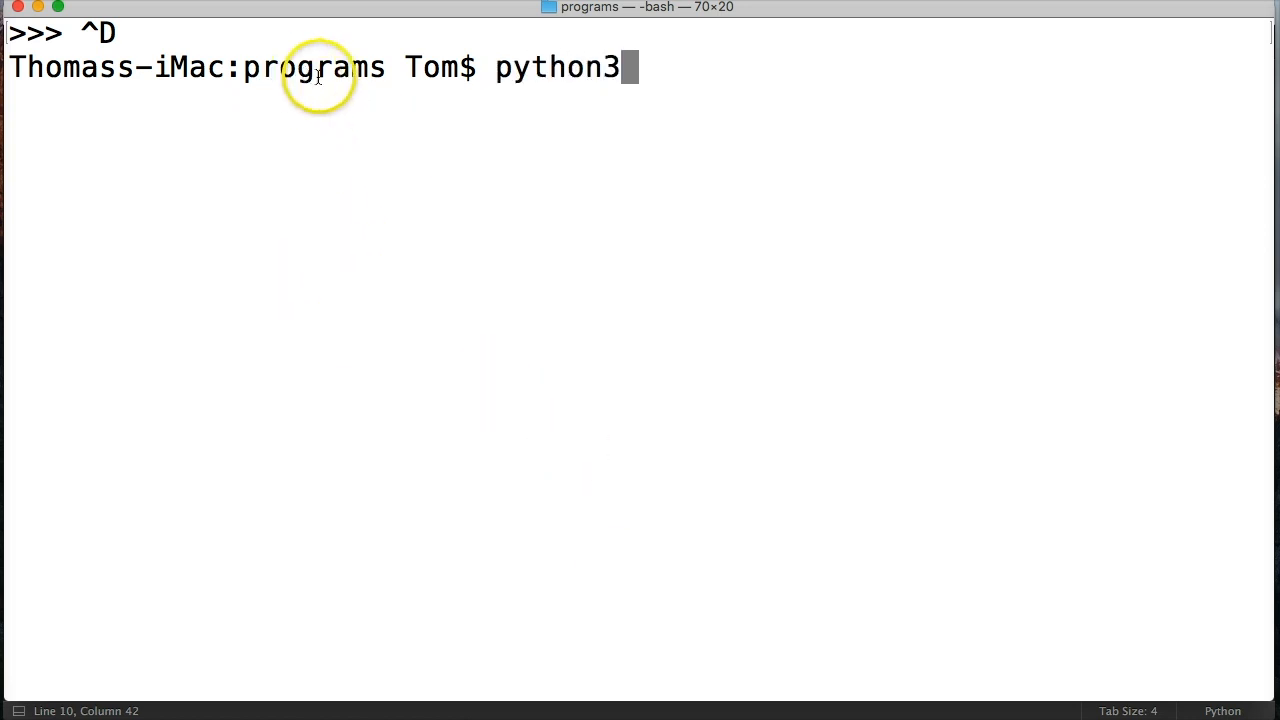
pyautogui.moveTo(328, 96)
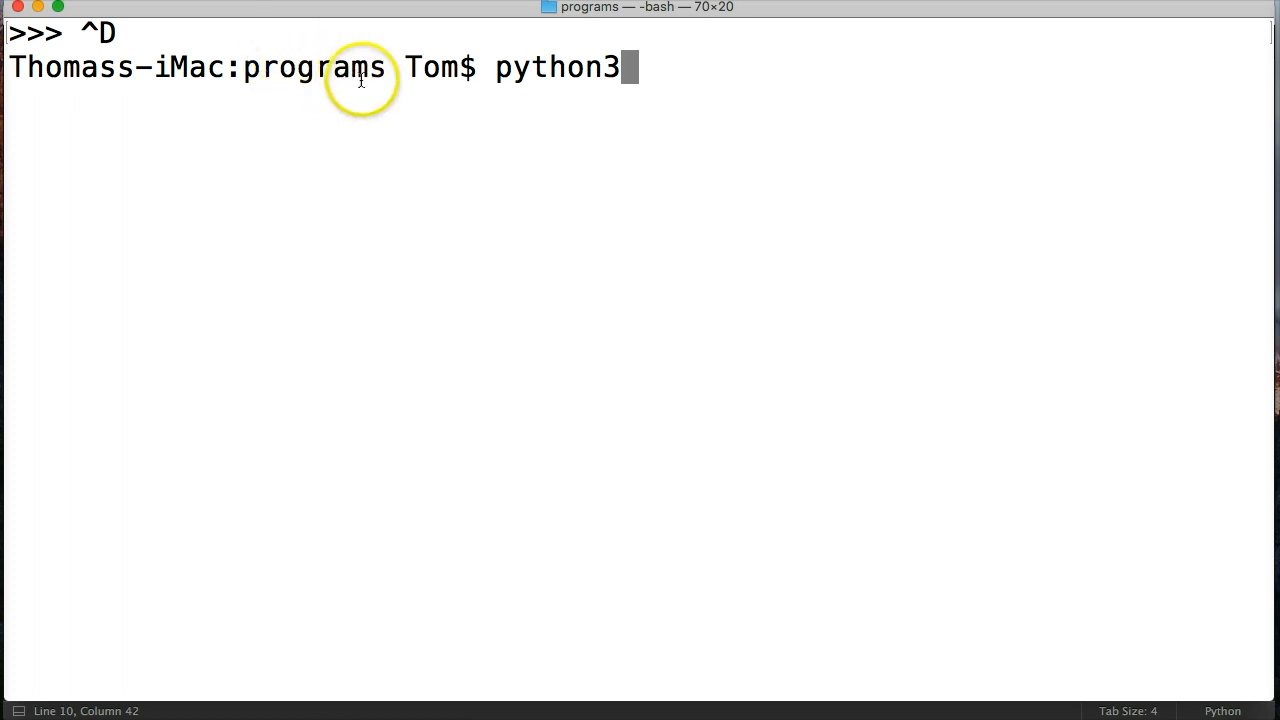
pyautogui.moveTo(574, 128)
pyautogui.write(' search.py')
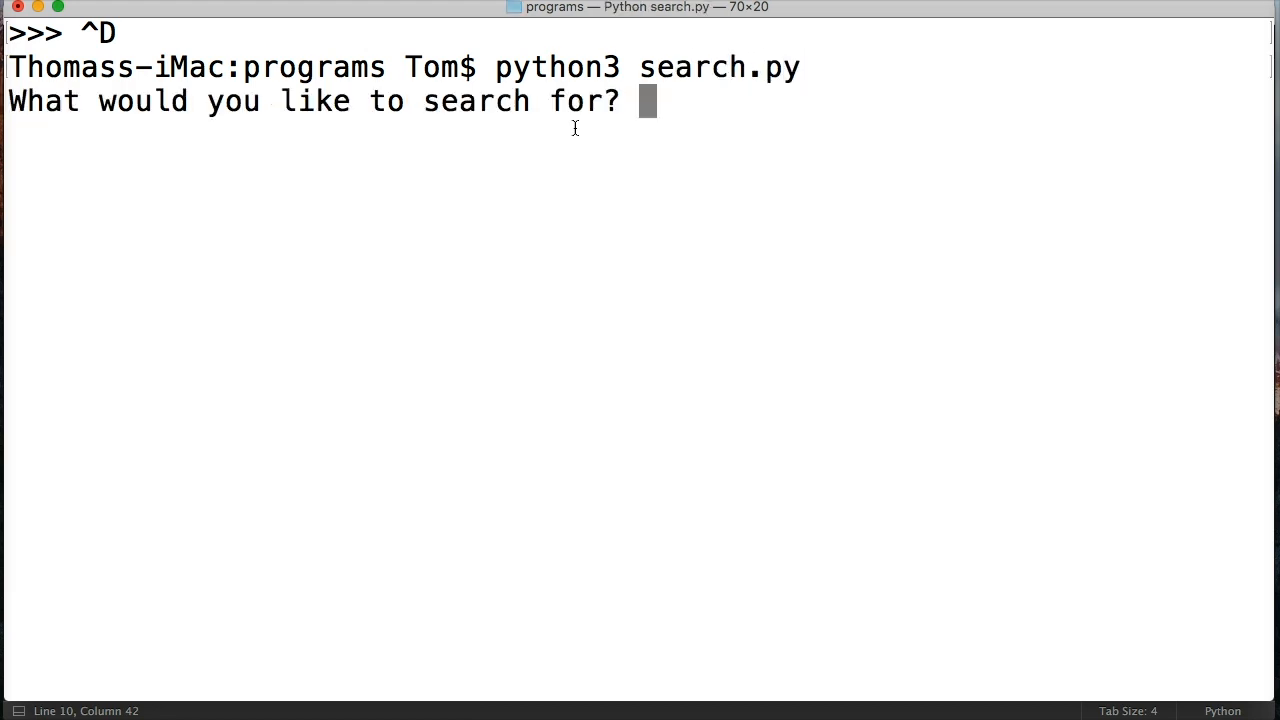
pyautogui.write('Python')
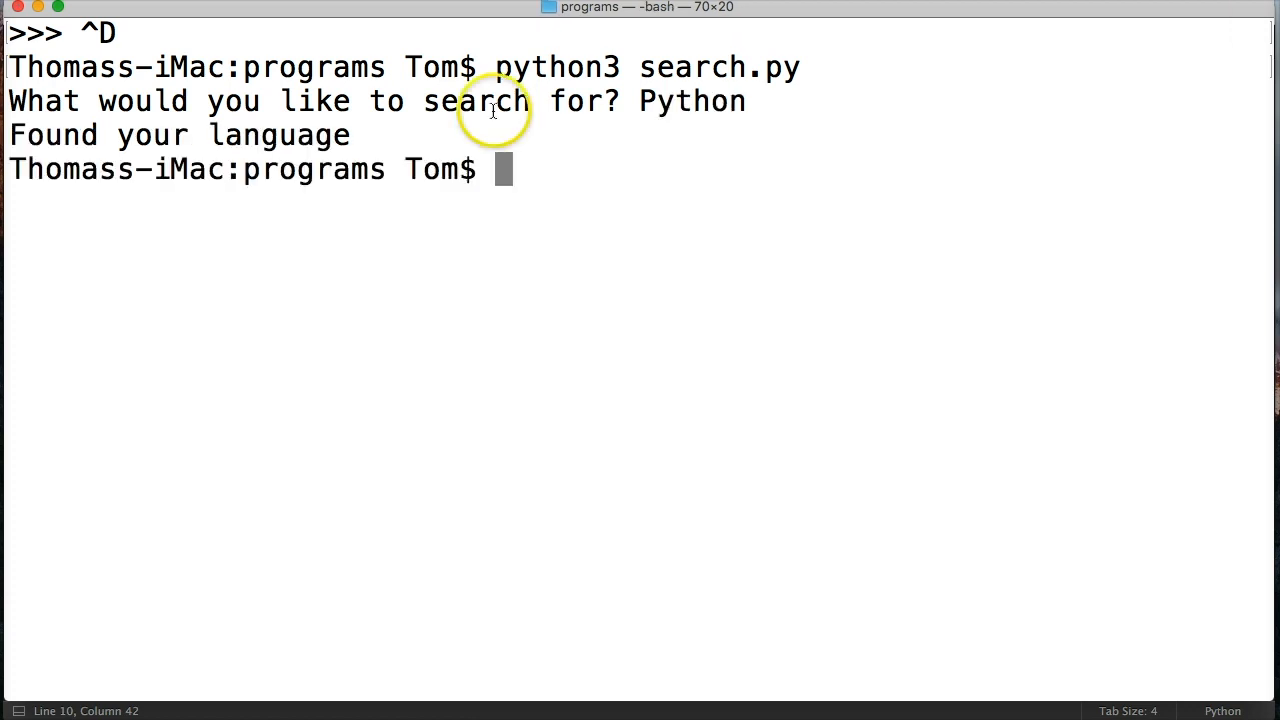
pyautogui.moveTo(444, 138)
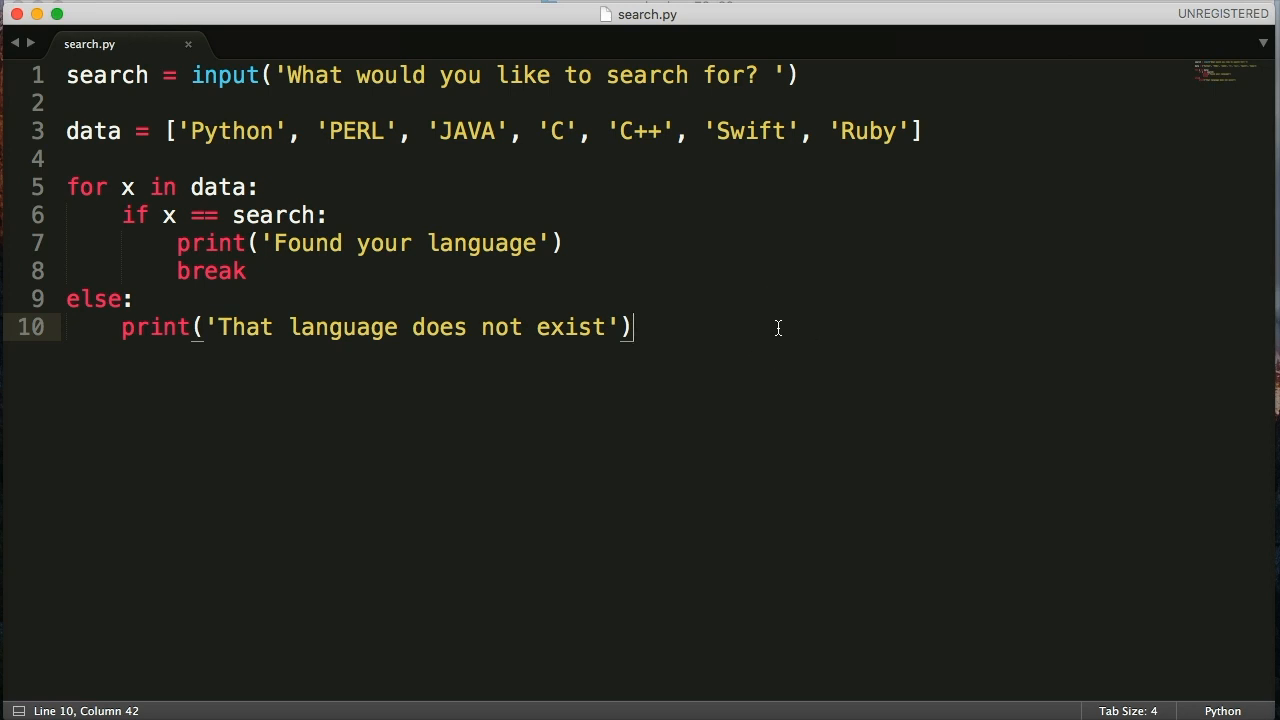
# Comment out the break line inside the if block as #break
pyautogui.click(176, 272)
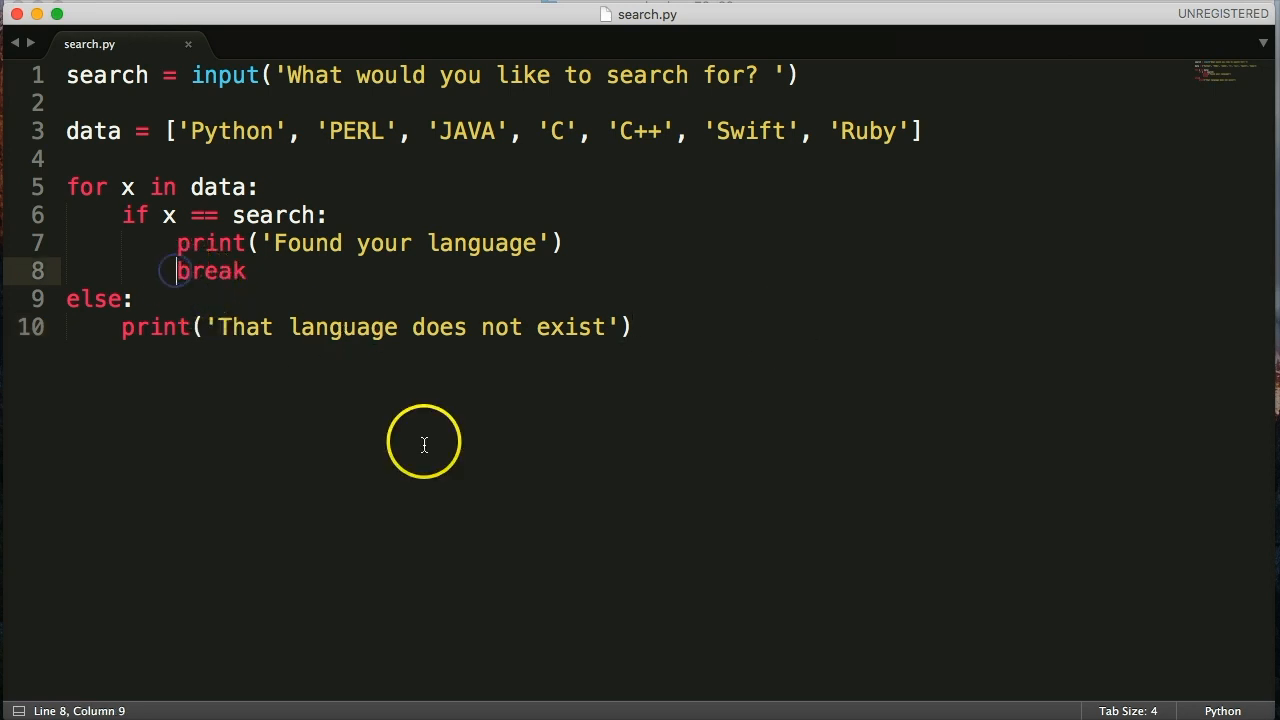
pyautogui.write('#')
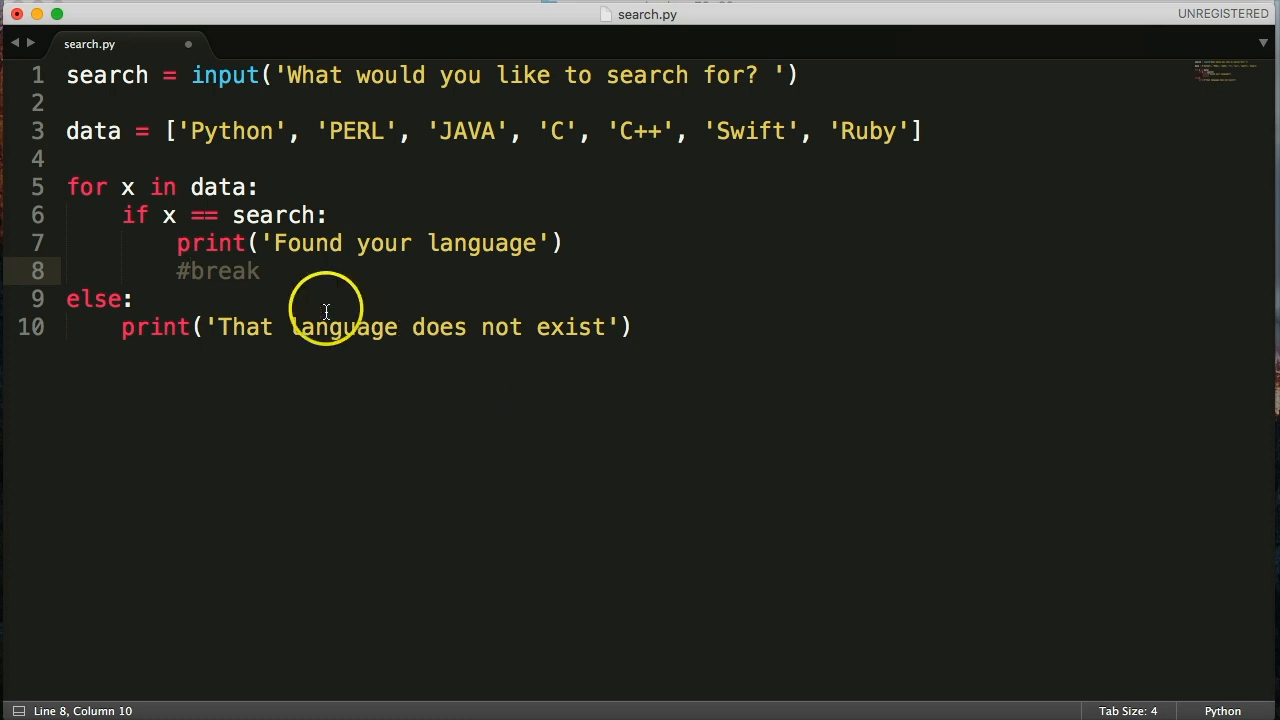
pyautogui.moveTo(332, 280)
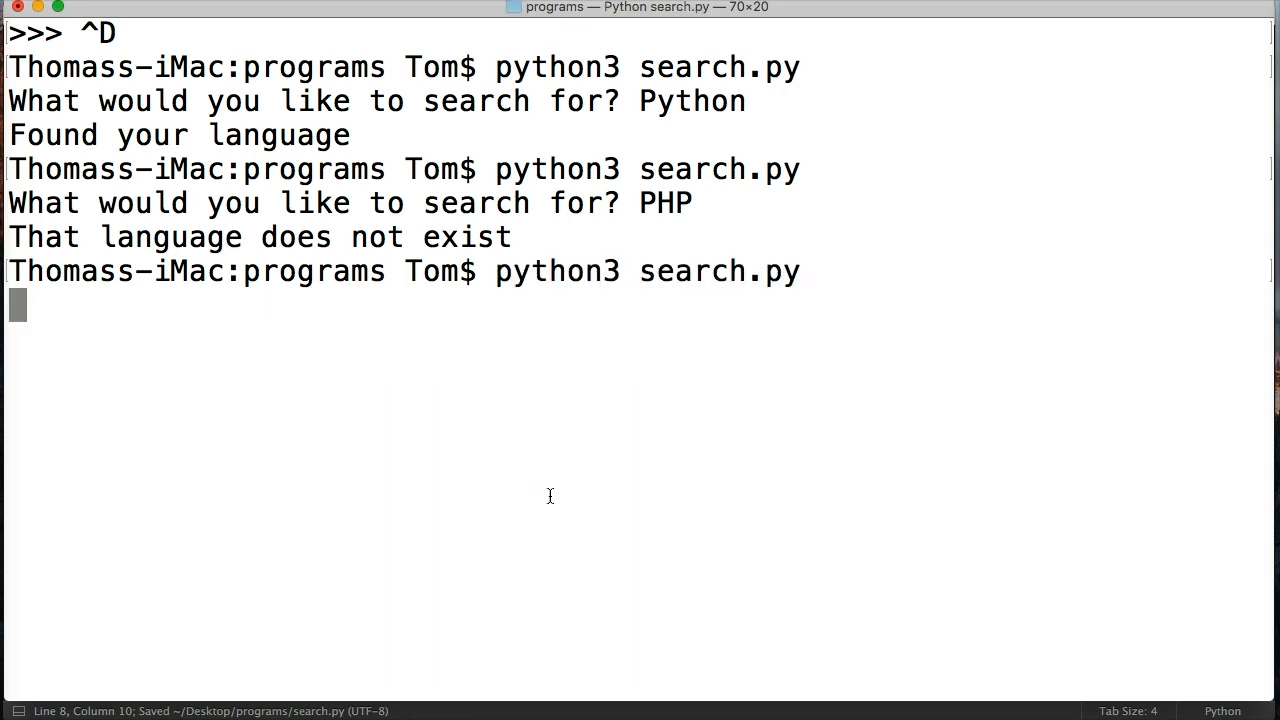
# Rerun search.py with input Python, now printing both found and does-not-exist messages
pyautogui.press('Return')
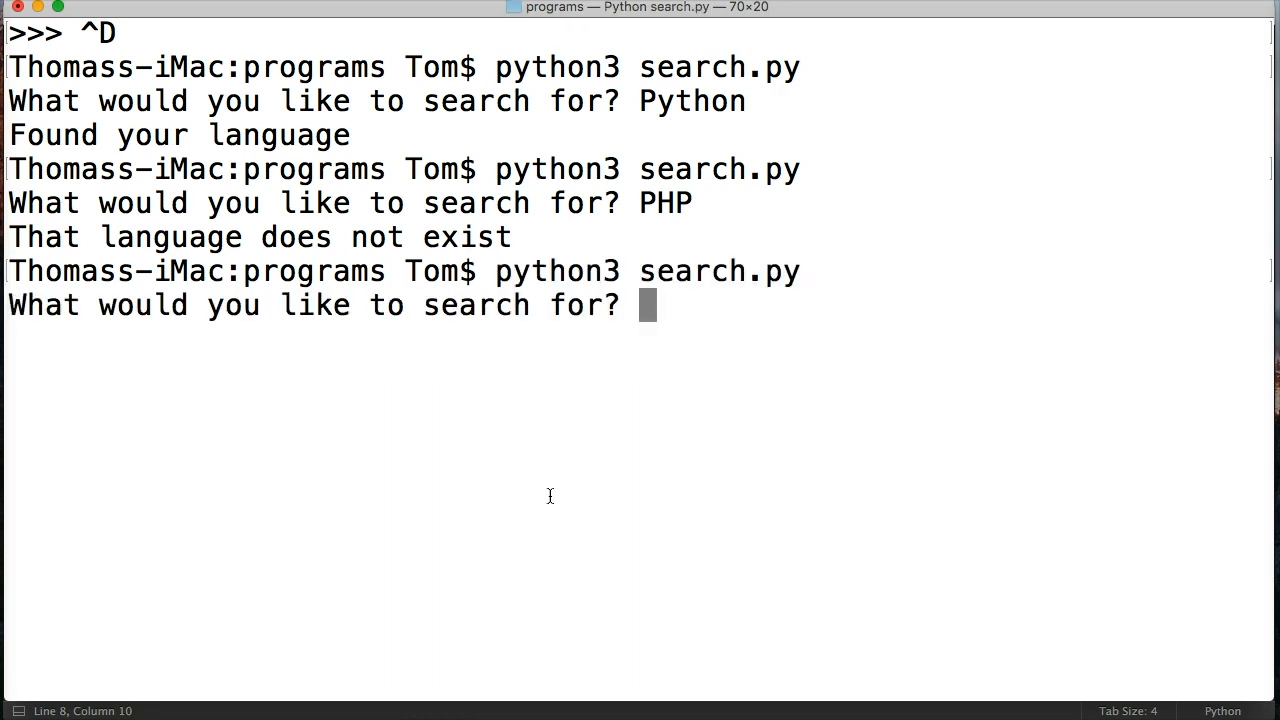
pyautogui.write('Python')
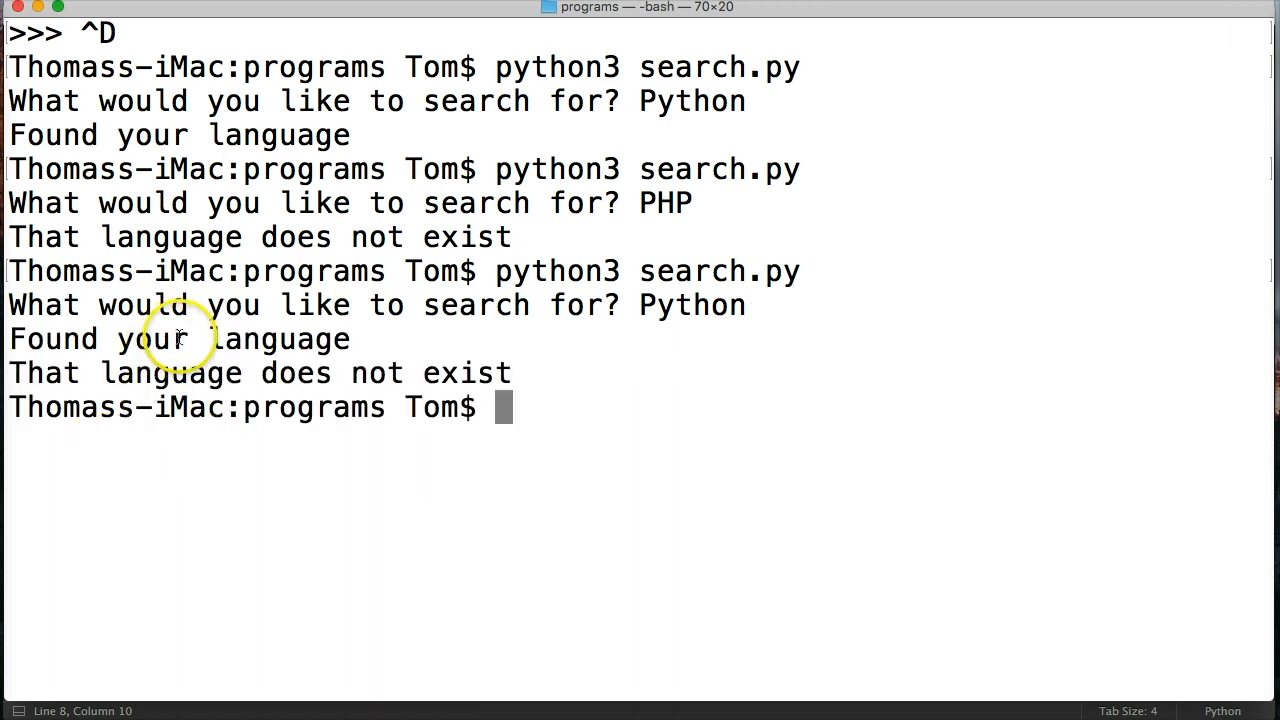
pyautogui.moveTo(612, 346)
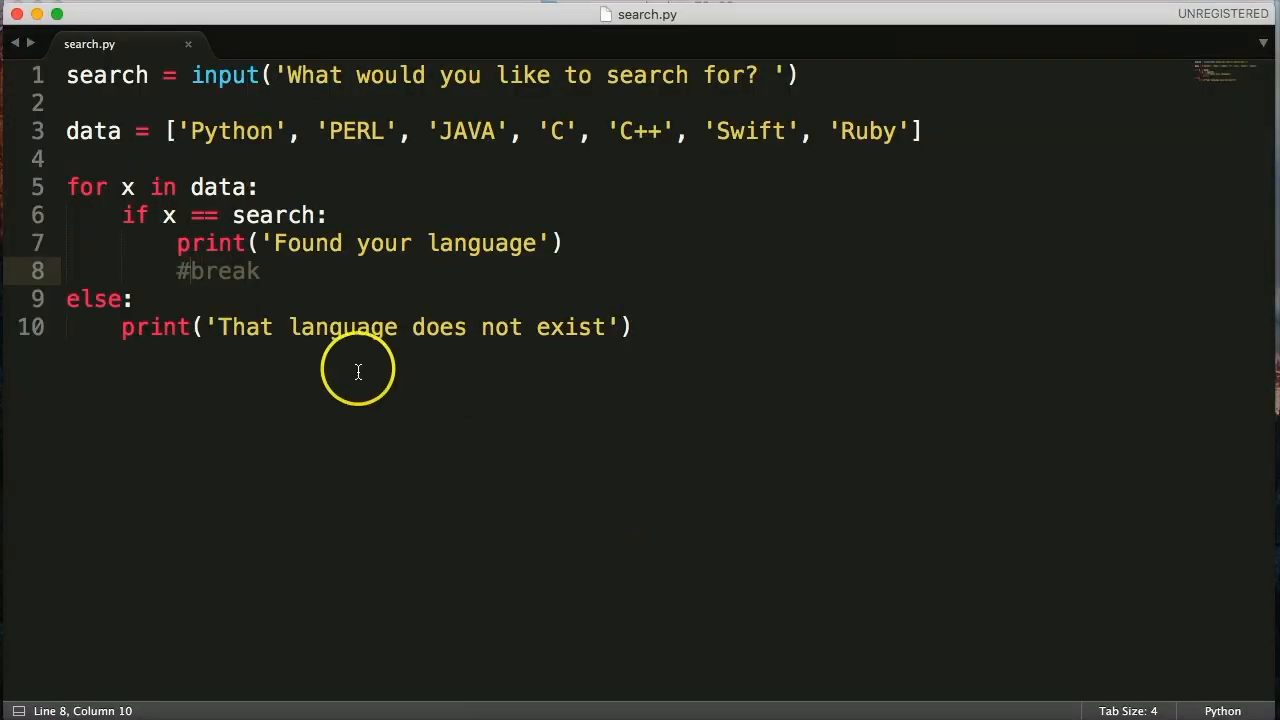
pyautogui.moveTo(162, 216)
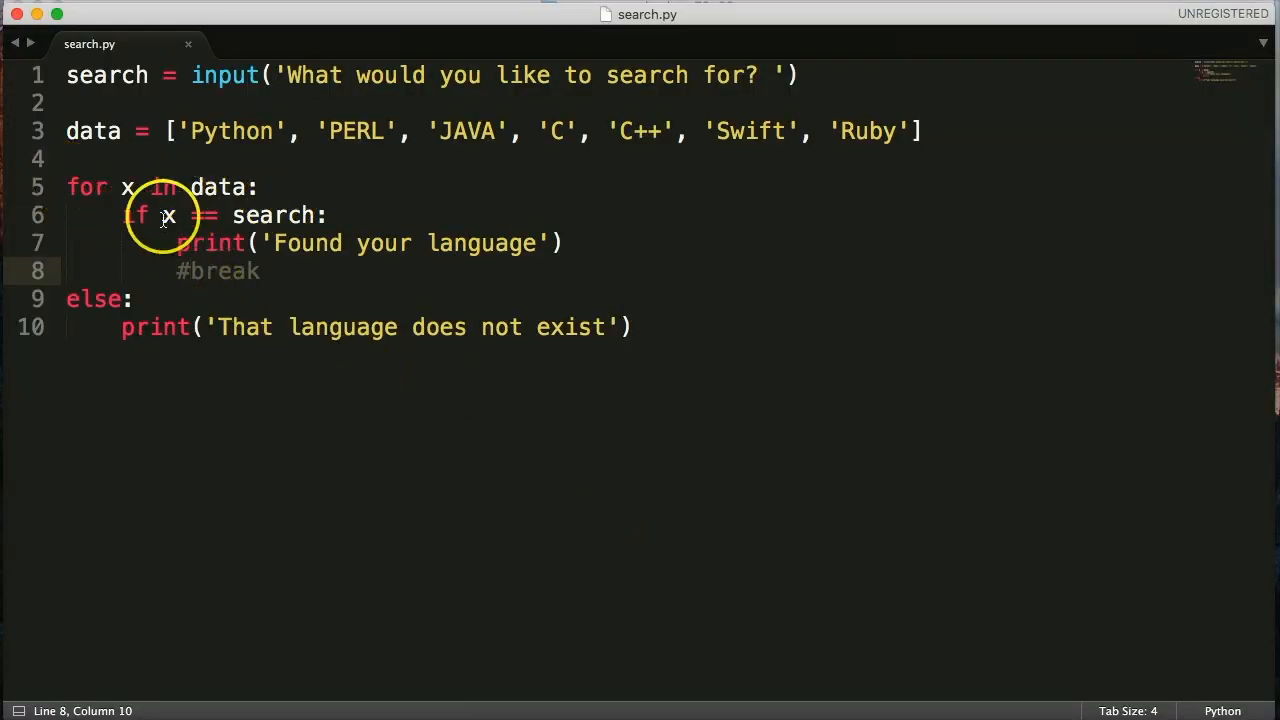
pyautogui.moveTo(904, 128)
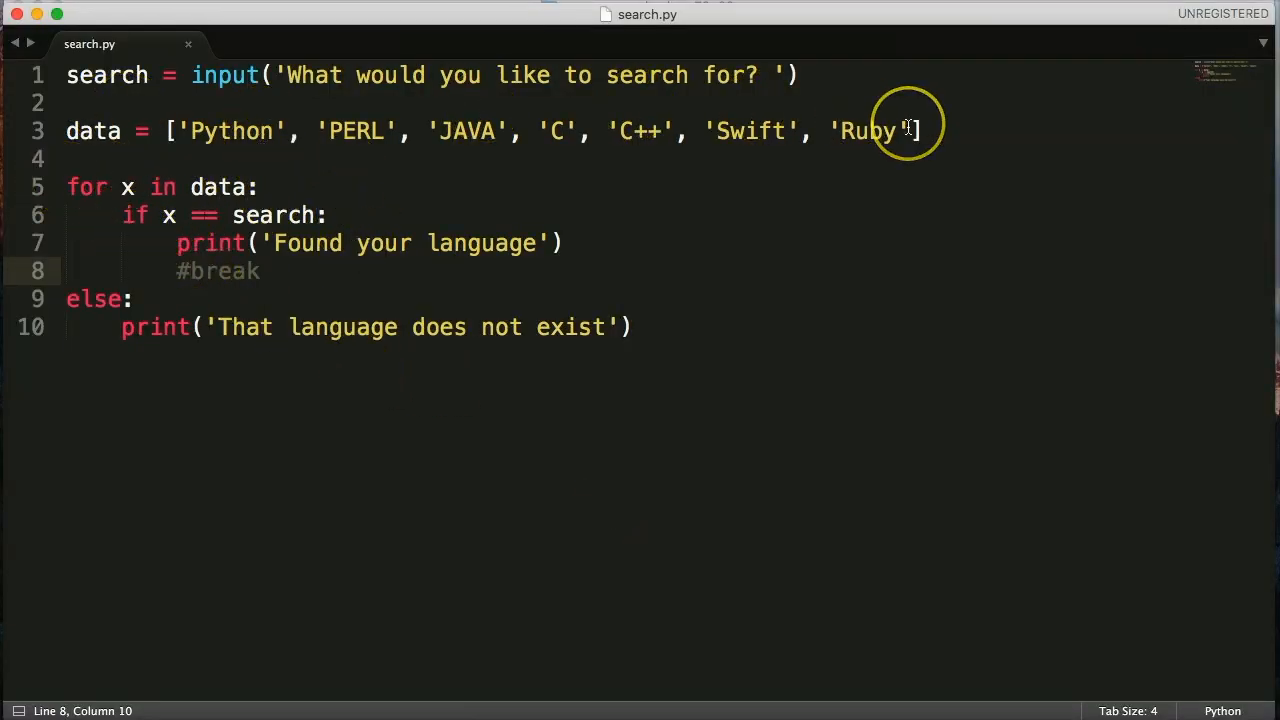
pyautogui.moveTo(504, 230)
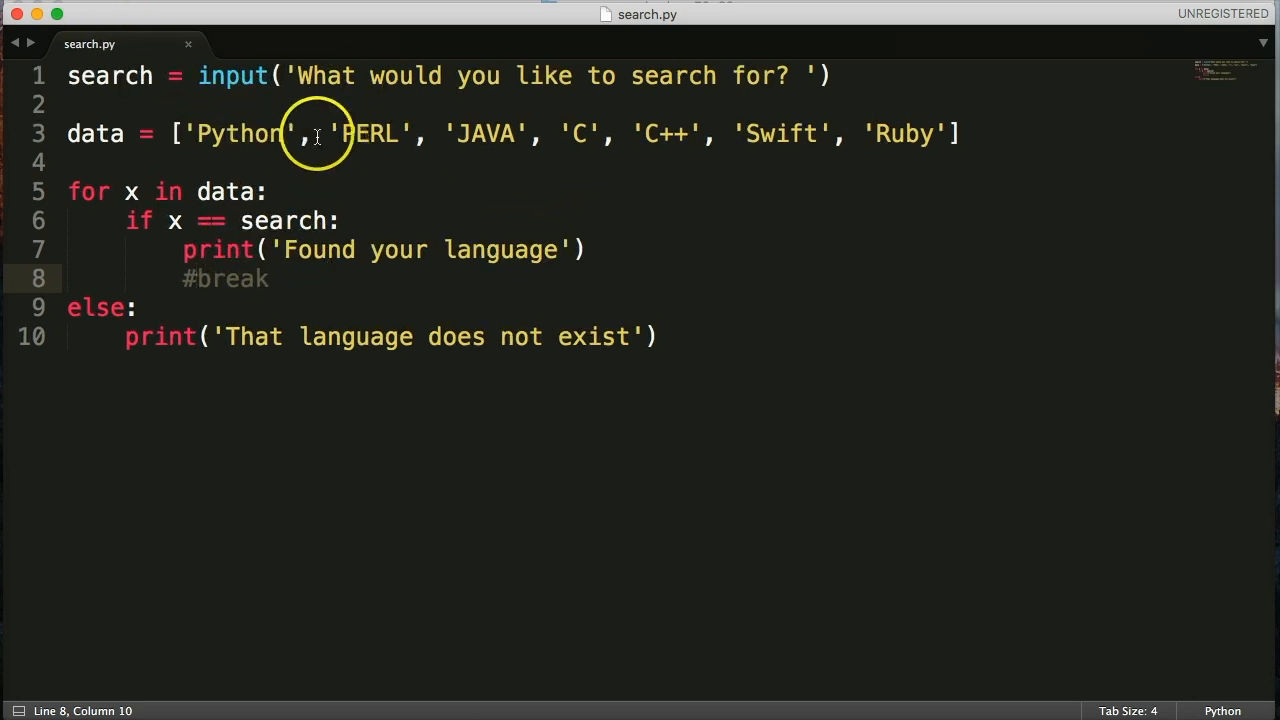
pyautogui.moveTo(290, 248)
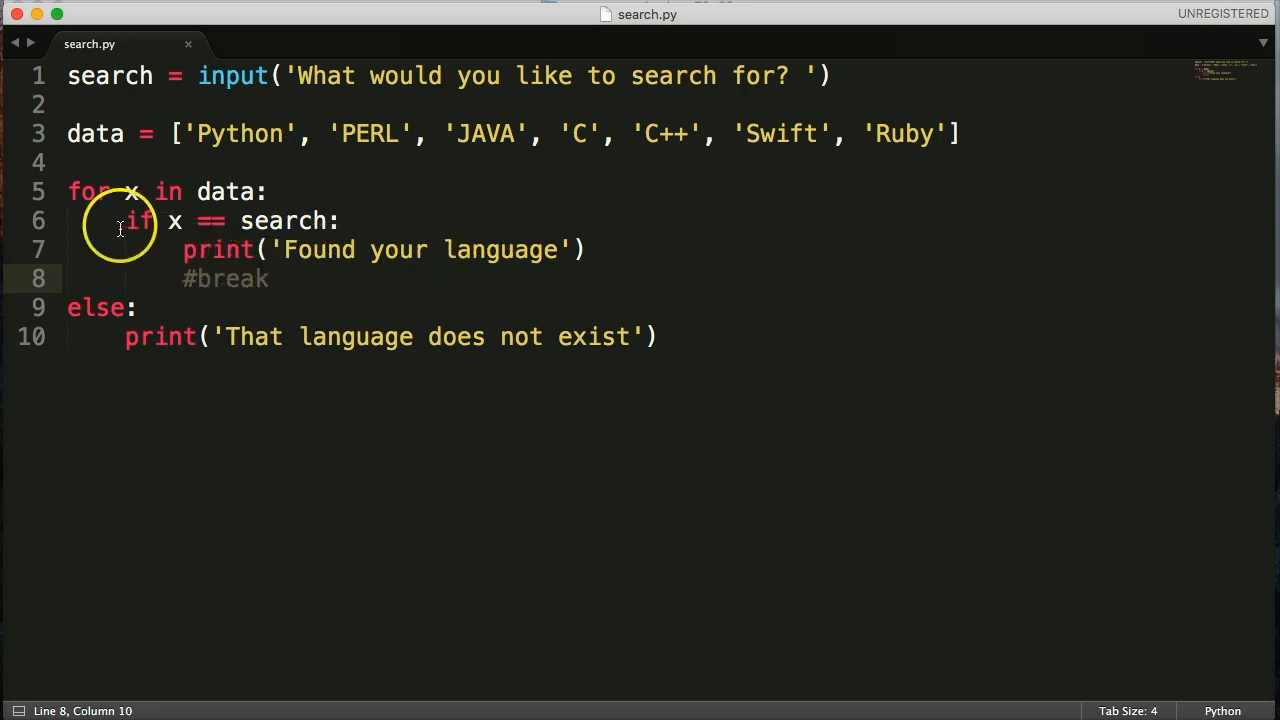
pyautogui.moveTo(560, 280)
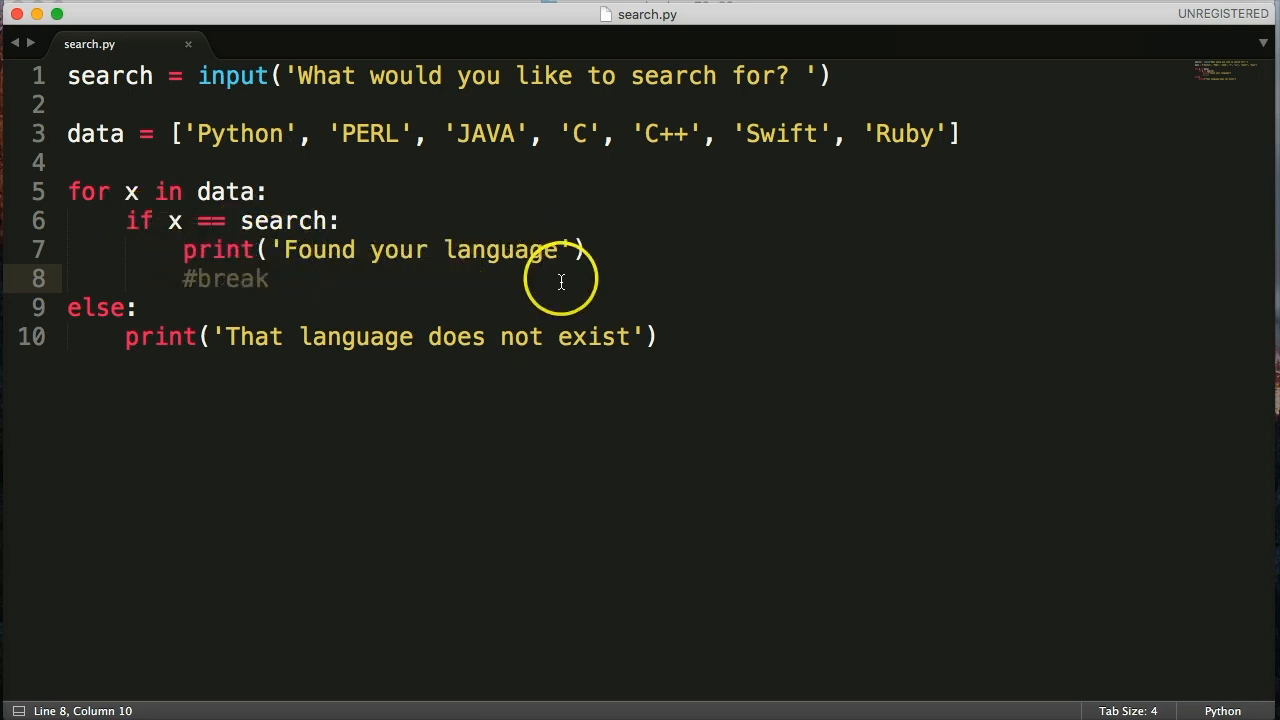
pyautogui.moveTo(1040, 122)
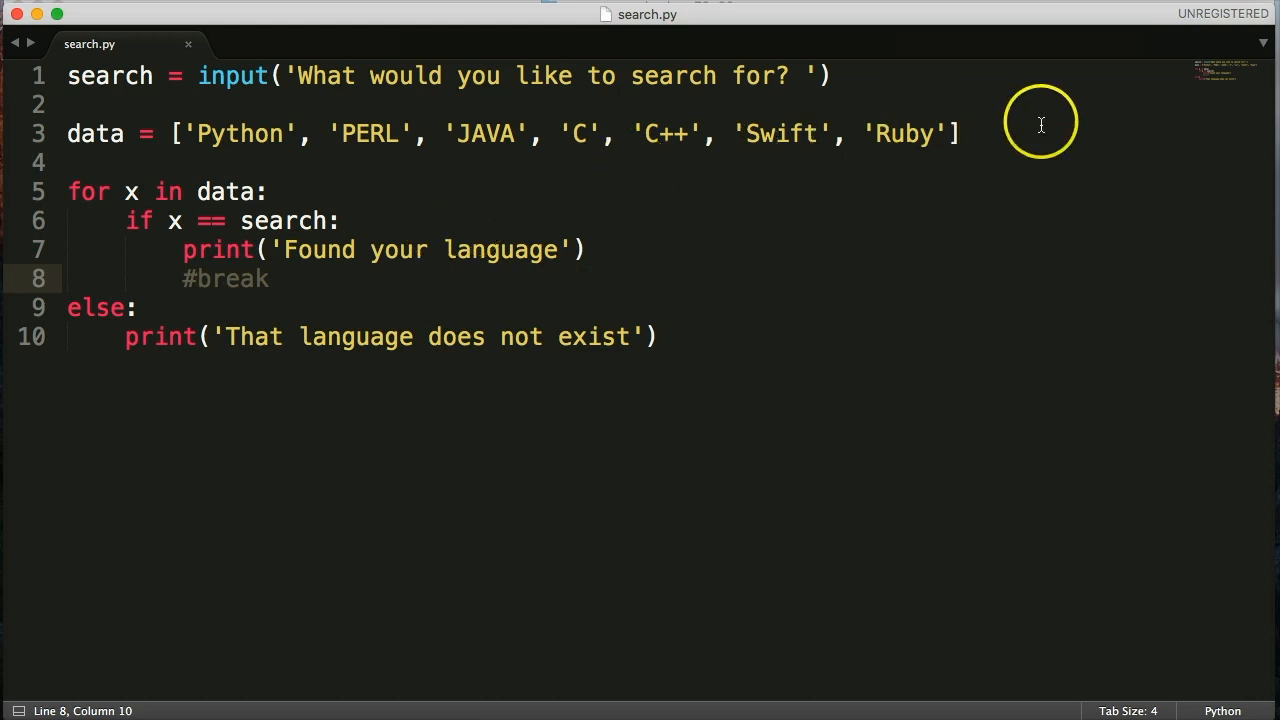
pyautogui.moveTo(996, 132)
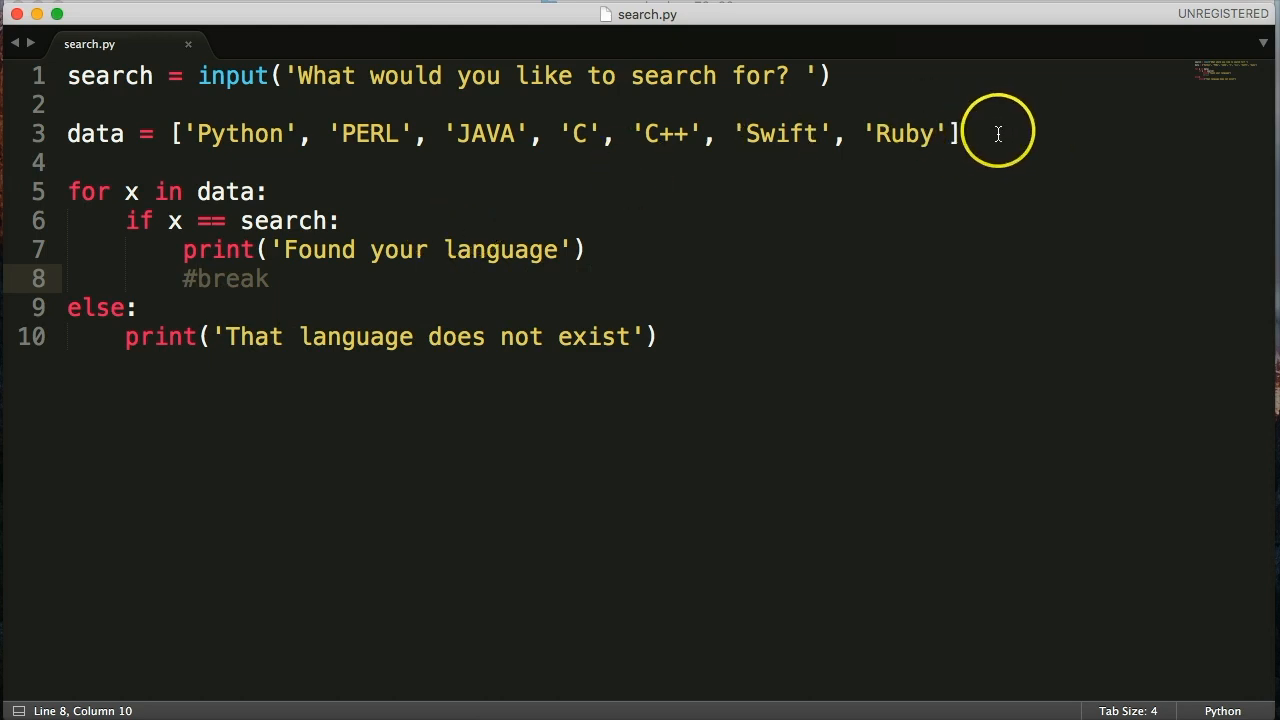
pyautogui.moveTo(204, 312)
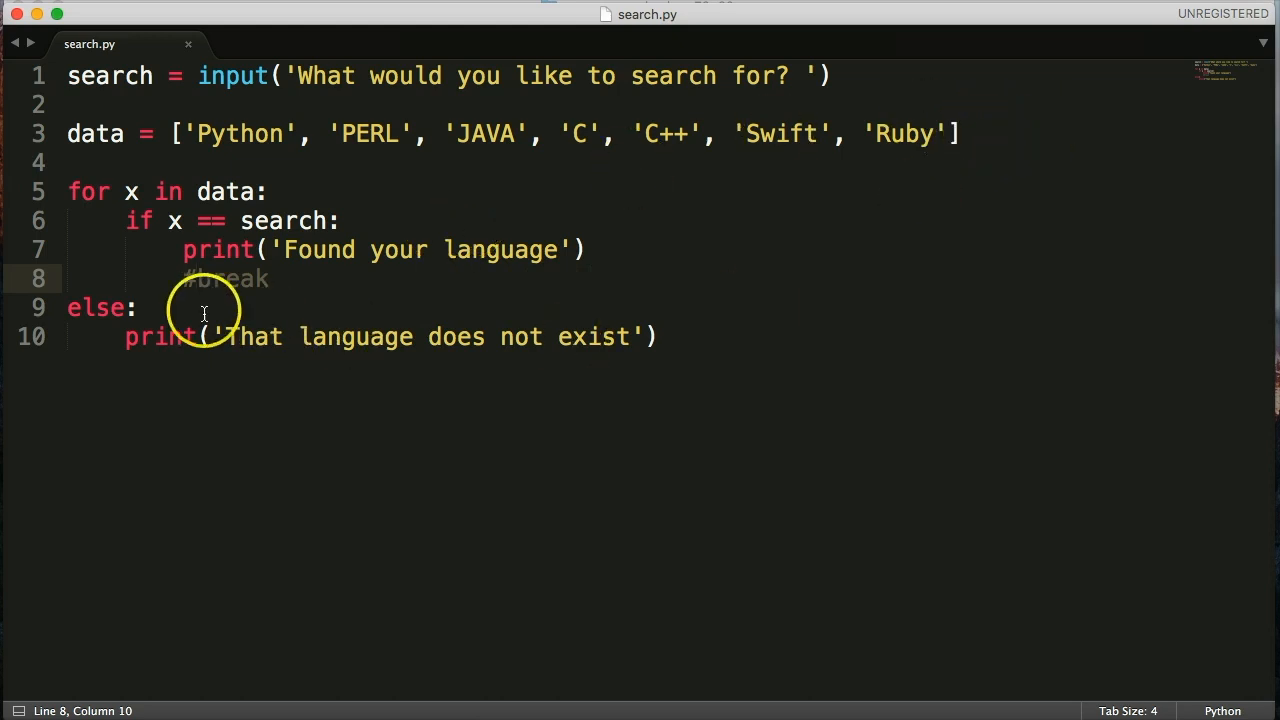
pyautogui.moveTo(300, 336)
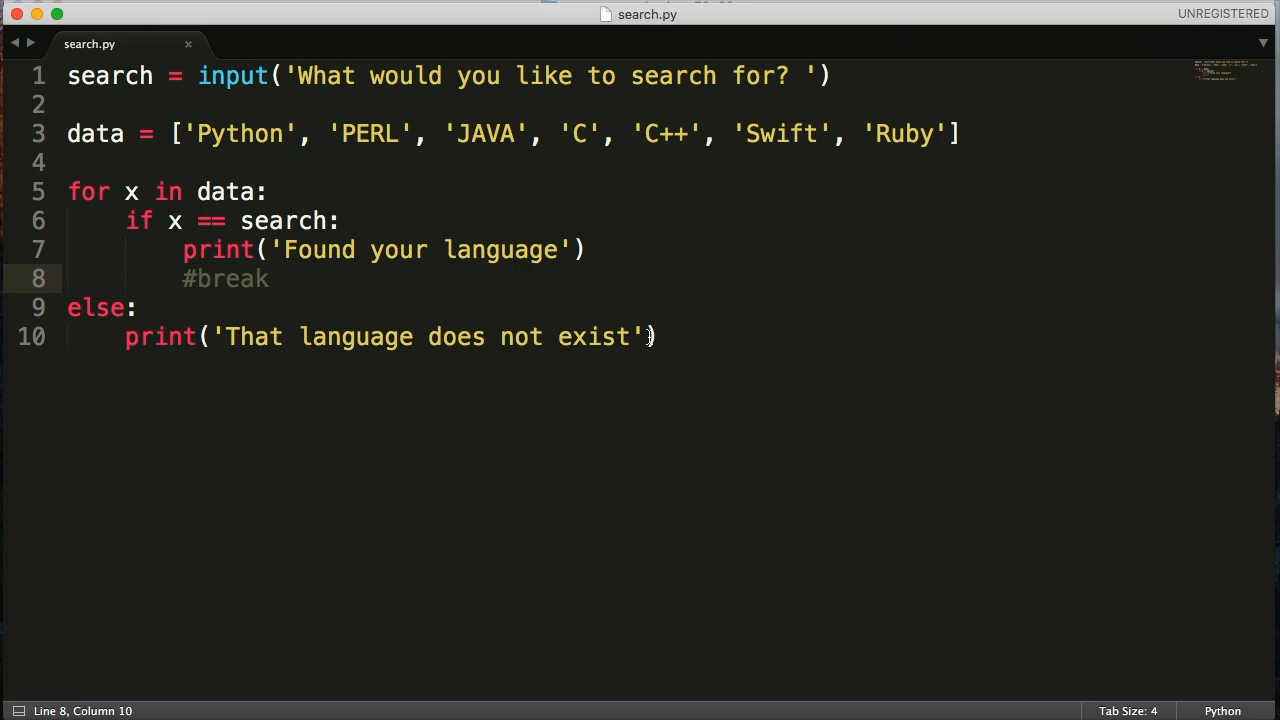
pyautogui.moveTo(196, 284)
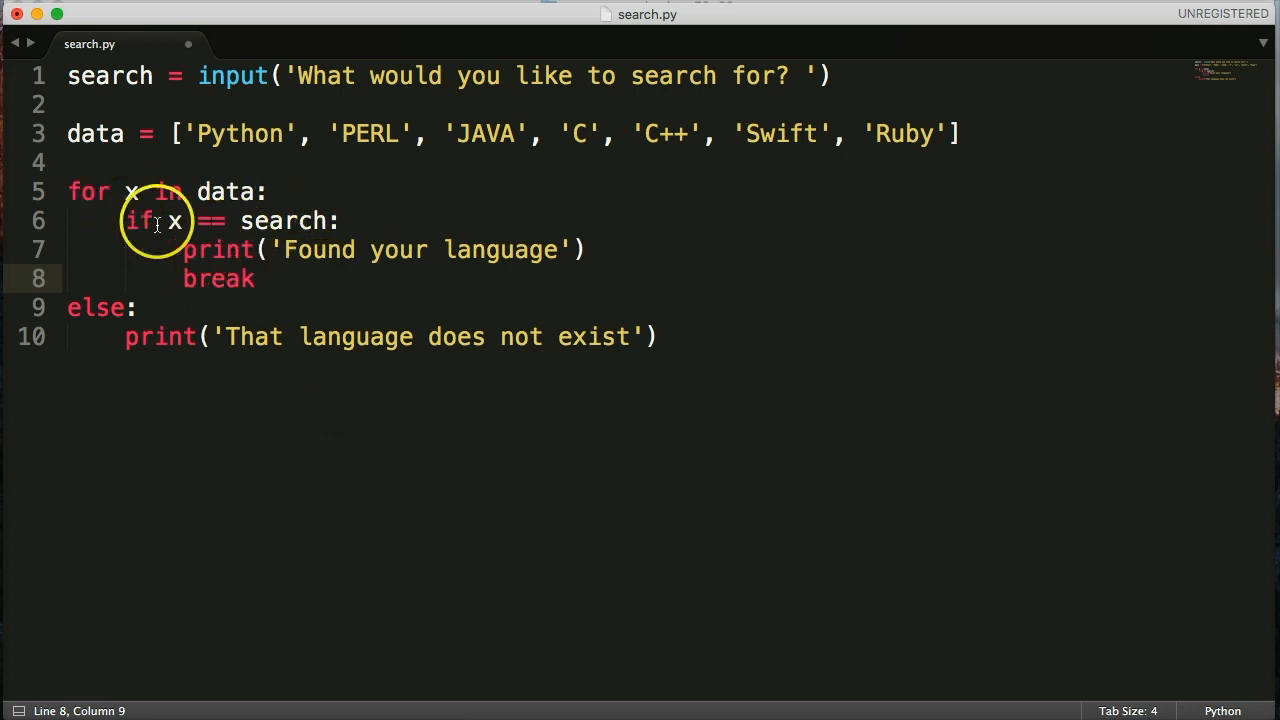
pyautogui.moveTo(276, 298)
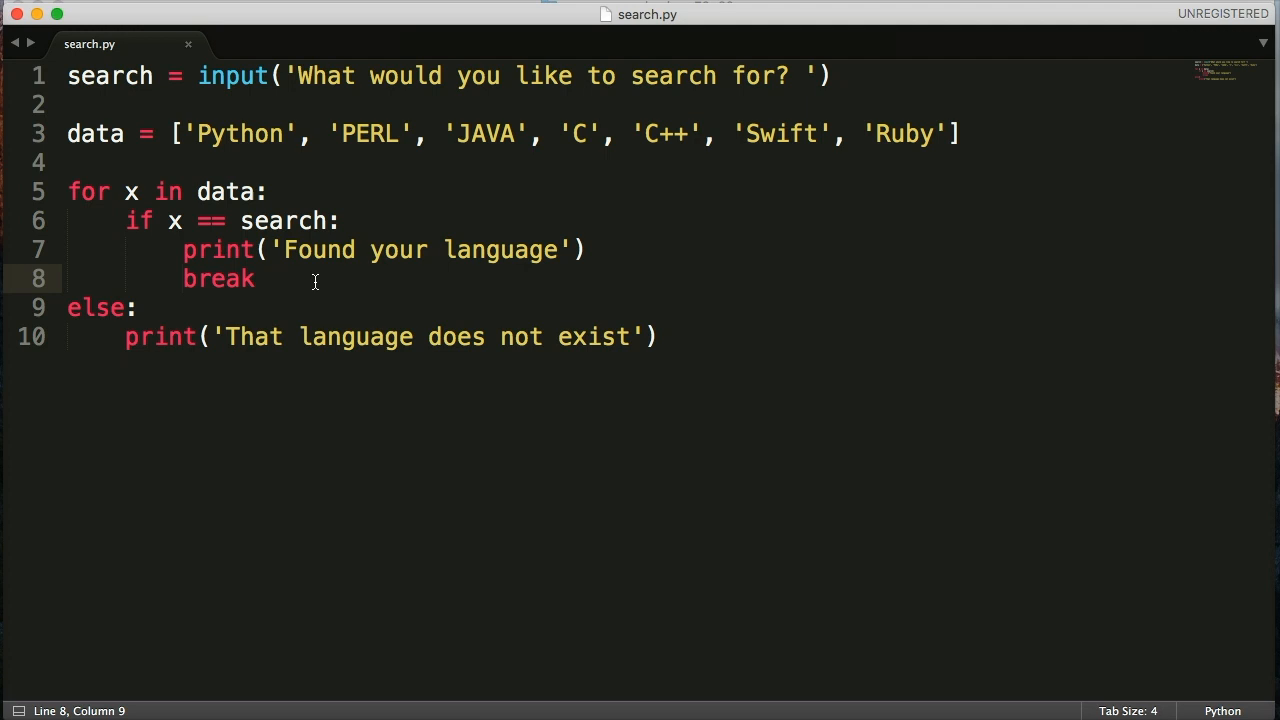
pyautogui.moveTo(332, 450)
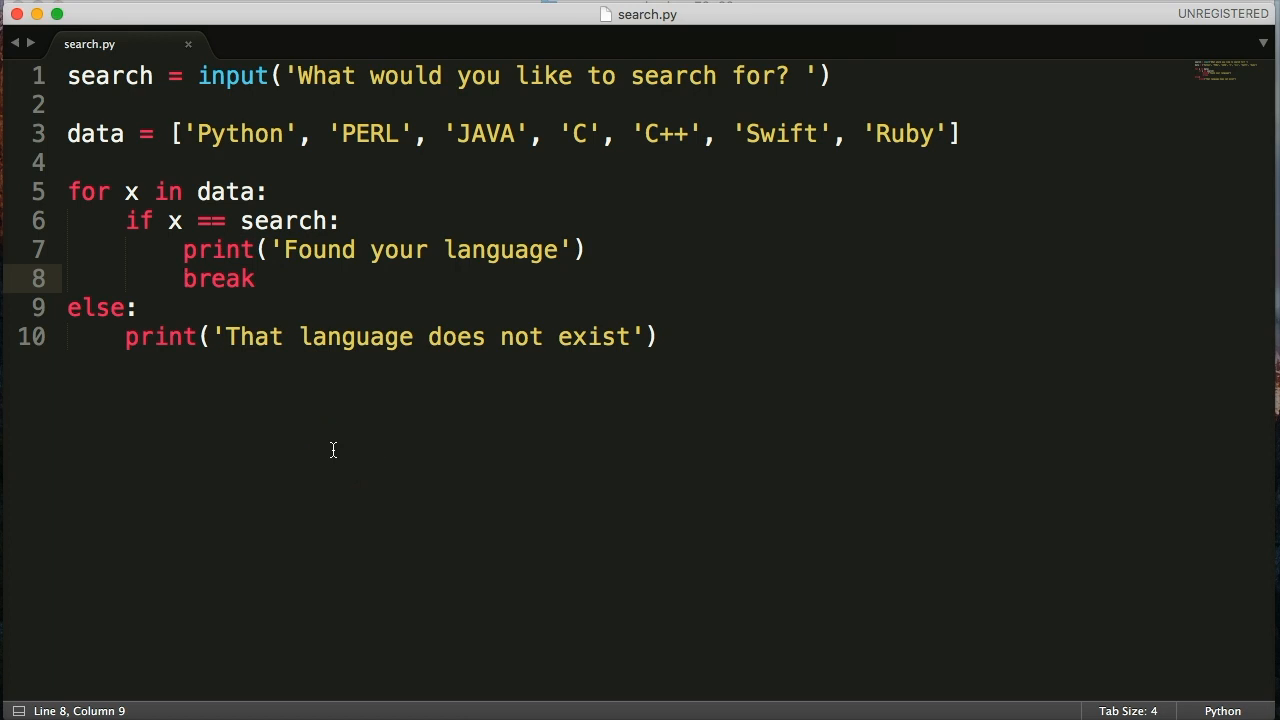